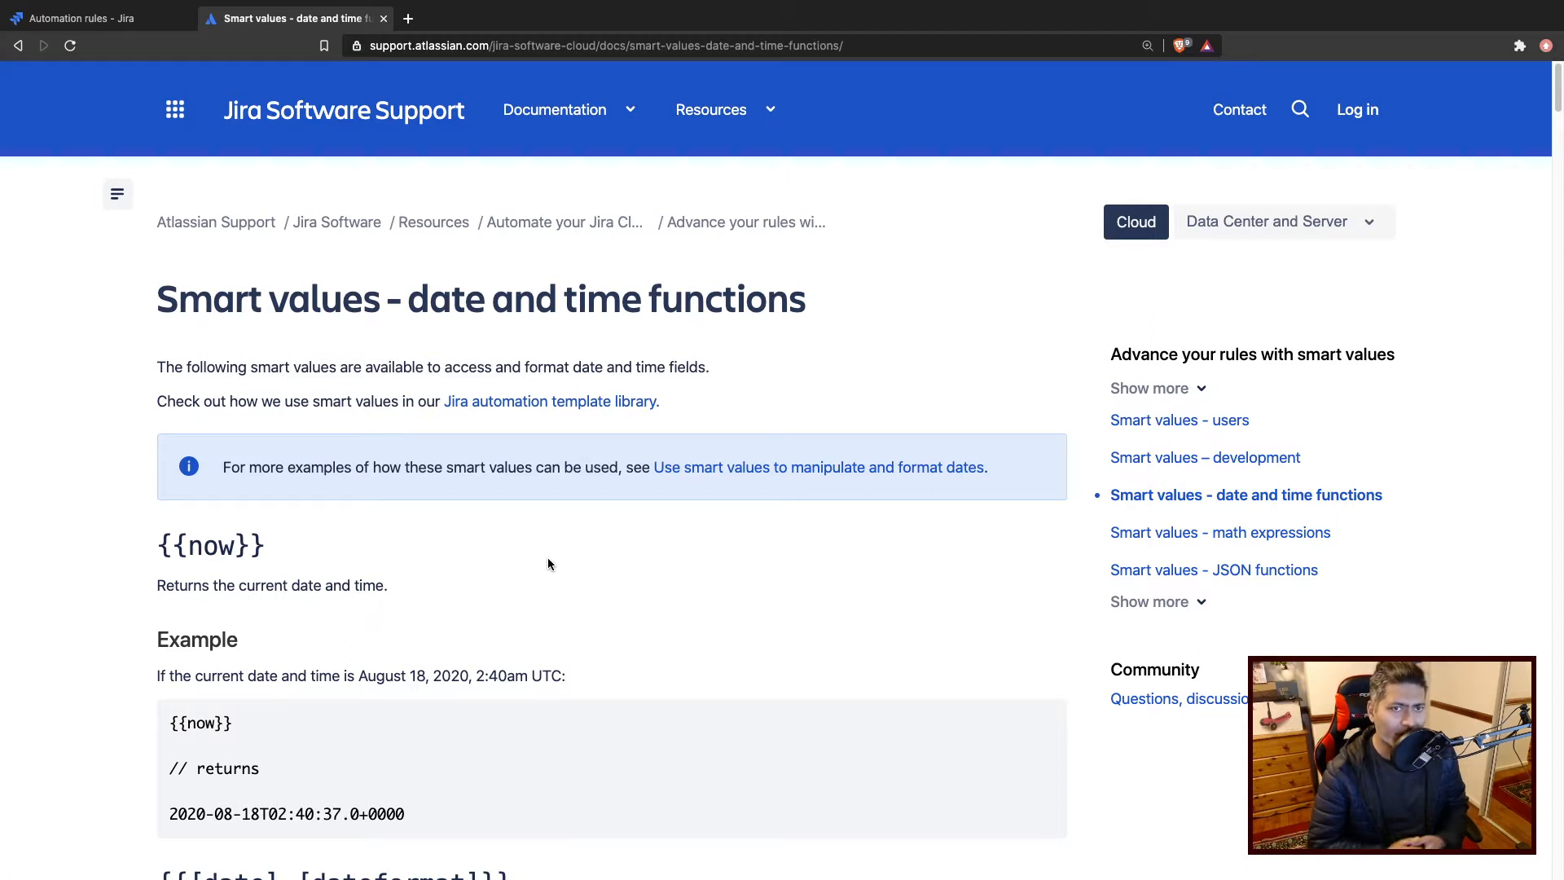
{"action": "mouse_move", "coordinate": [559, 565]}
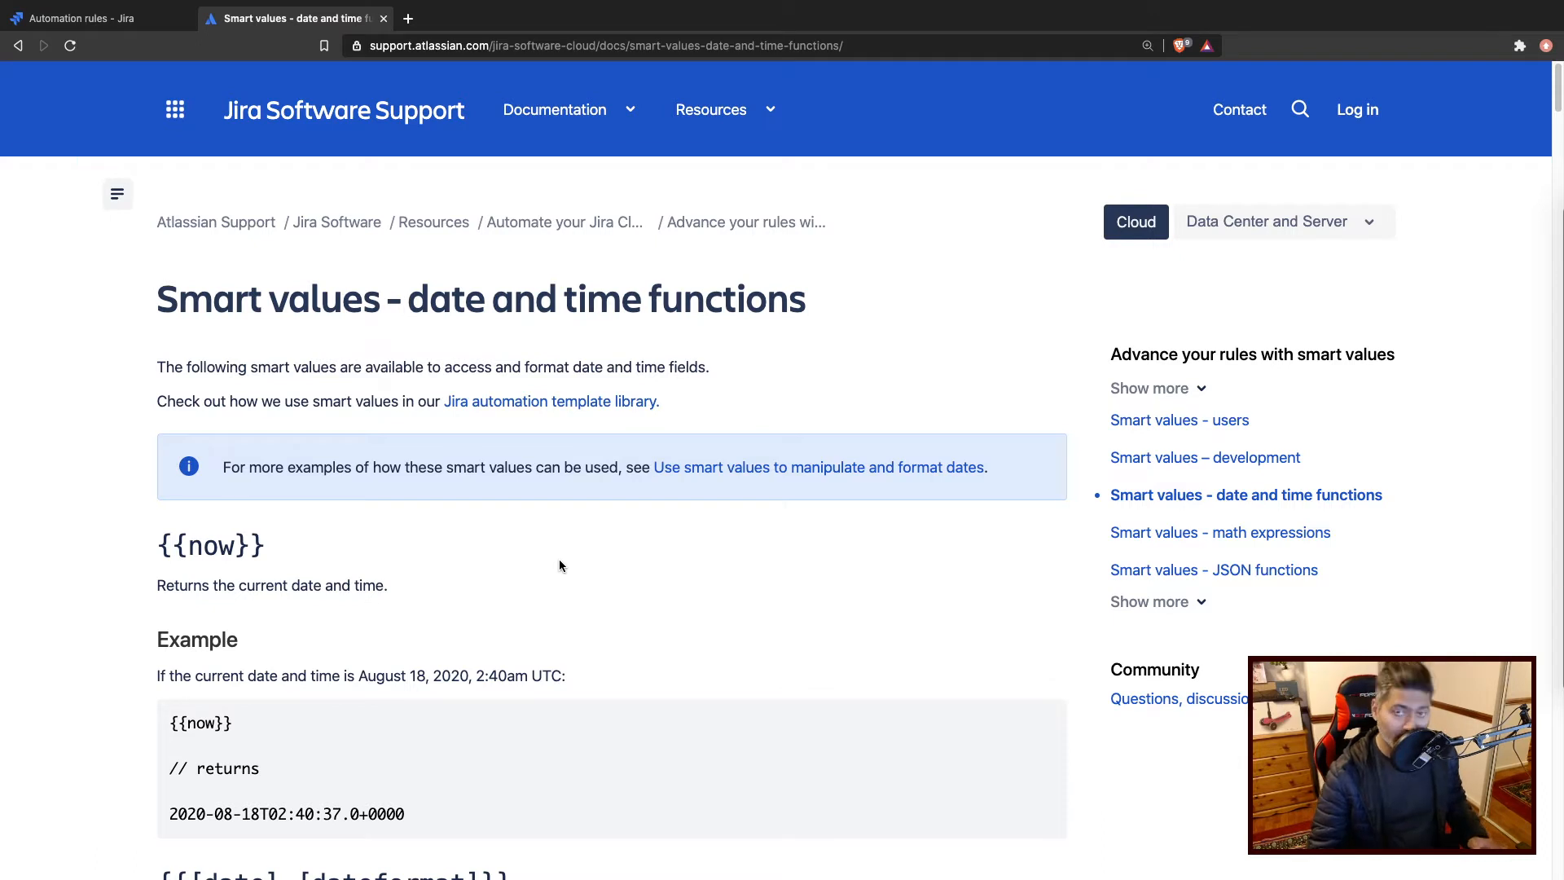
{"action": "mouse_move", "coordinate": [570, 577]}
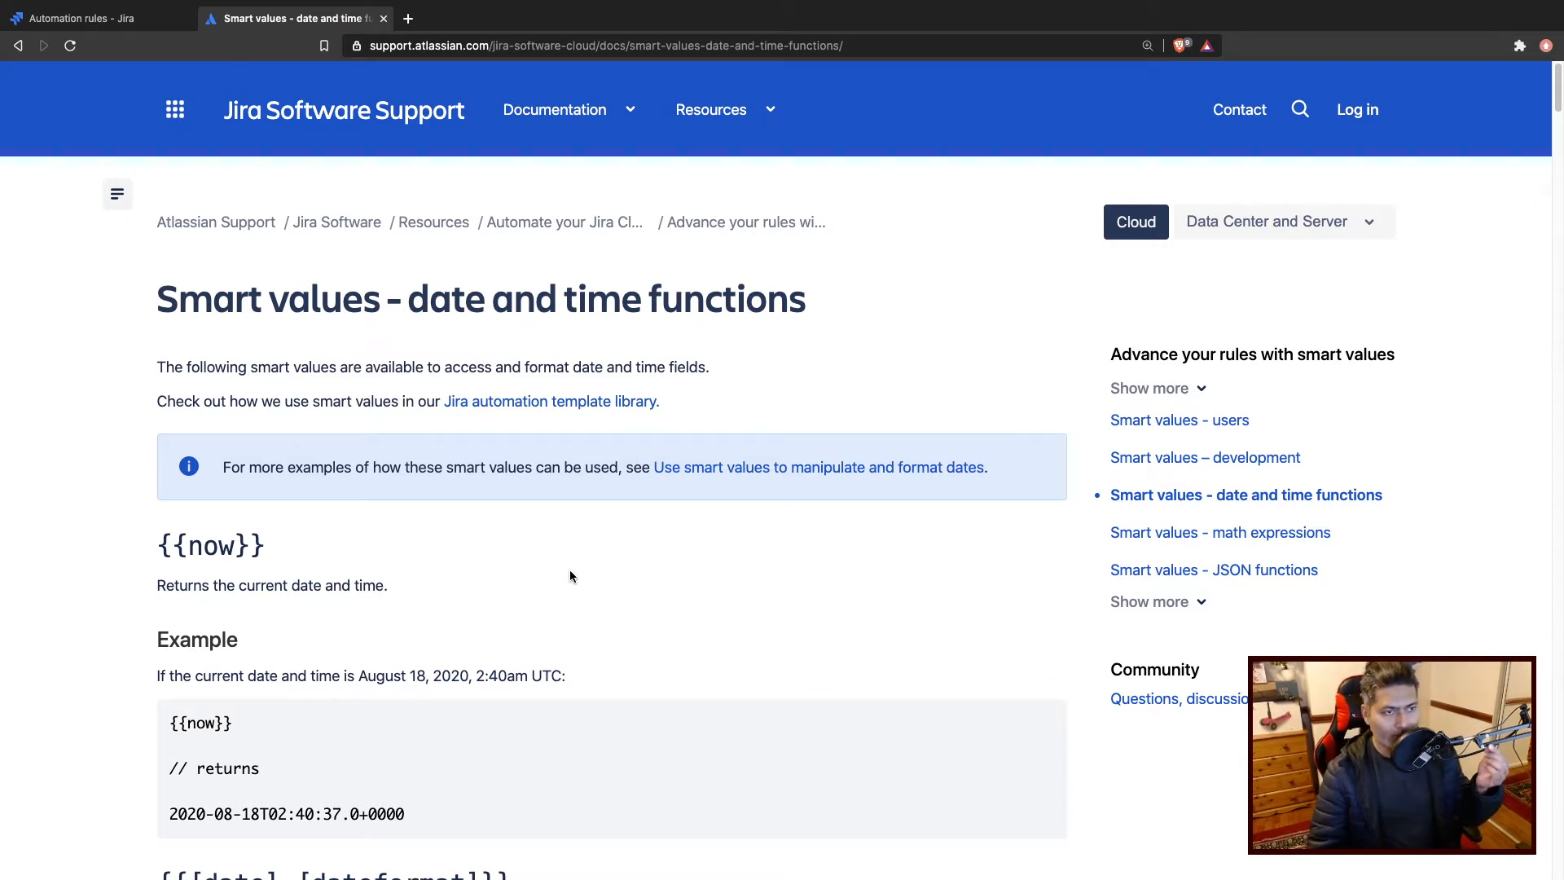
{"action": "mouse_move", "coordinate": [603, 568]}
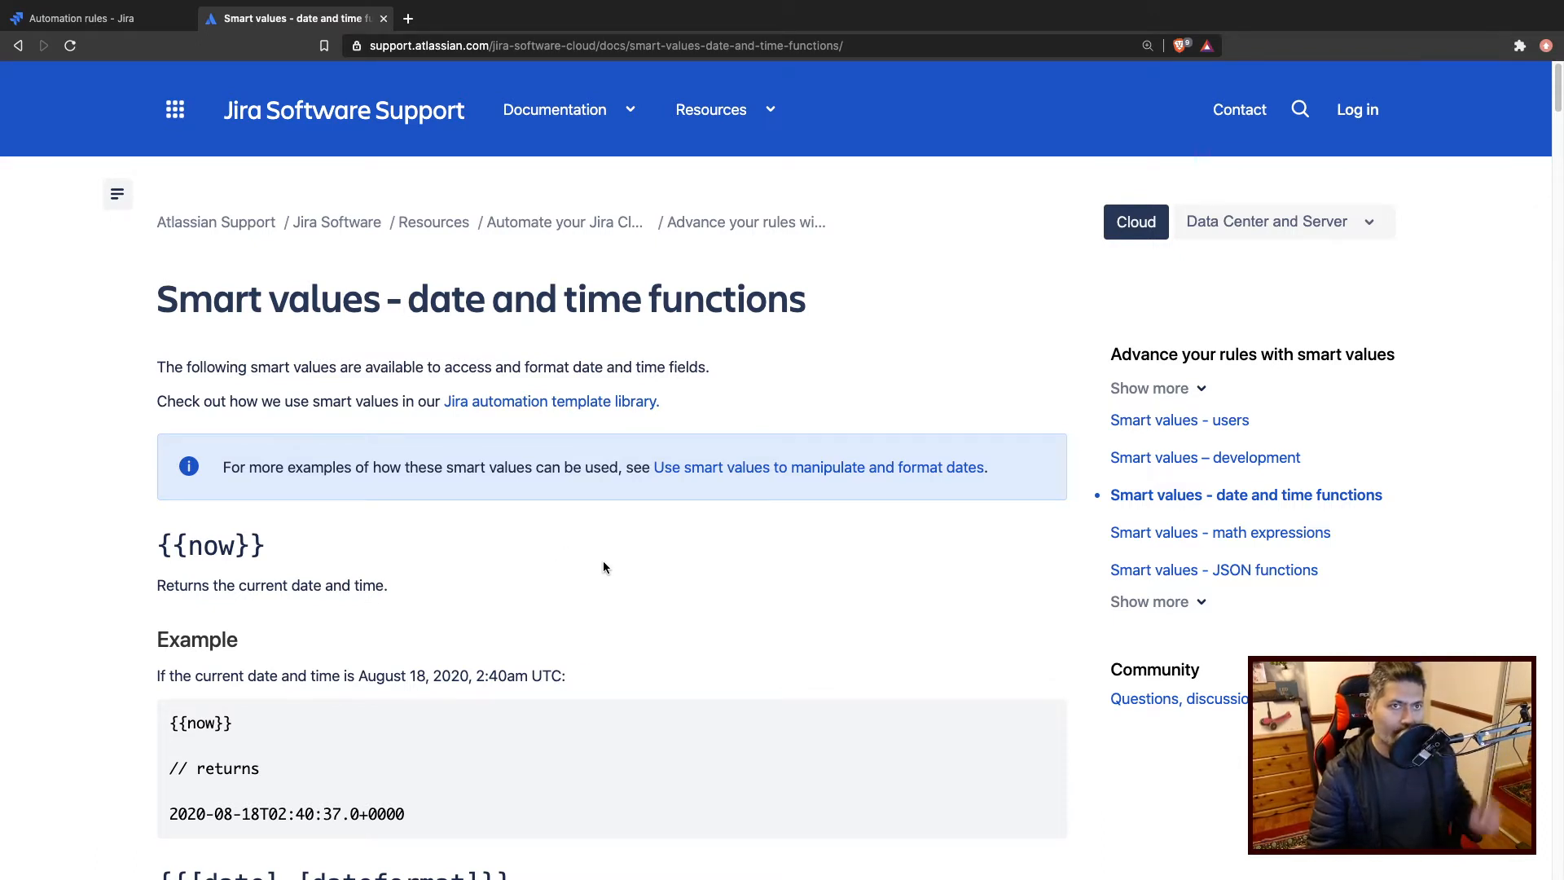
{"action": "mouse_move", "coordinate": [936, 474]}
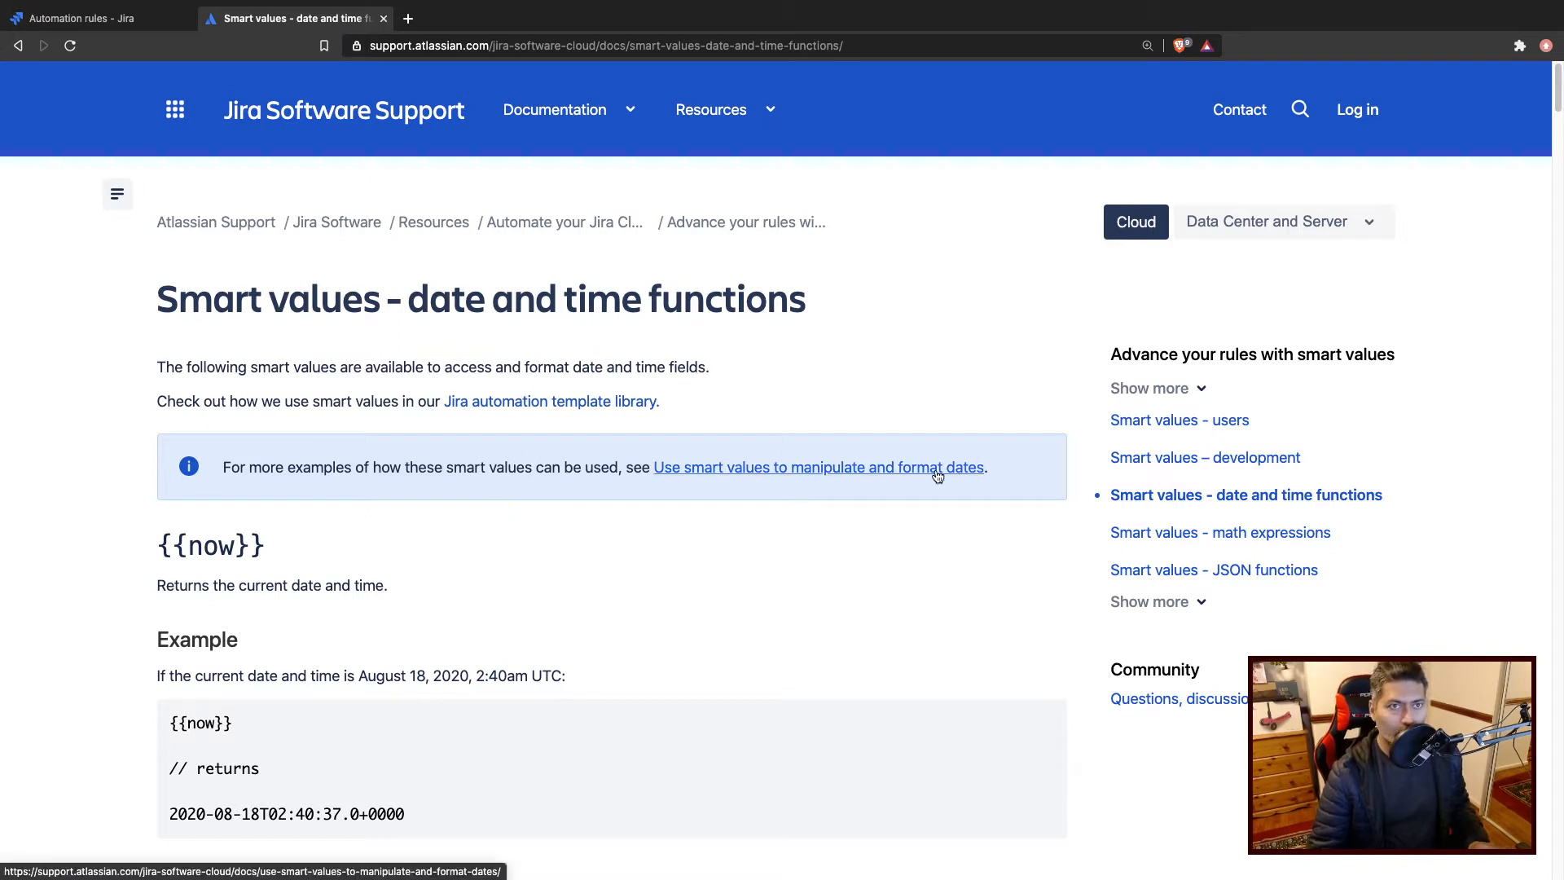
{"action": "mouse_move", "coordinate": [1123, 510]}
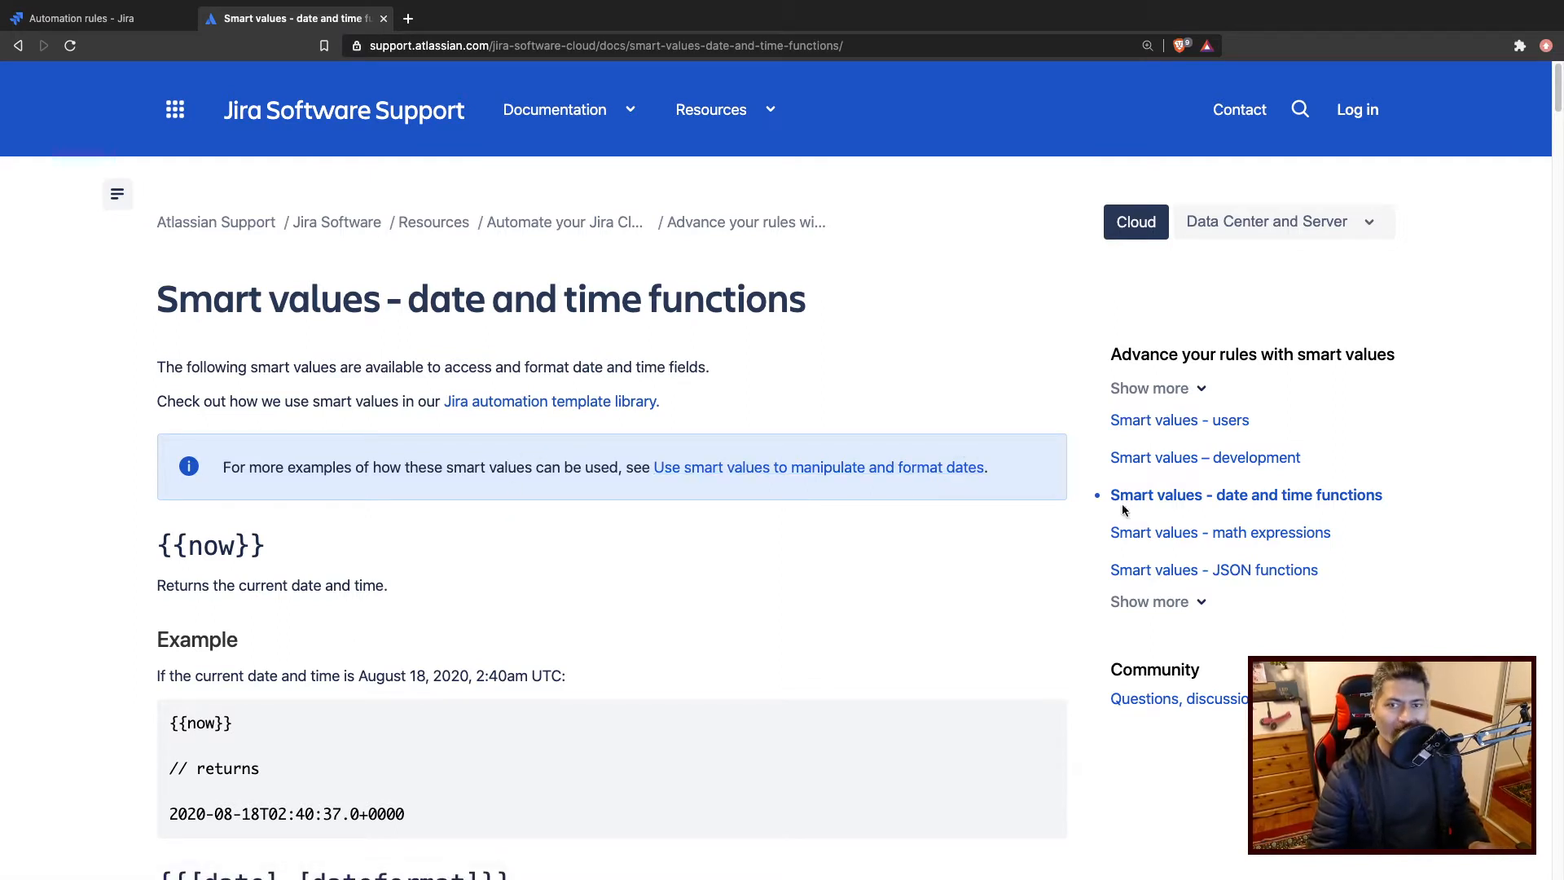
{"action": "mouse_move", "coordinate": [1290, 512]}
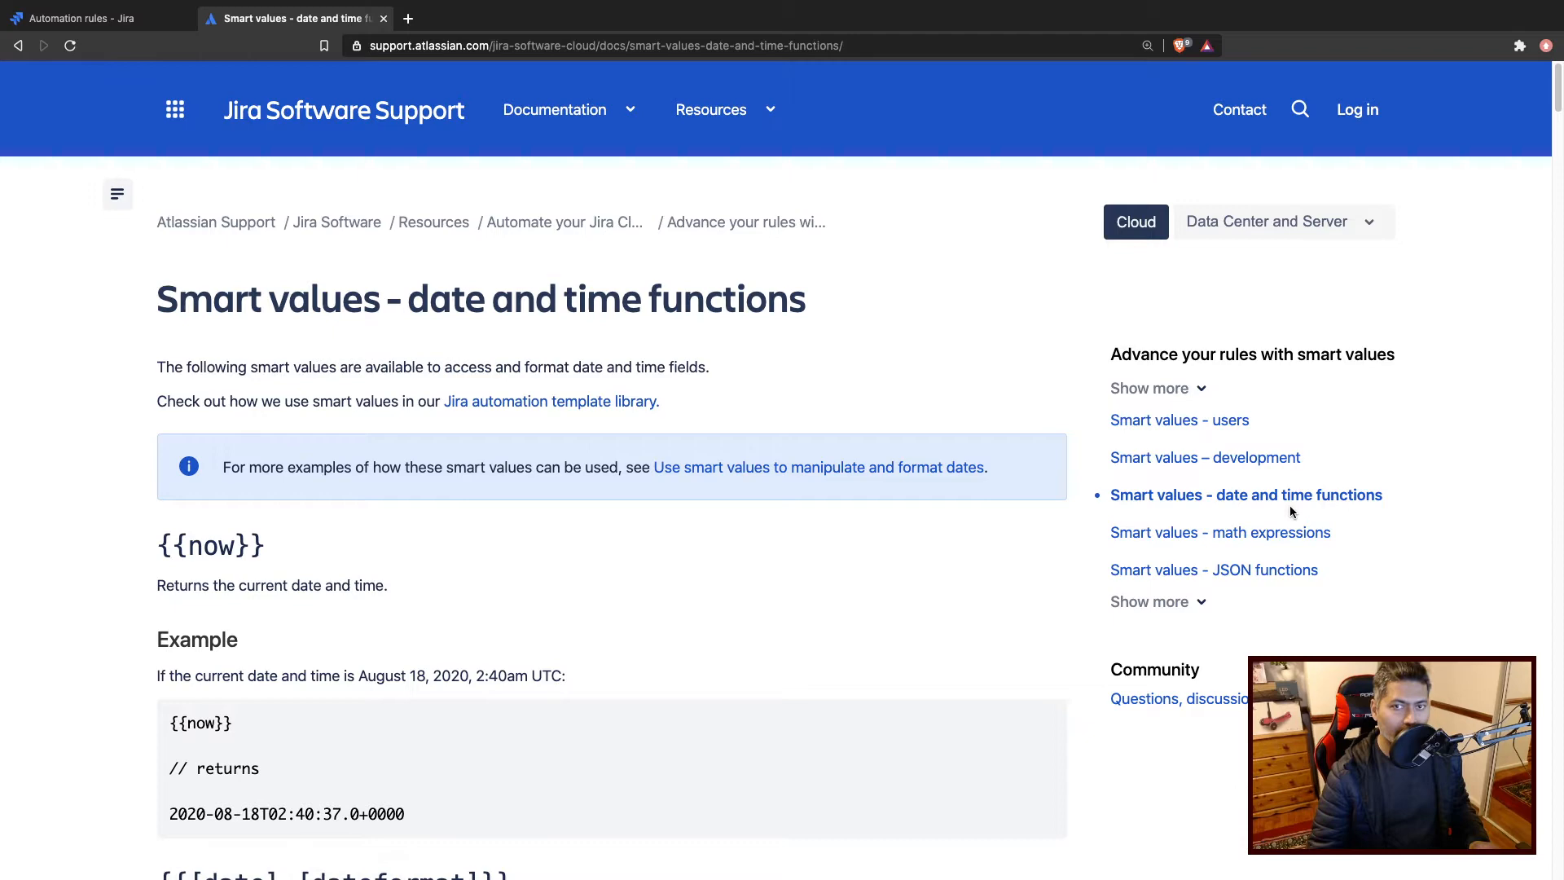
{"action": "mouse_move", "coordinate": [518, 533]}
{"action": "type", "text": "diff"}
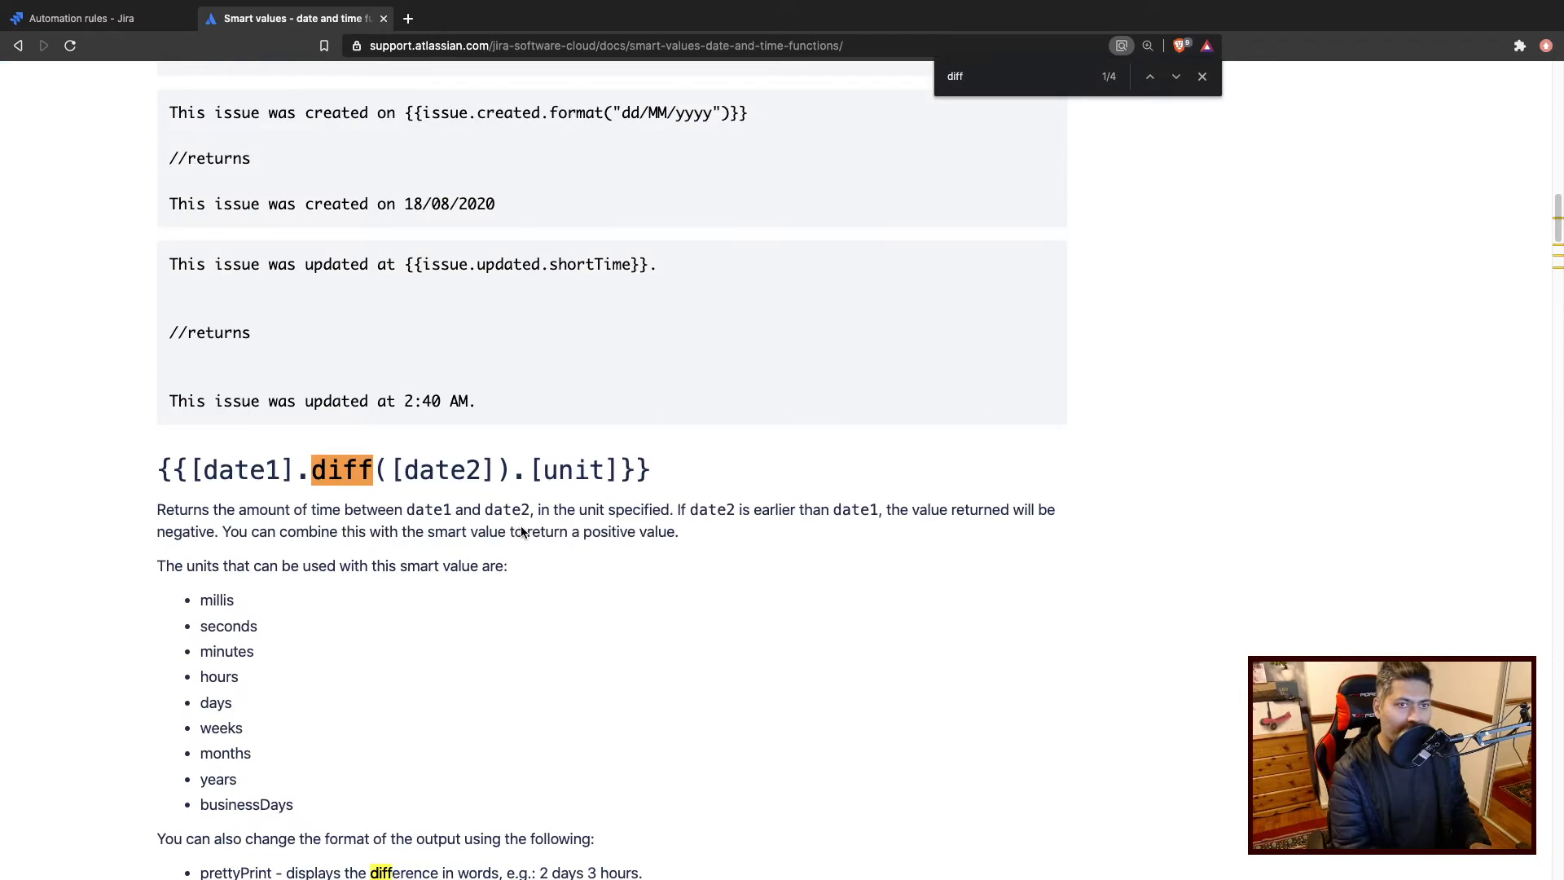
Scroll to the example {{now.diff(issue.created).weeks}} and select its weeks unit.
{"action": "scroll", "scroll_direction": "down", "scroll_amount": 3}
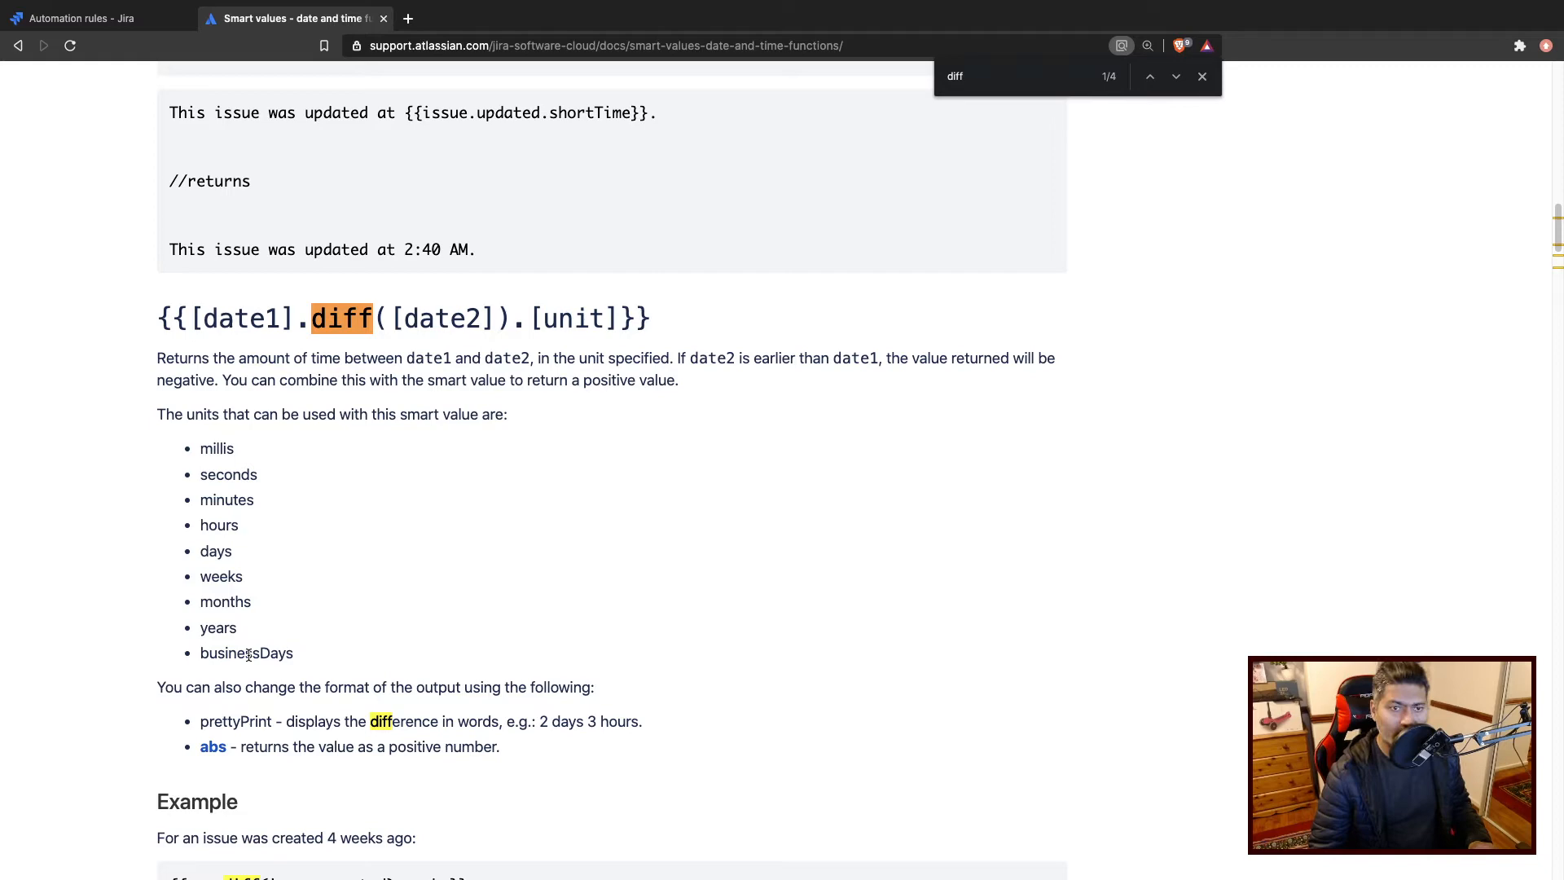
{"action": "mouse_move", "coordinate": [435, 655]}
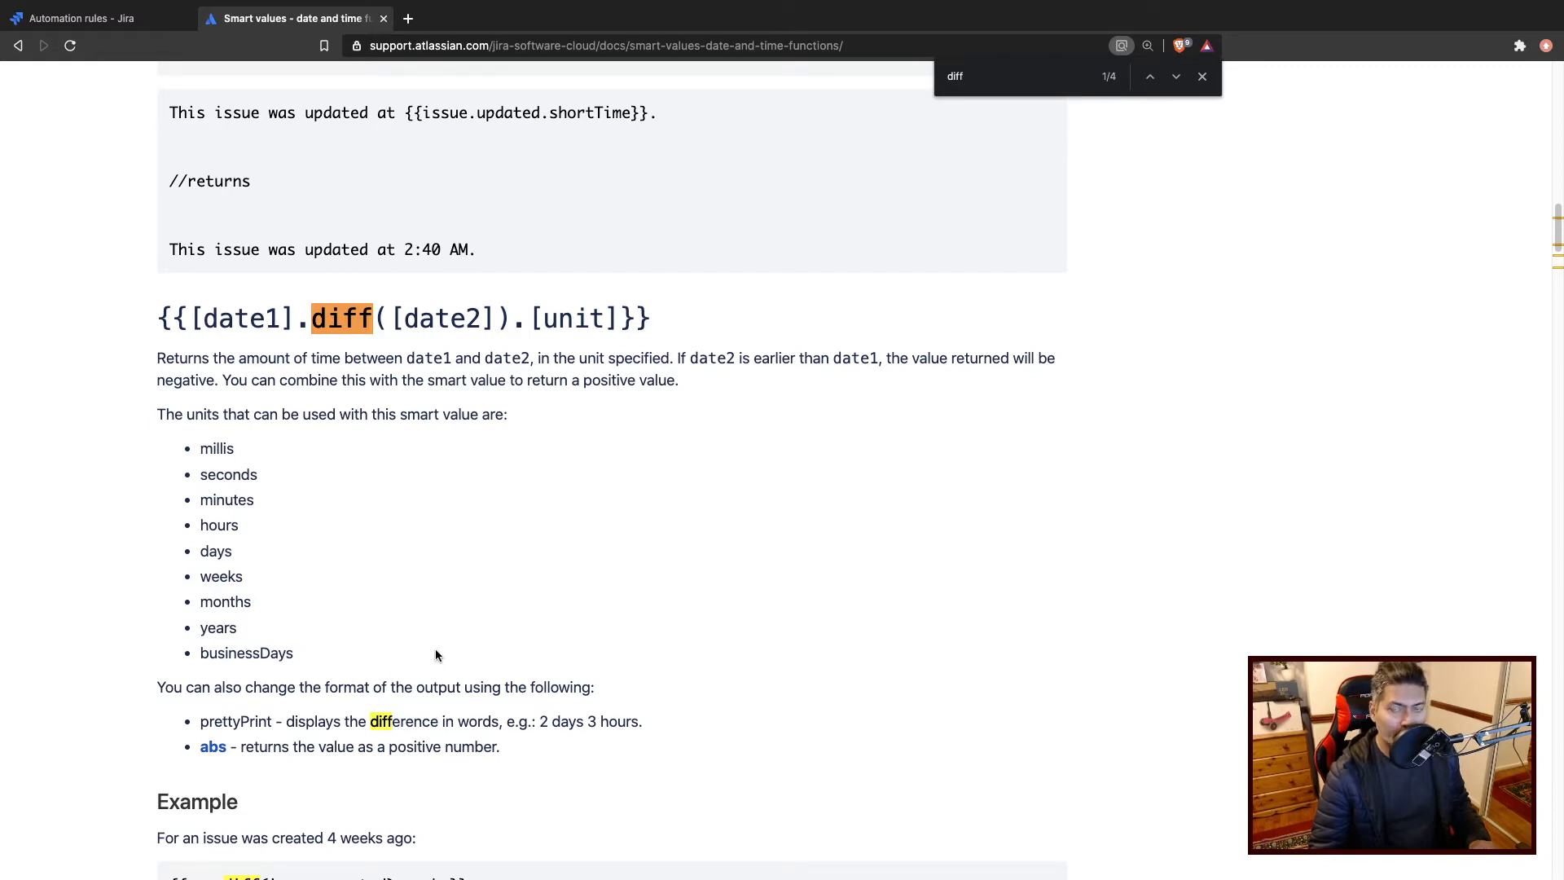
{"action": "scroll", "scroll_direction": "down", "scroll_amount": 3}
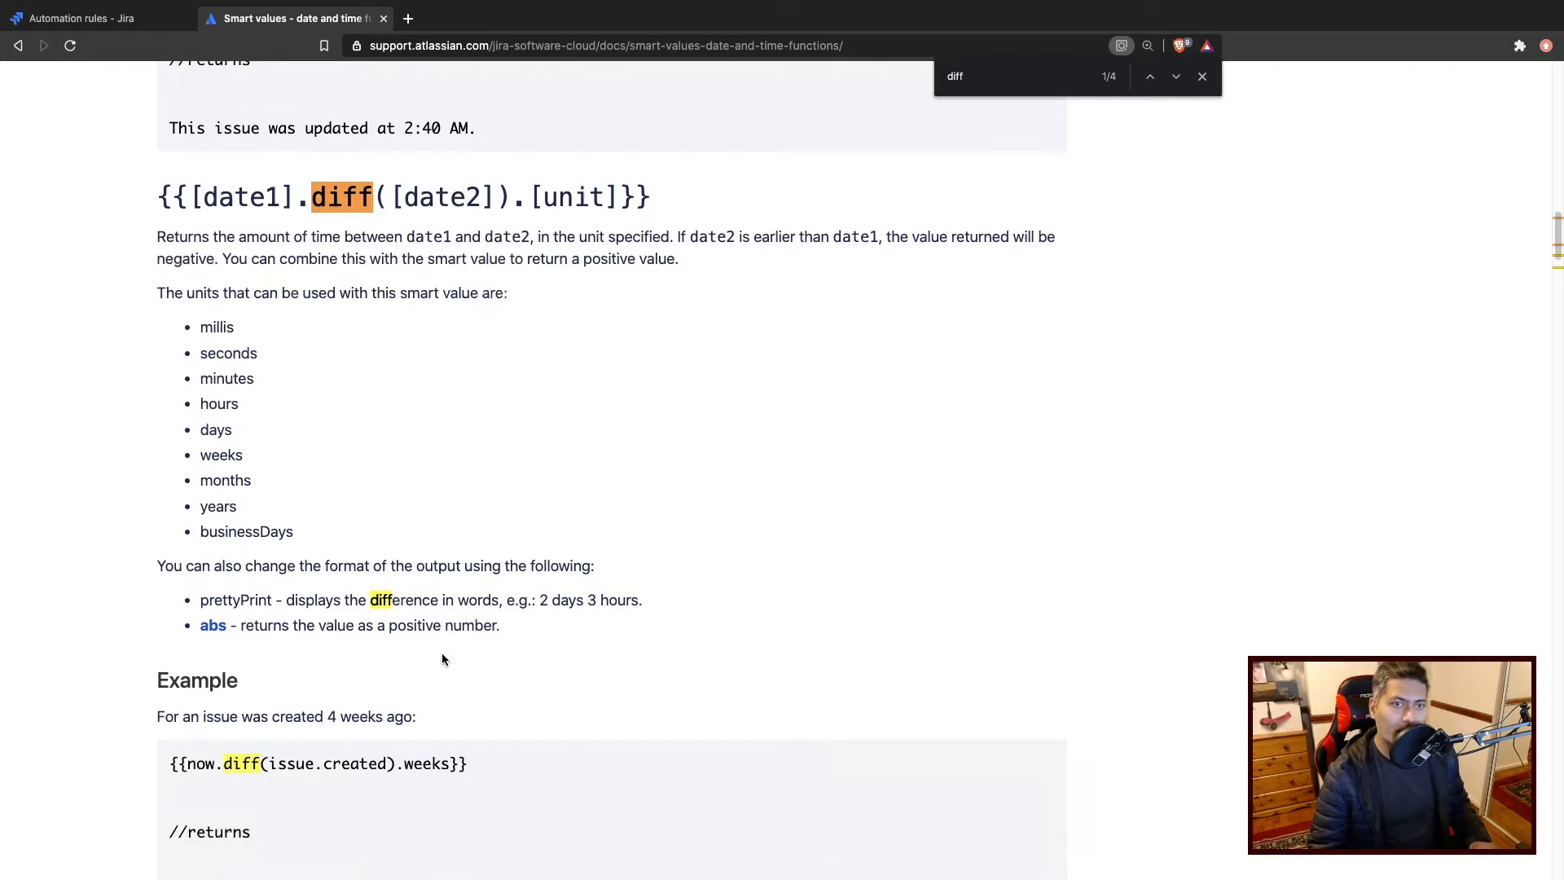
{"action": "scroll", "scroll_direction": "down", "scroll_amount": 3}
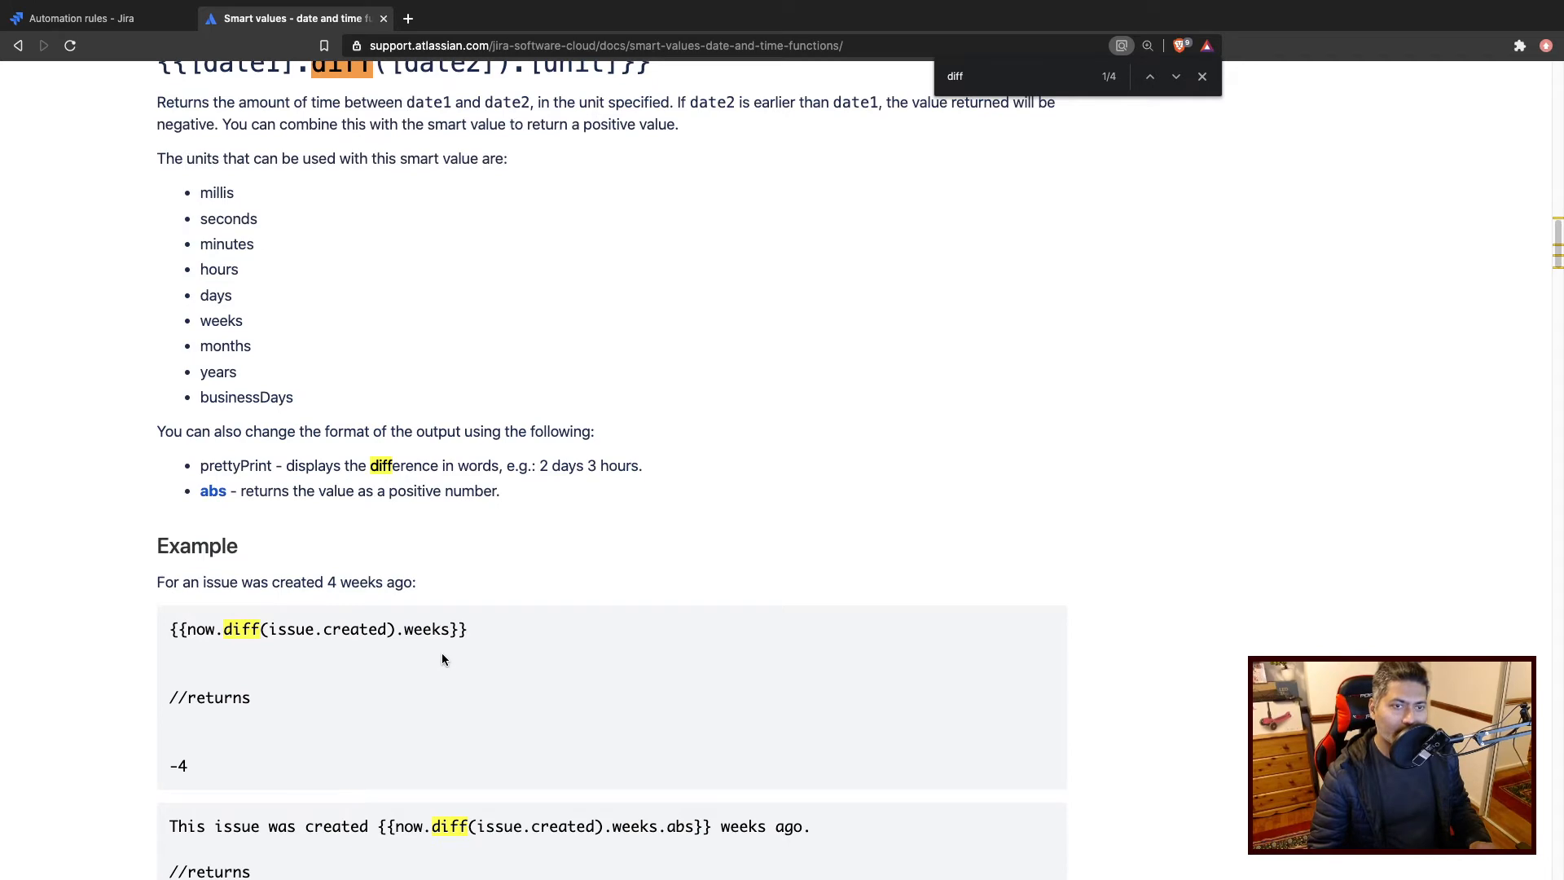
{"action": "scroll", "scroll_direction": "down", "scroll_amount": 3}
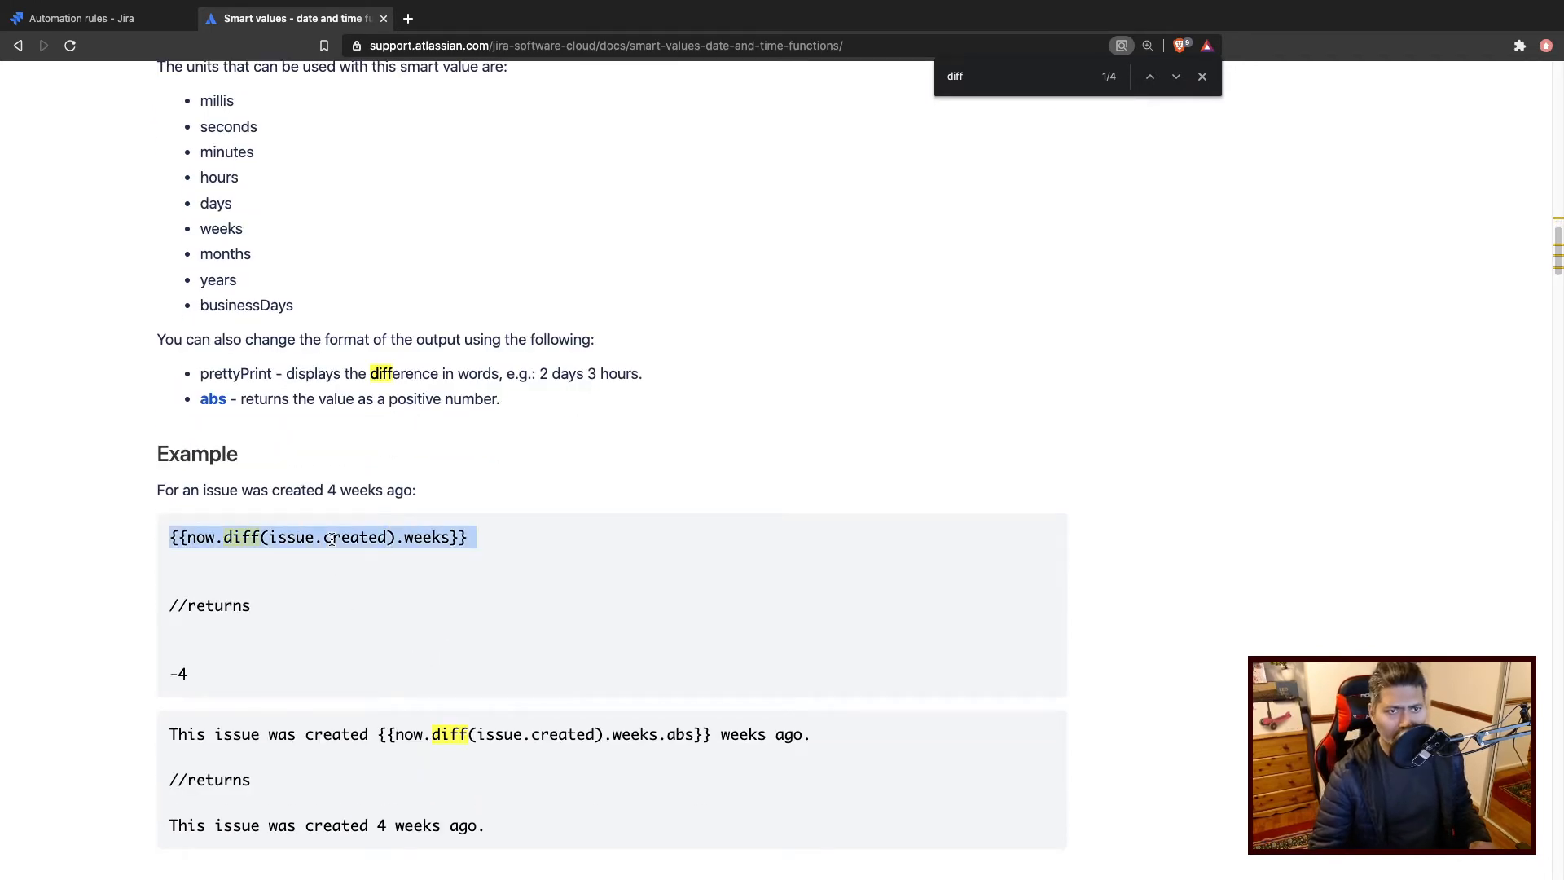
{"action": "scroll", "scroll_direction": "up", "scroll_amount": 3}
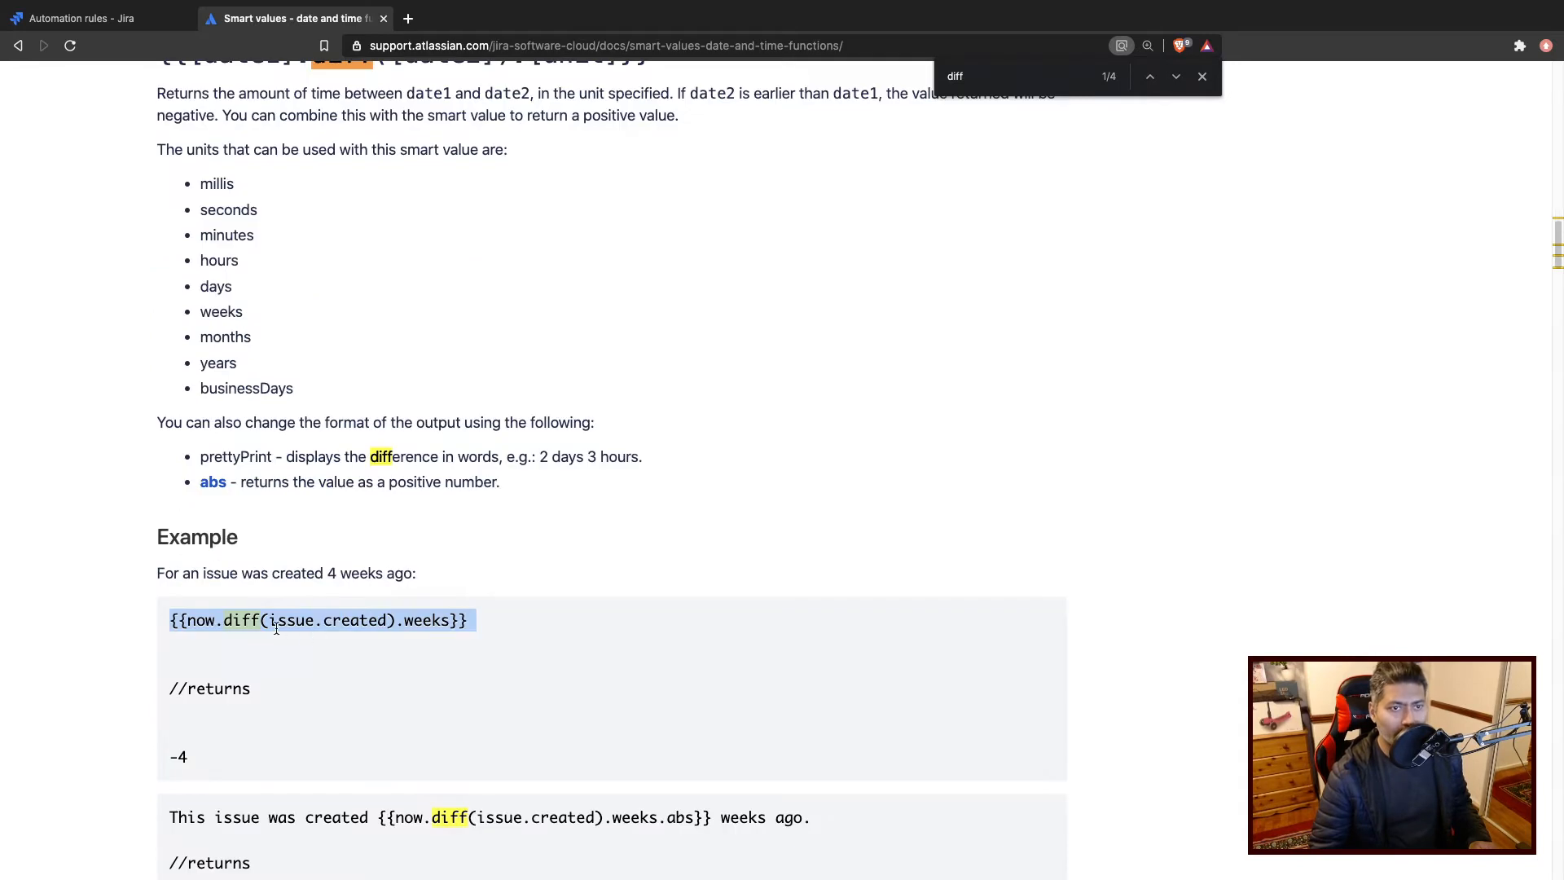
{"action": "left_click", "coordinate": [270, 619]}
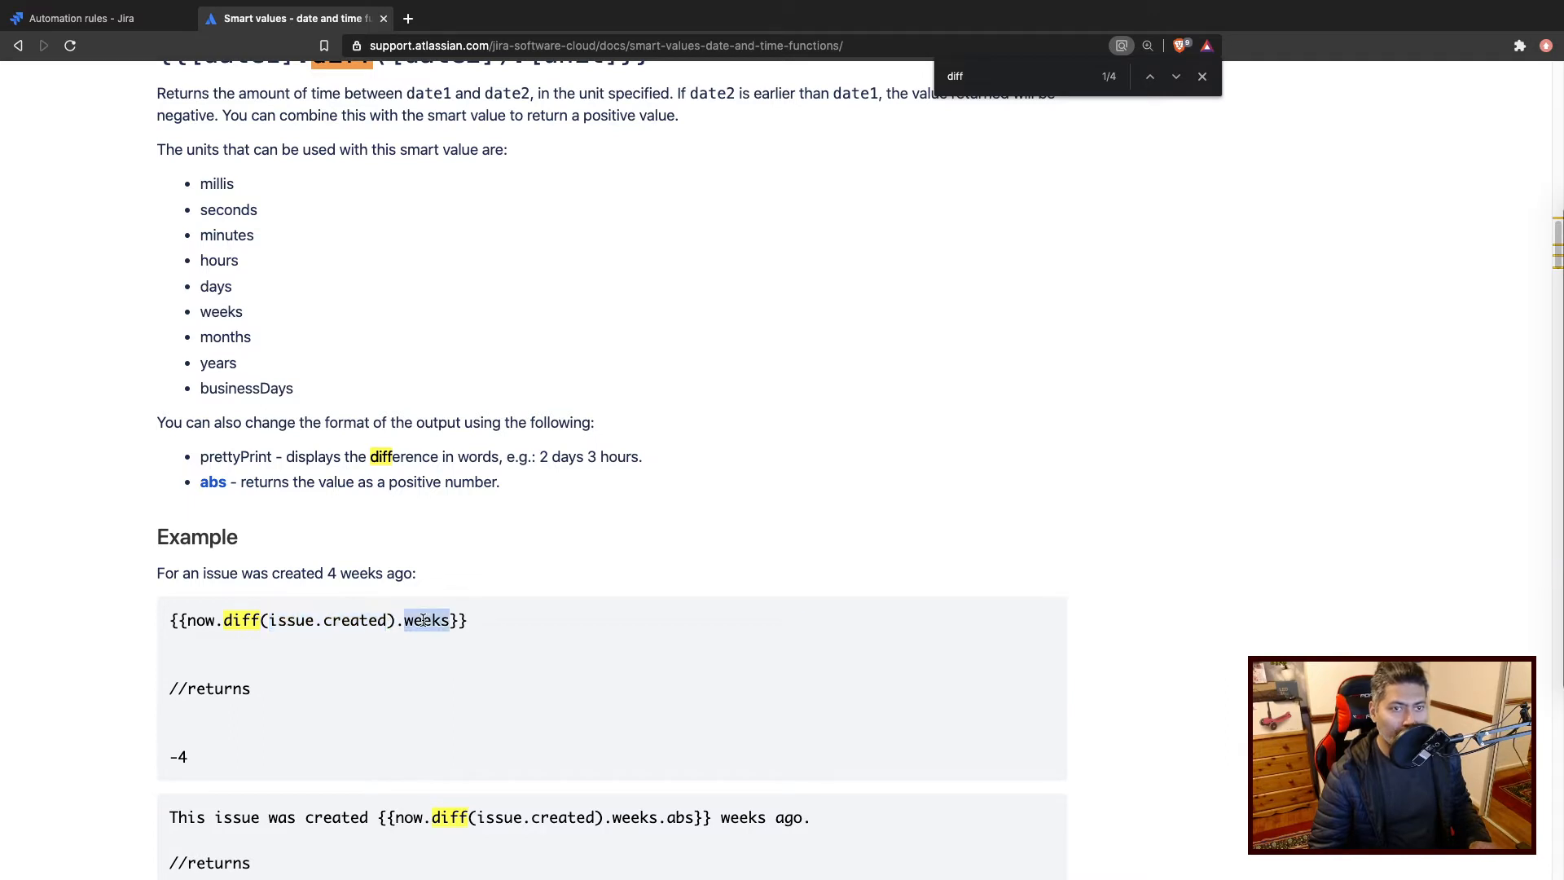
Add the line 'Weeks since: {{now.diff(issue.created).weeks.abs}}' to the rule's comment.
{"action": "left_click", "coordinate": [95, 18]}
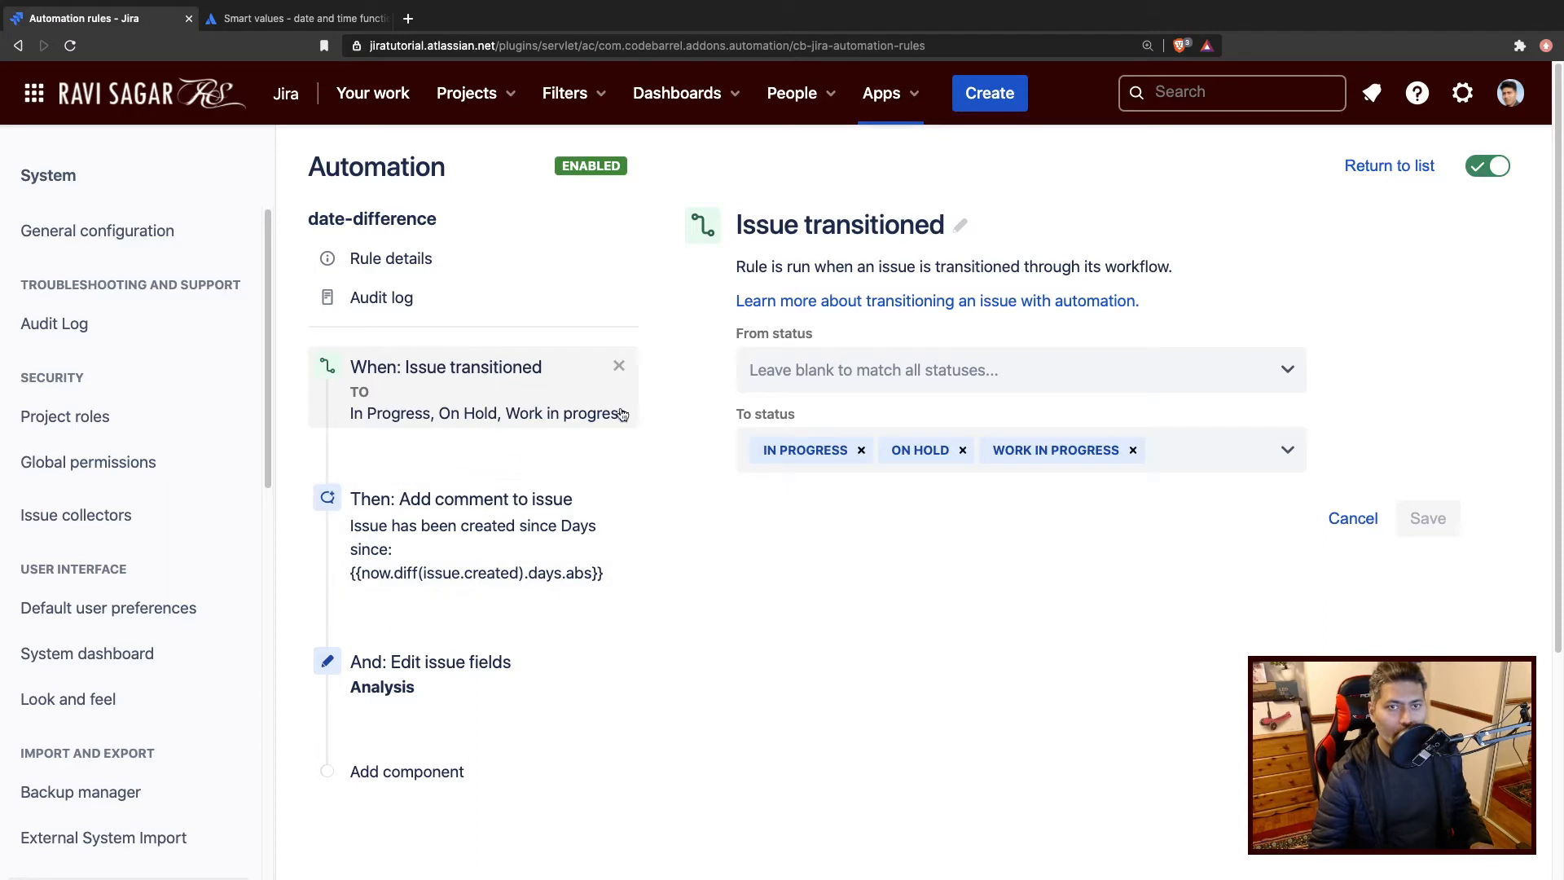
{"action": "mouse_move", "coordinate": [961, 450]}
{"action": "type", "text": "Weeks since: {{now.diff(issue.created).weeks."}
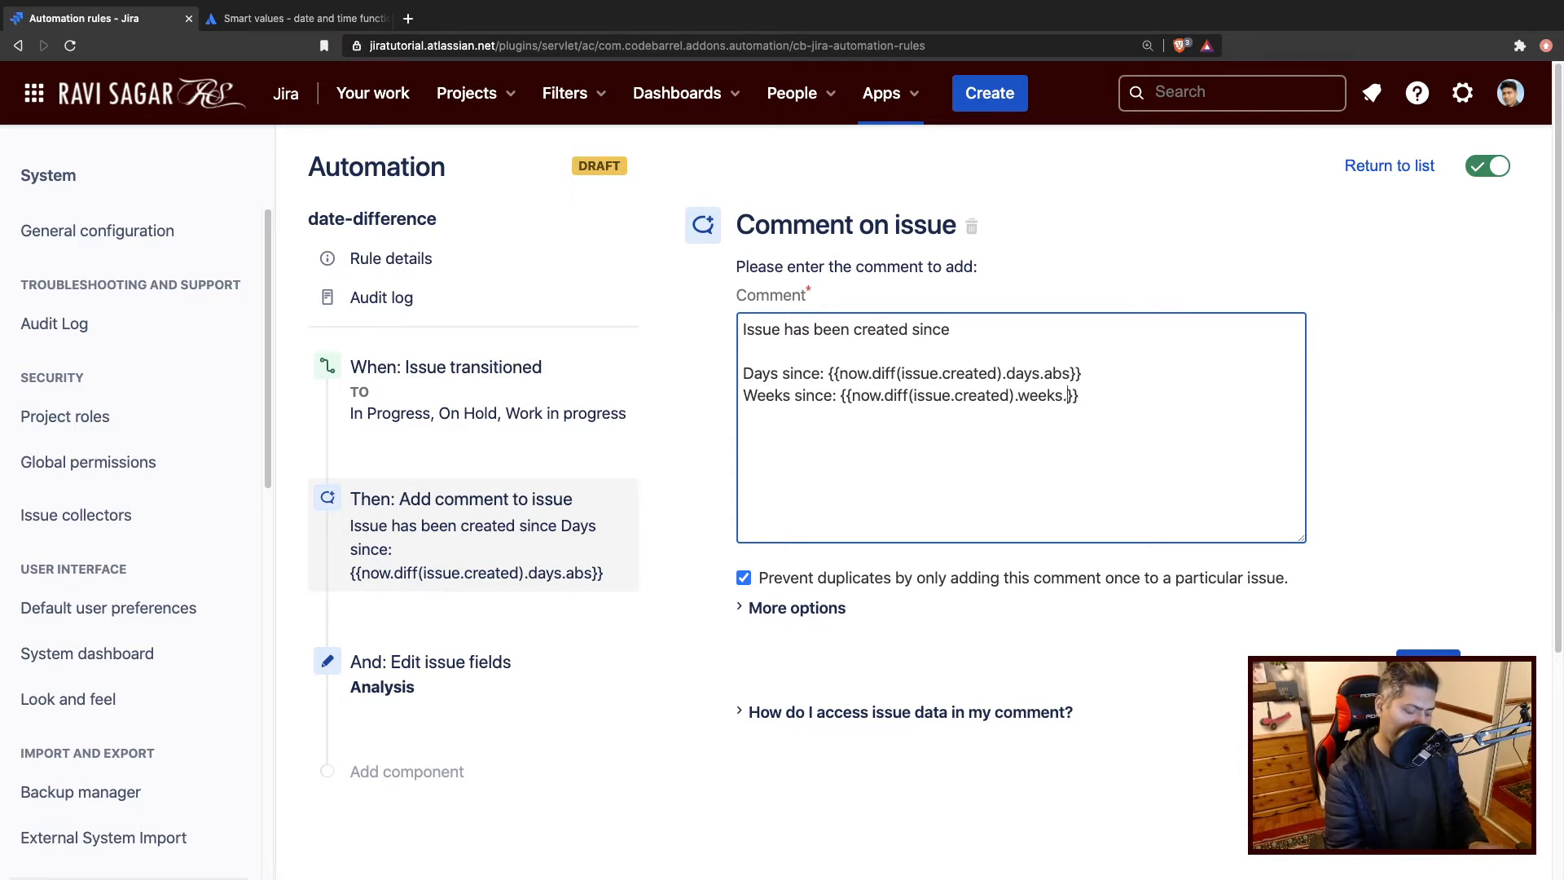
{"action": "type", "text": "abs"}
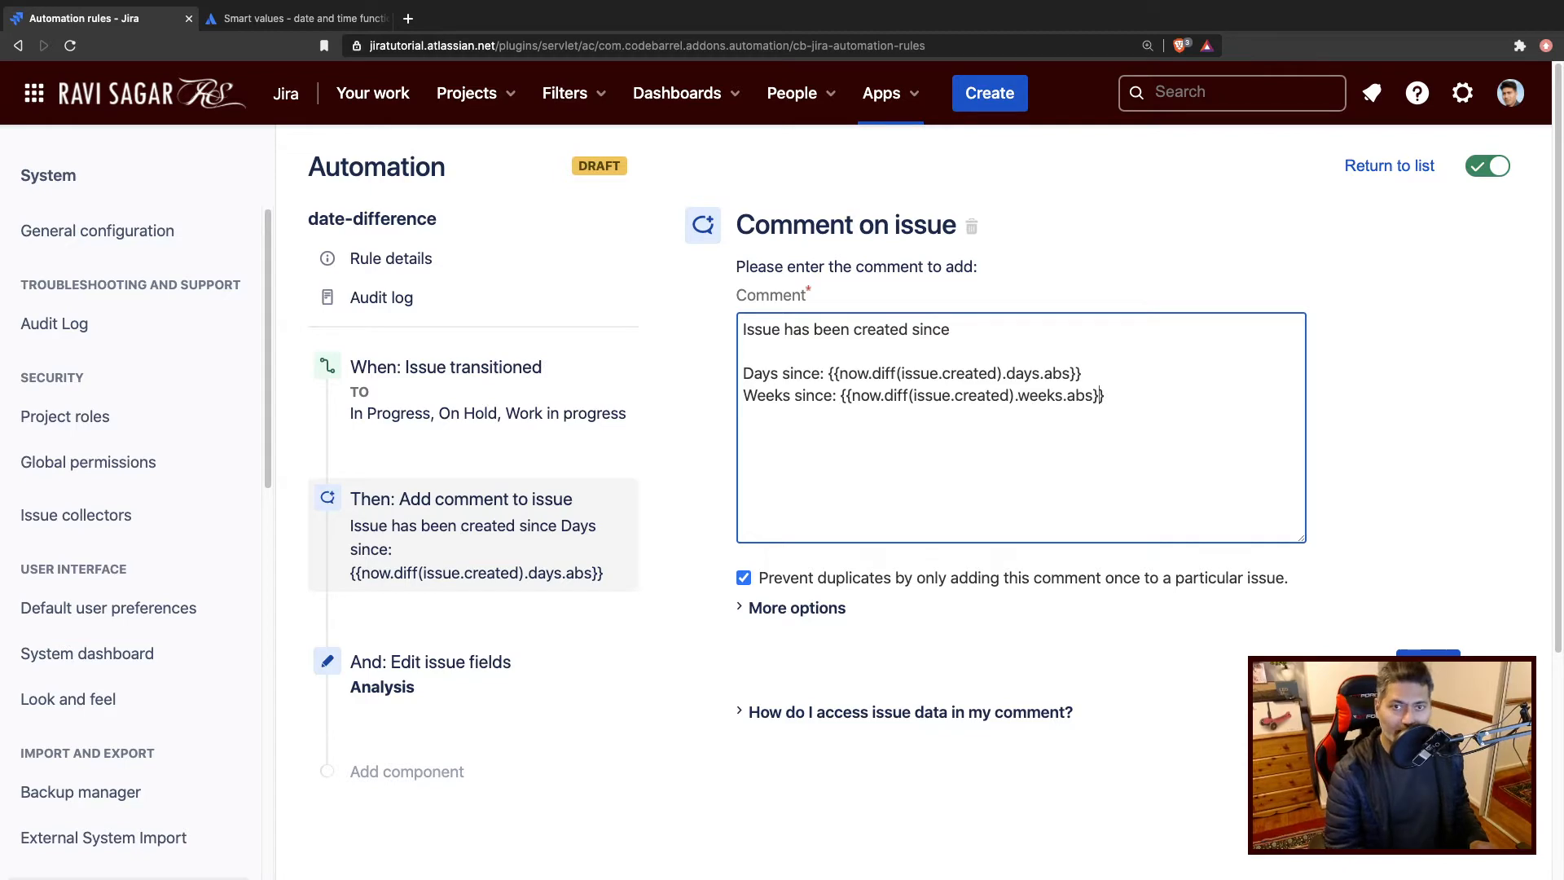
Open the abs math expressions page from the date functions' output formats list.
{"action": "left_click", "coordinate": [294, 18]}
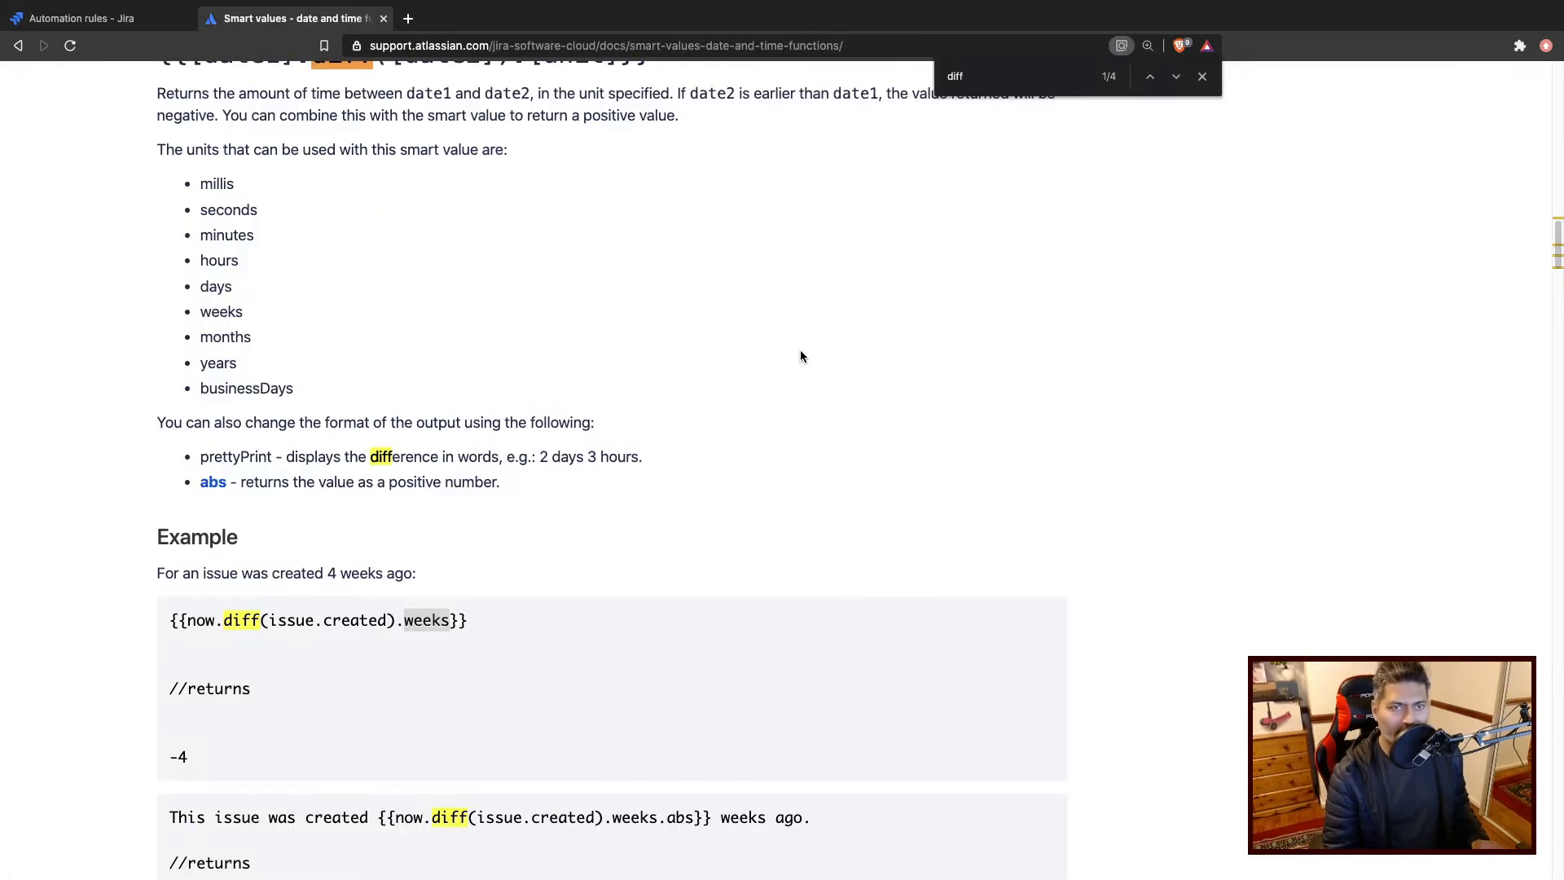
{"action": "scroll", "scroll_direction": "down", "scroll_amount": 3}
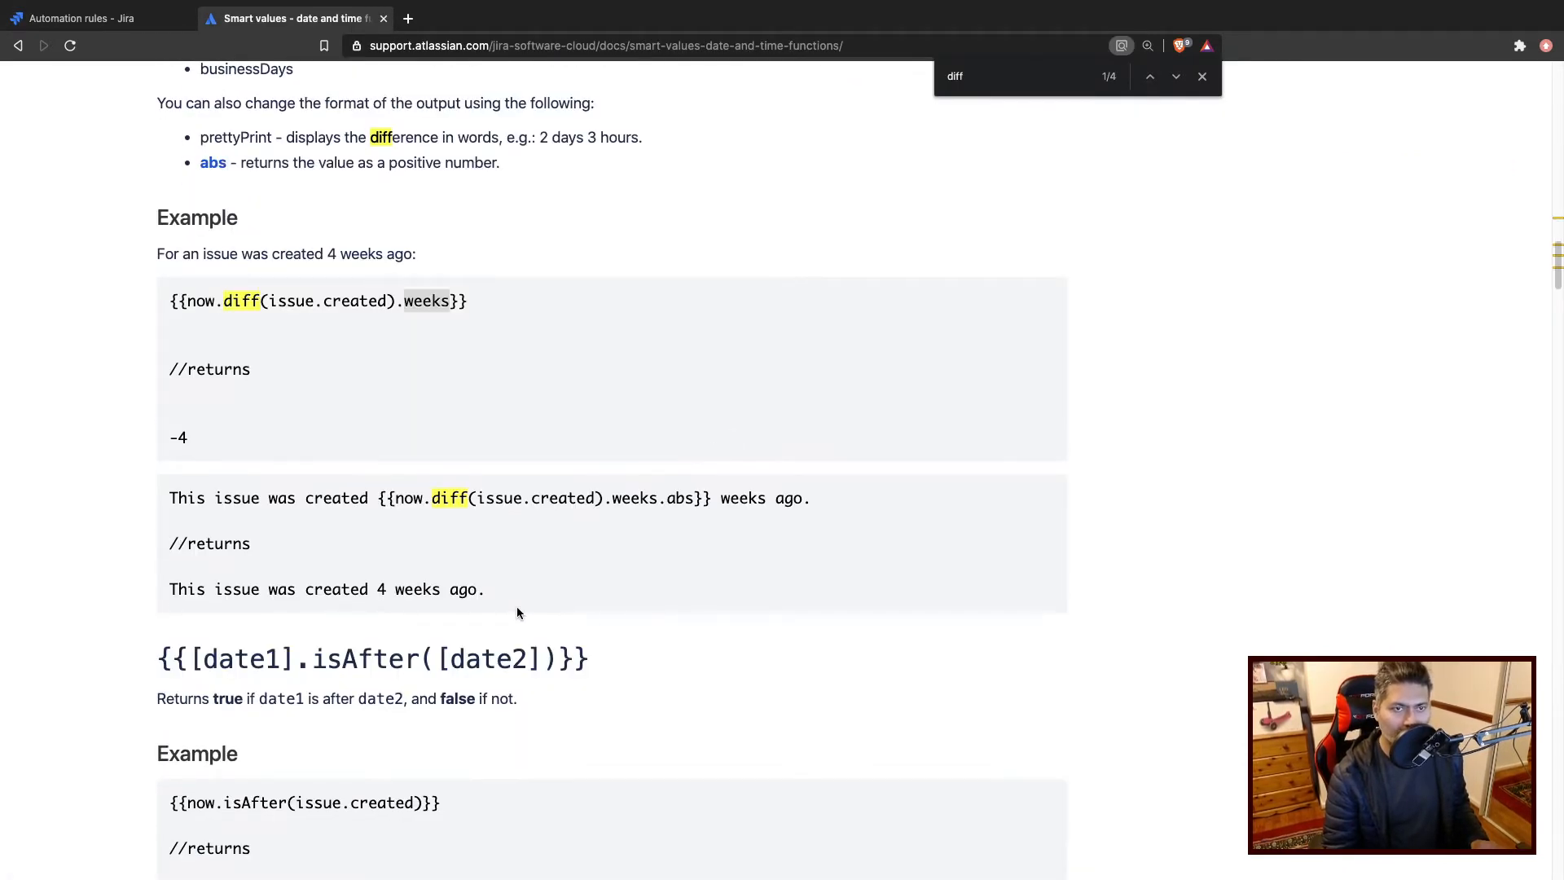
{"action": "scroll", "scroll_direction": "down", "scroll_amount": 3}
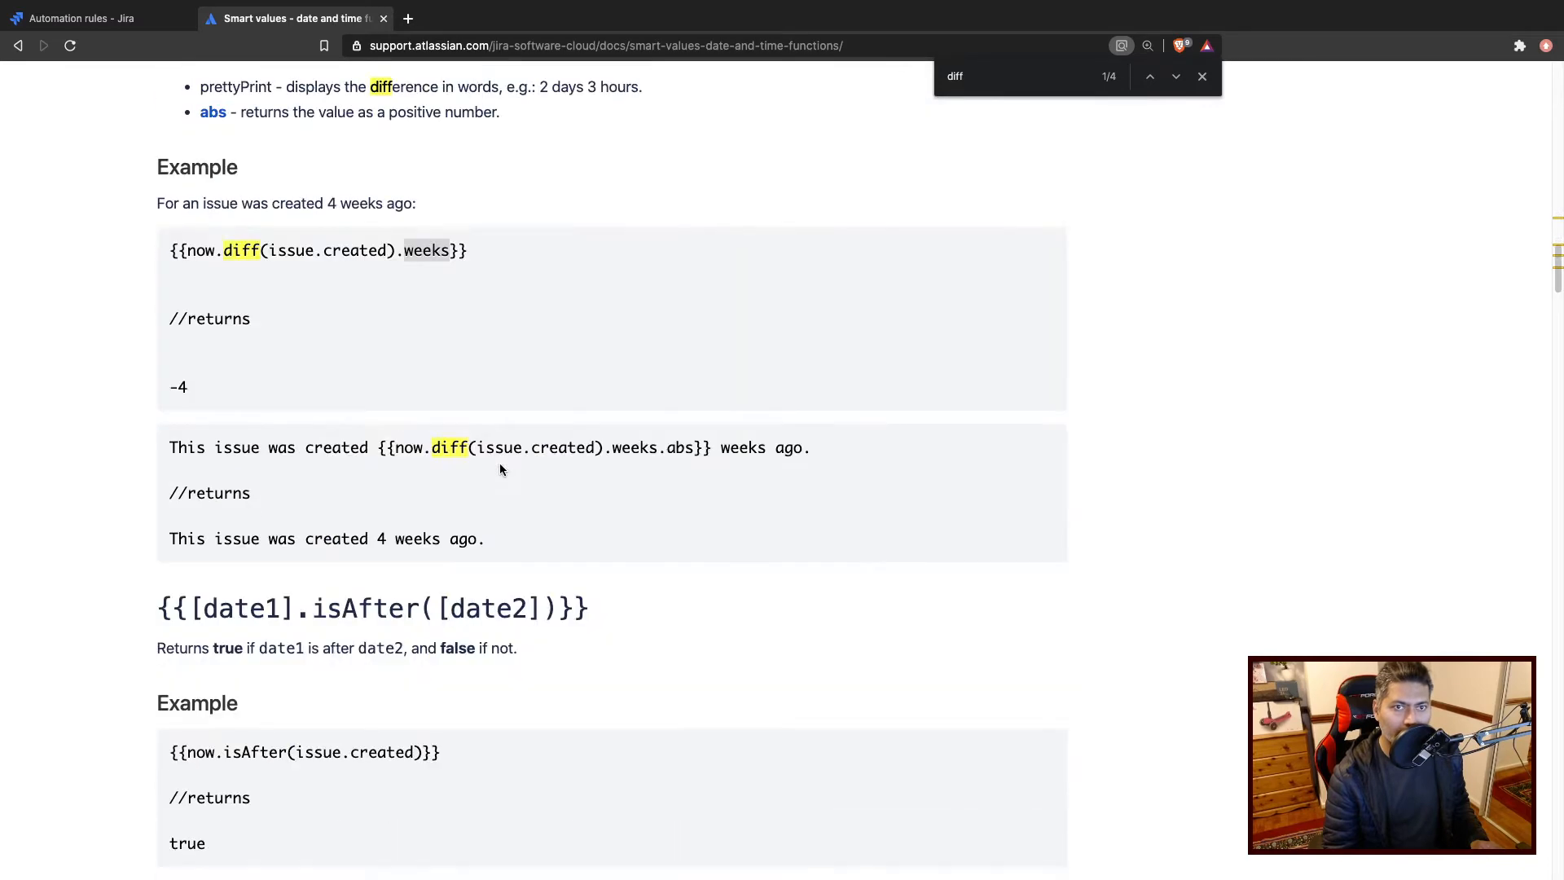
{"action": "mouse_move", "coordinate": [681, 455]}
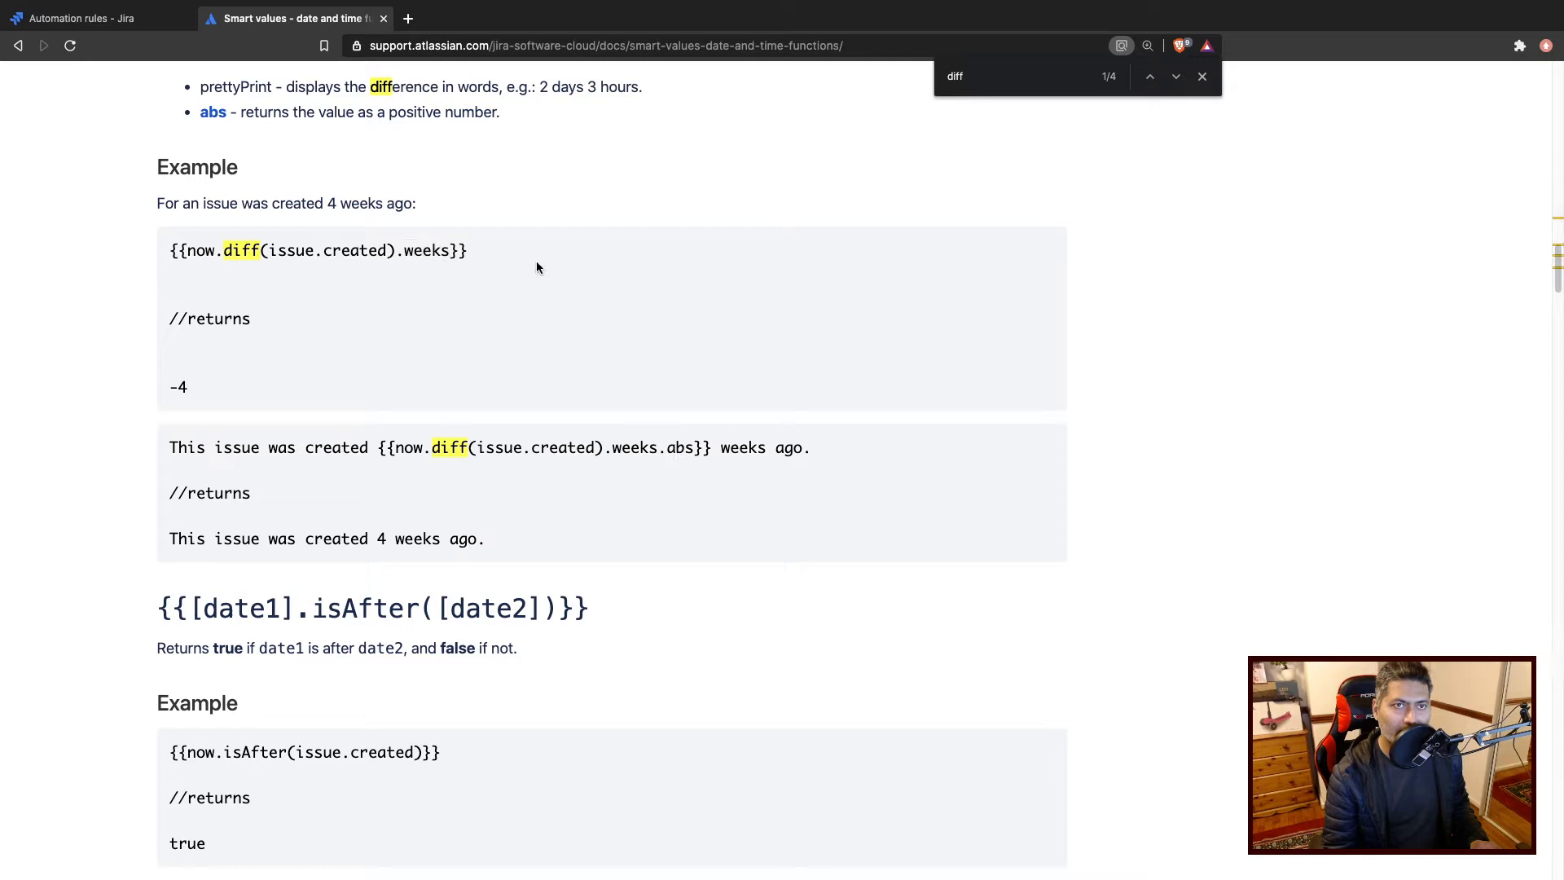
{"action": "mouse_move", "coordinate": [212, 112]}
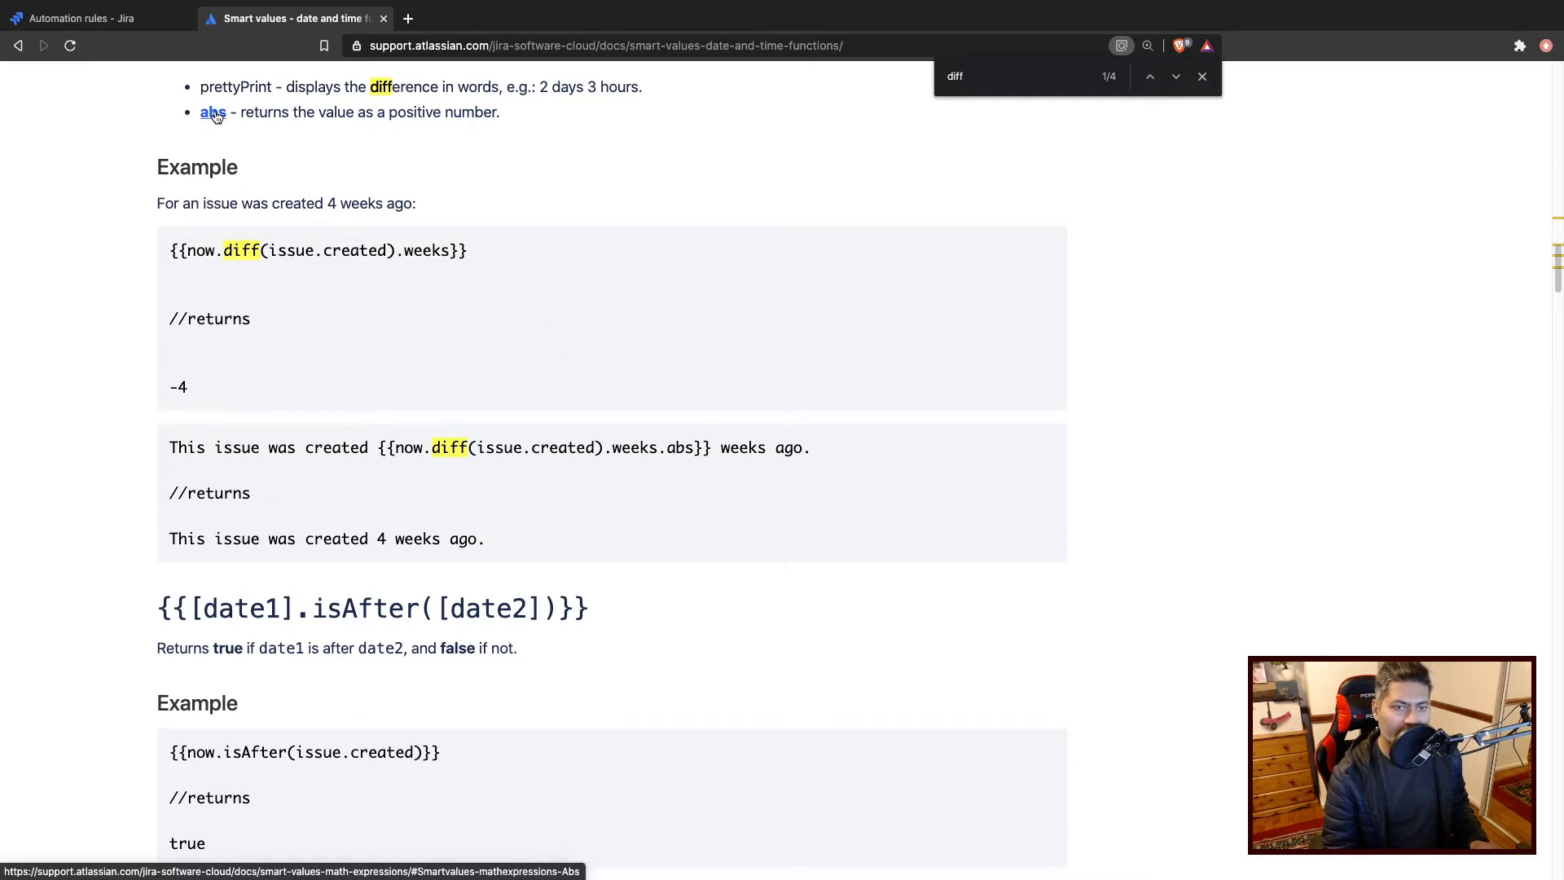
{"action": "mouse_move", "coordinate": [587, 363]}
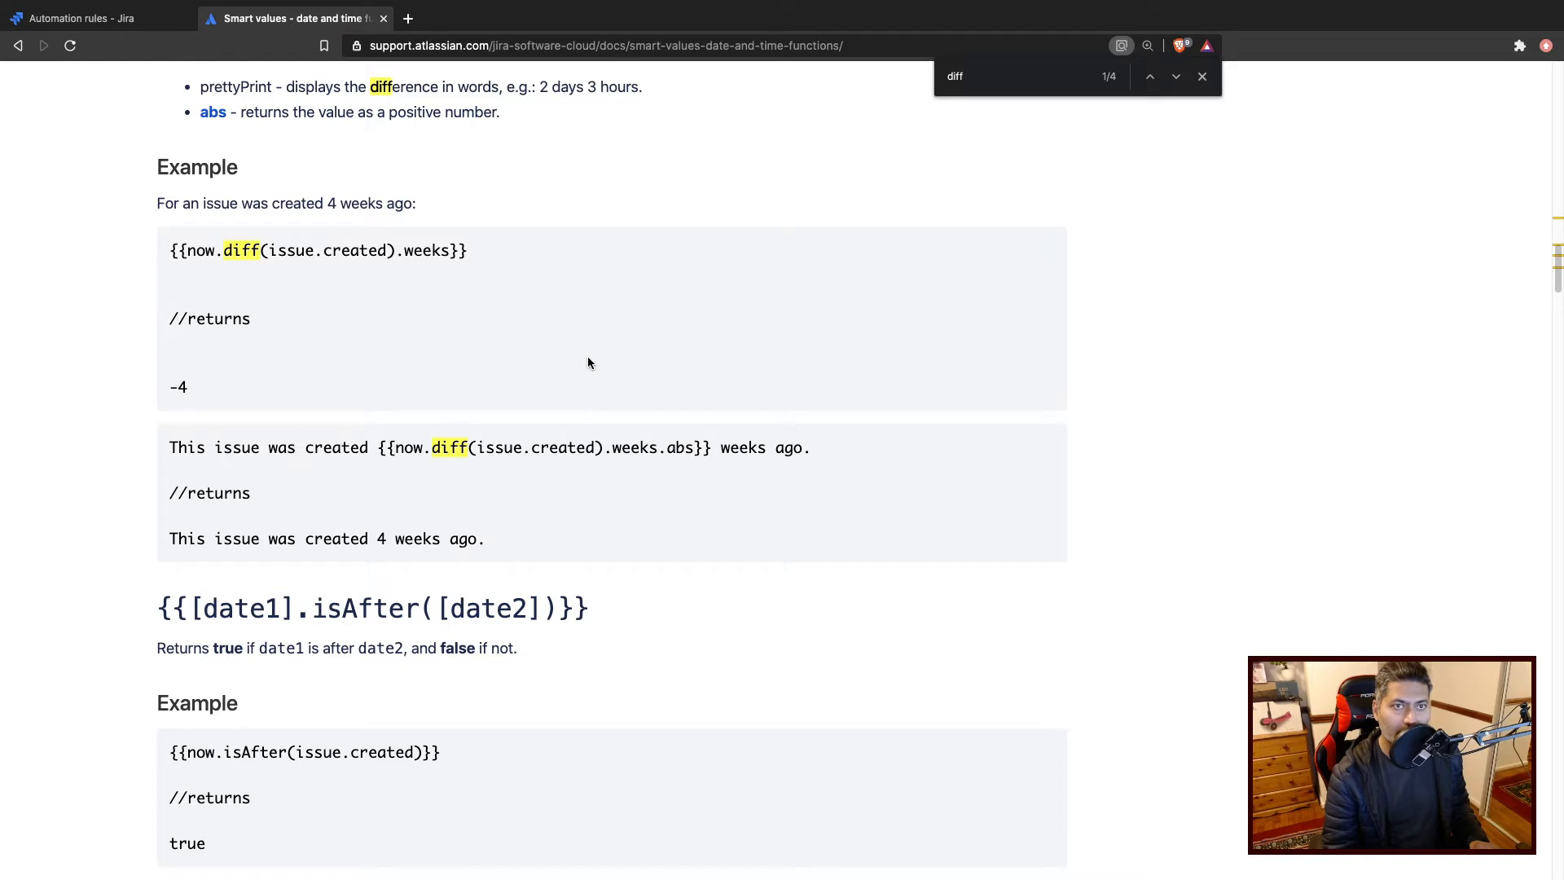
{"action": "mouse_move", "coordinate": [514, 381]}
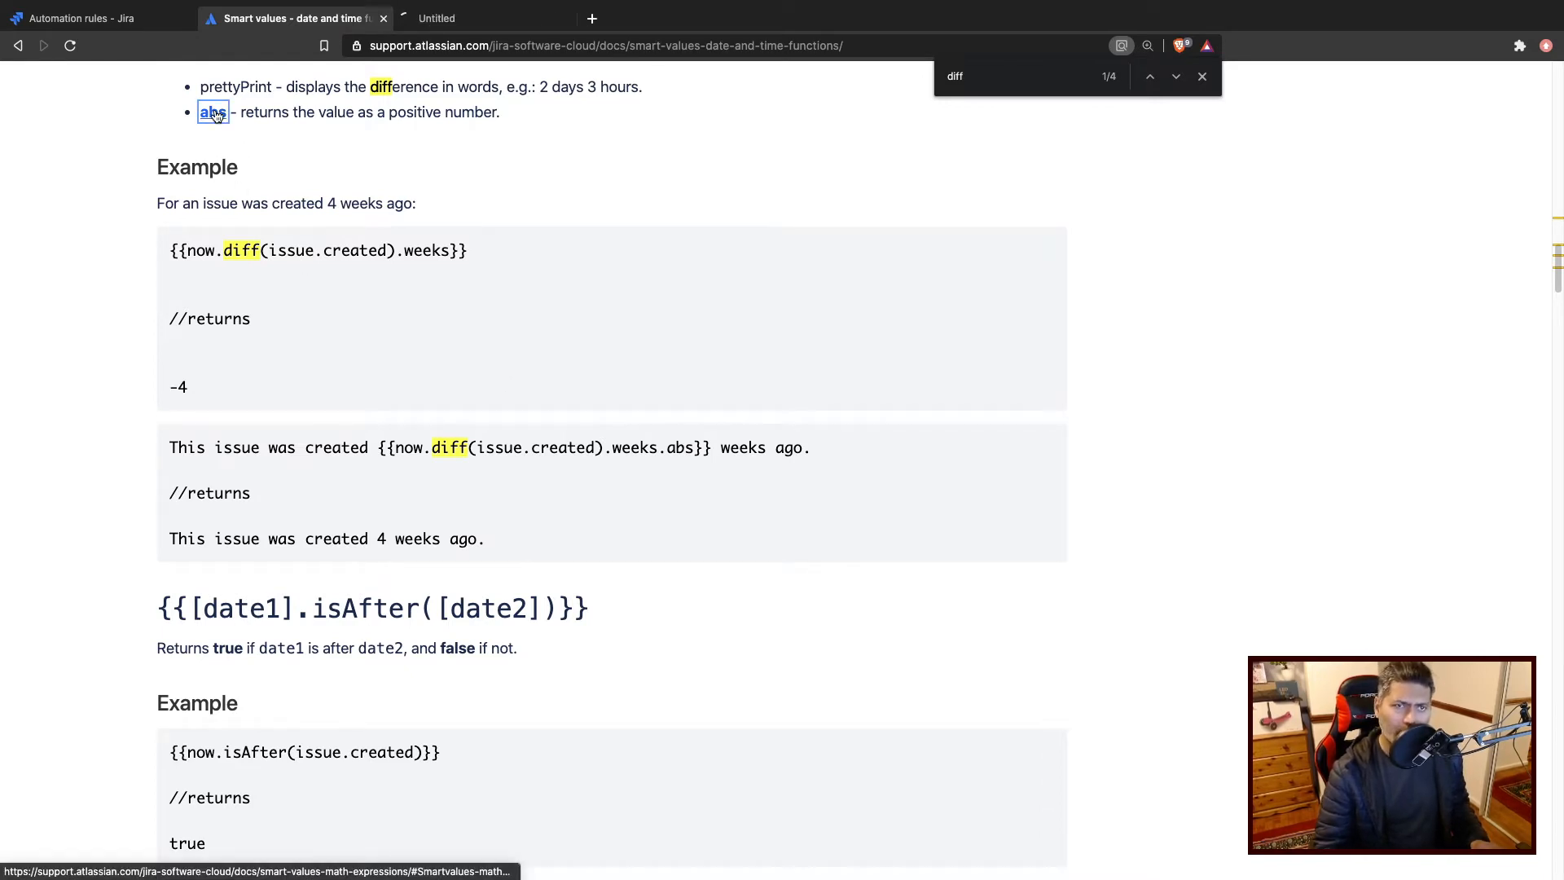
{"action": "left_click", "coordinate": [212, 111]}
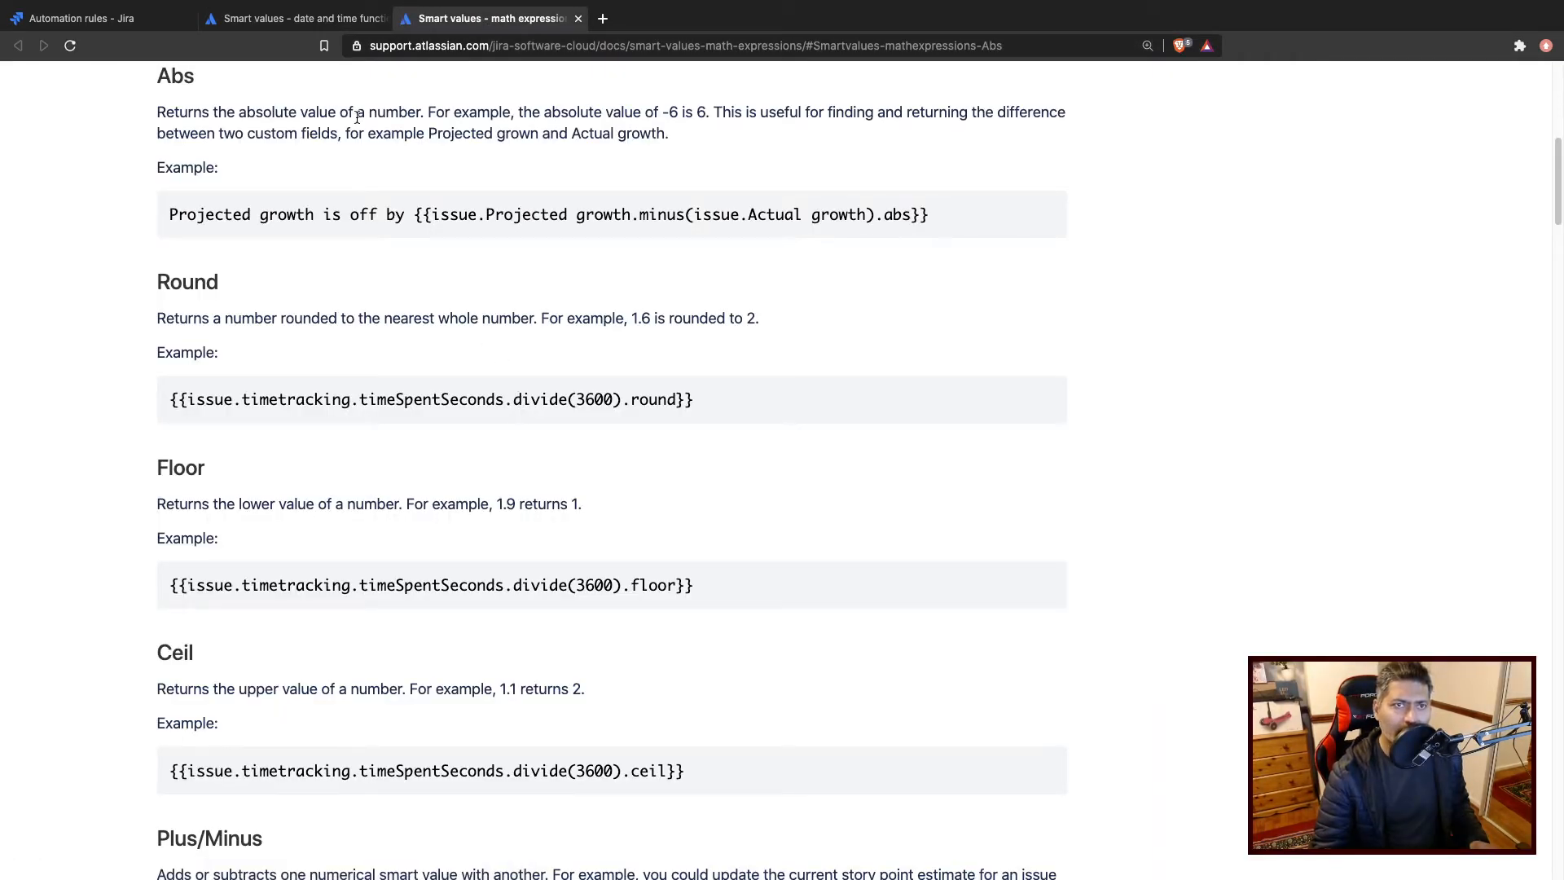
Close the math expressions page, dismiss the 'diff' find bar, and return to the rule.
{"action": "left_click", "coordinate": [294, 18]}
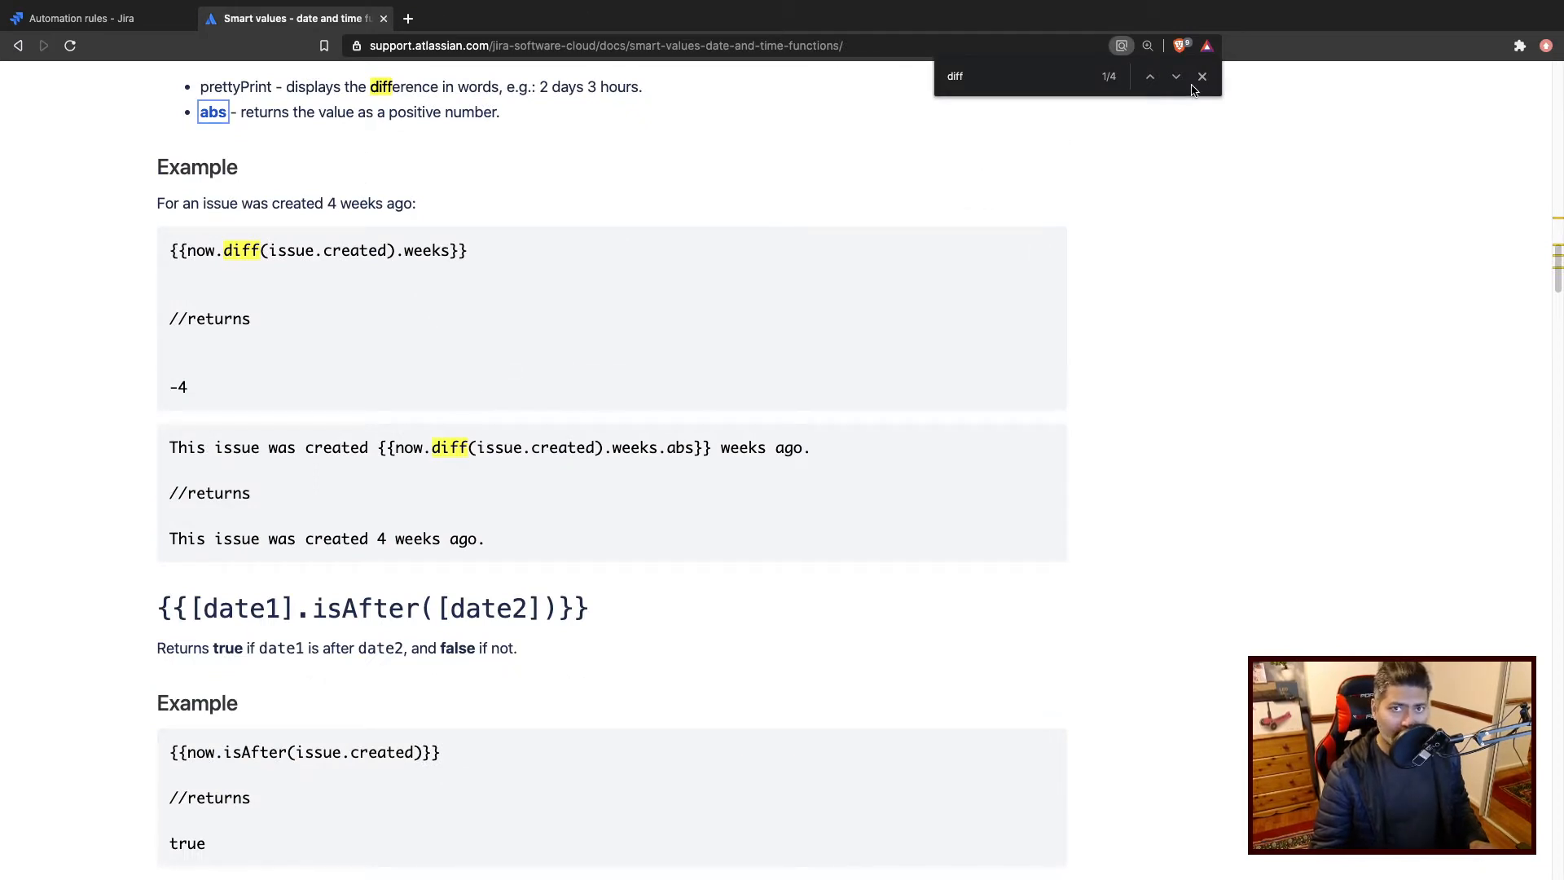
{"action": "left_click", "coordinate": [1202, 77]}
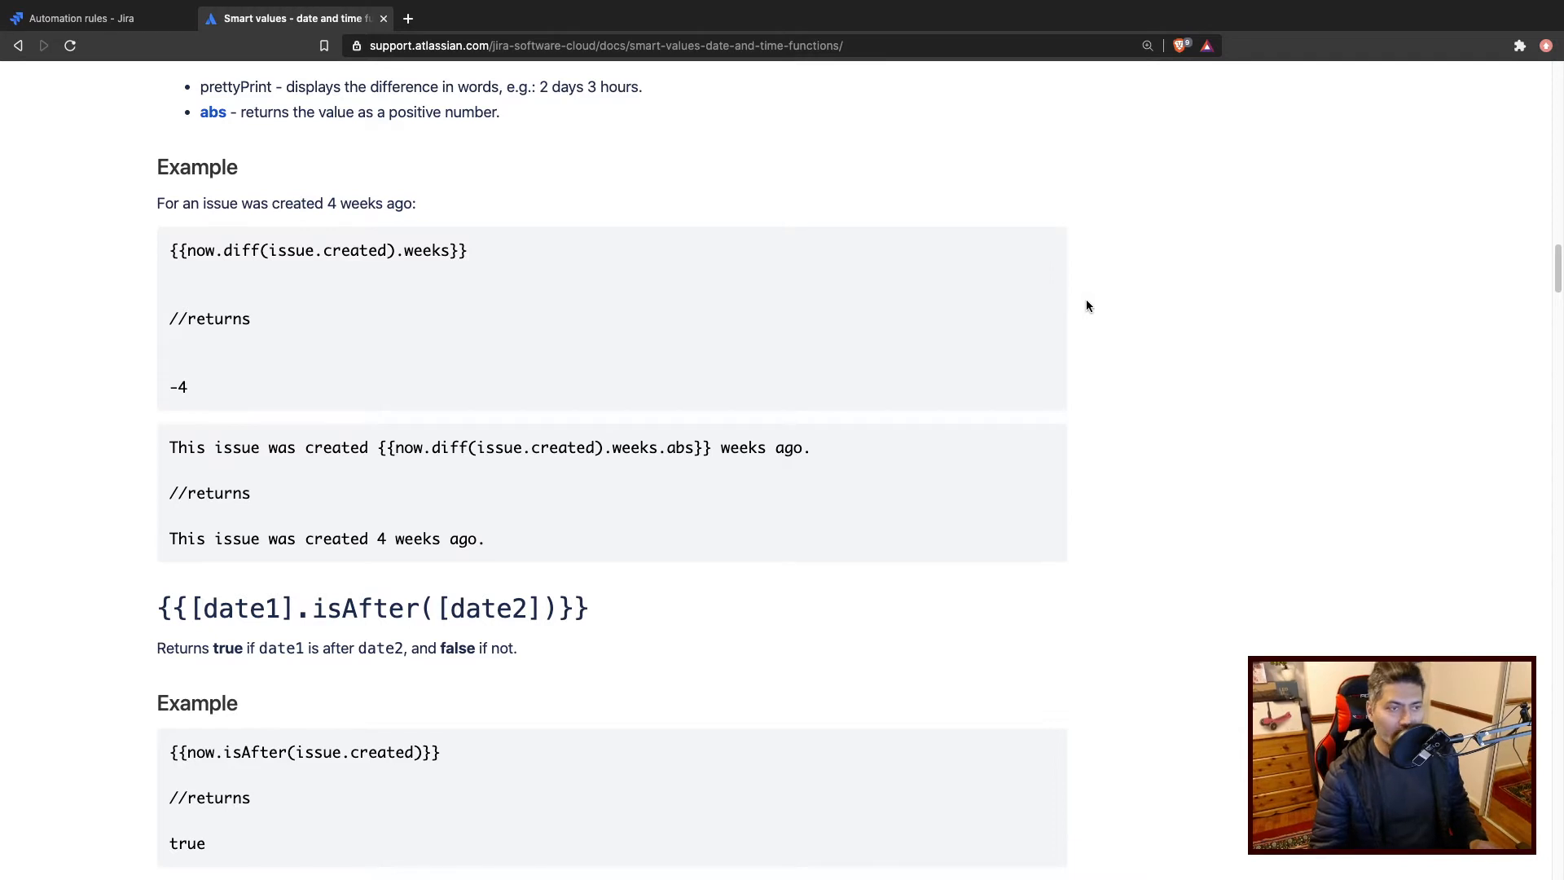
{"action": "mouse_move", "coordinate": [1137, 325]}
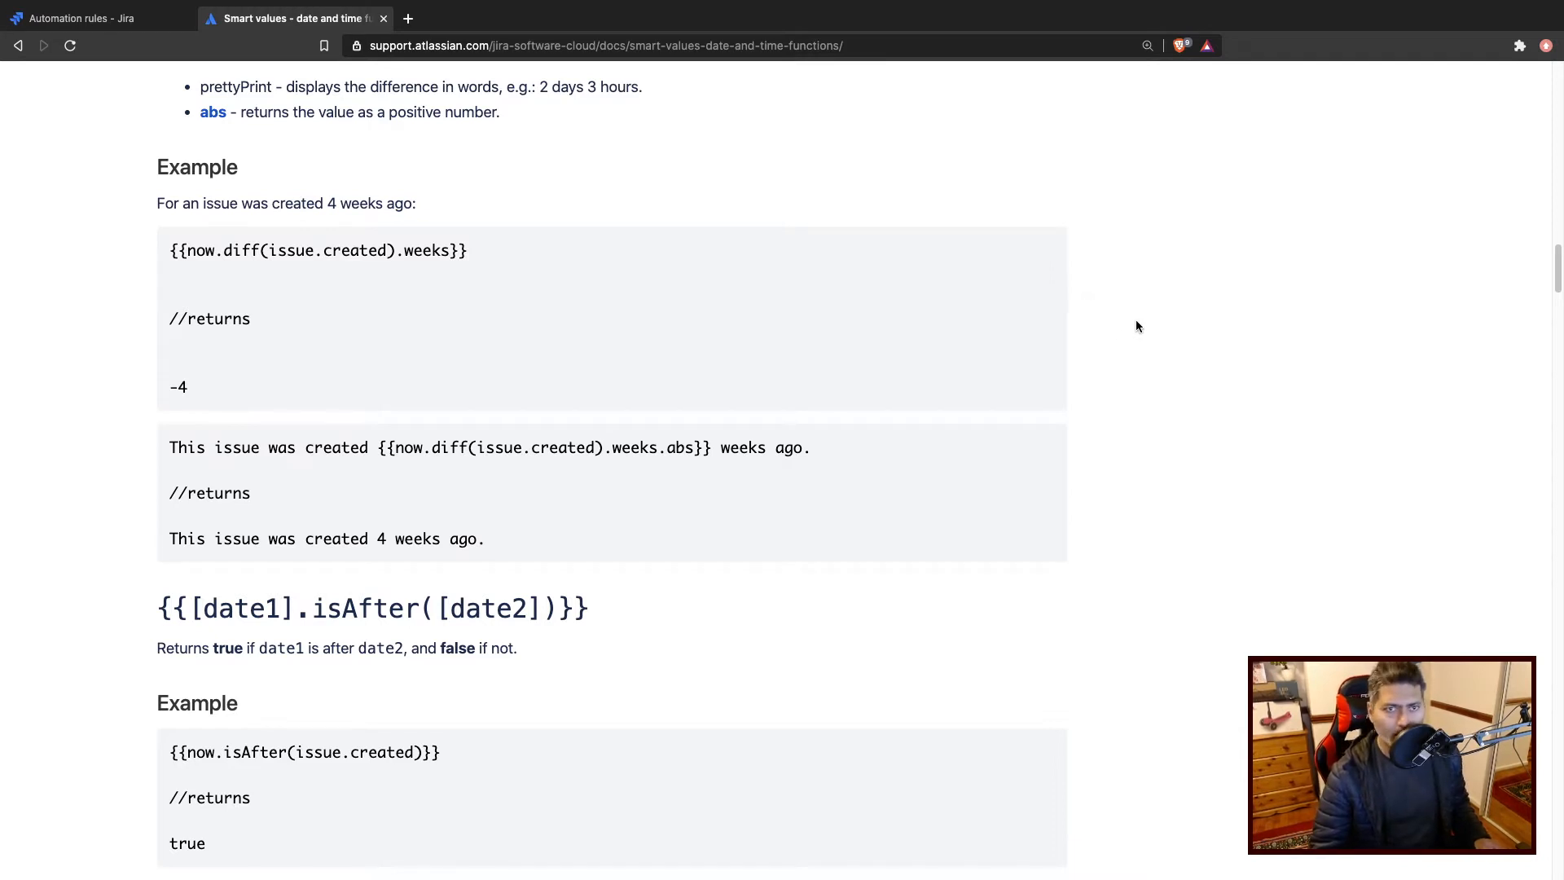
{"action": "mouse_move", "coordinate": [1128, 324]}
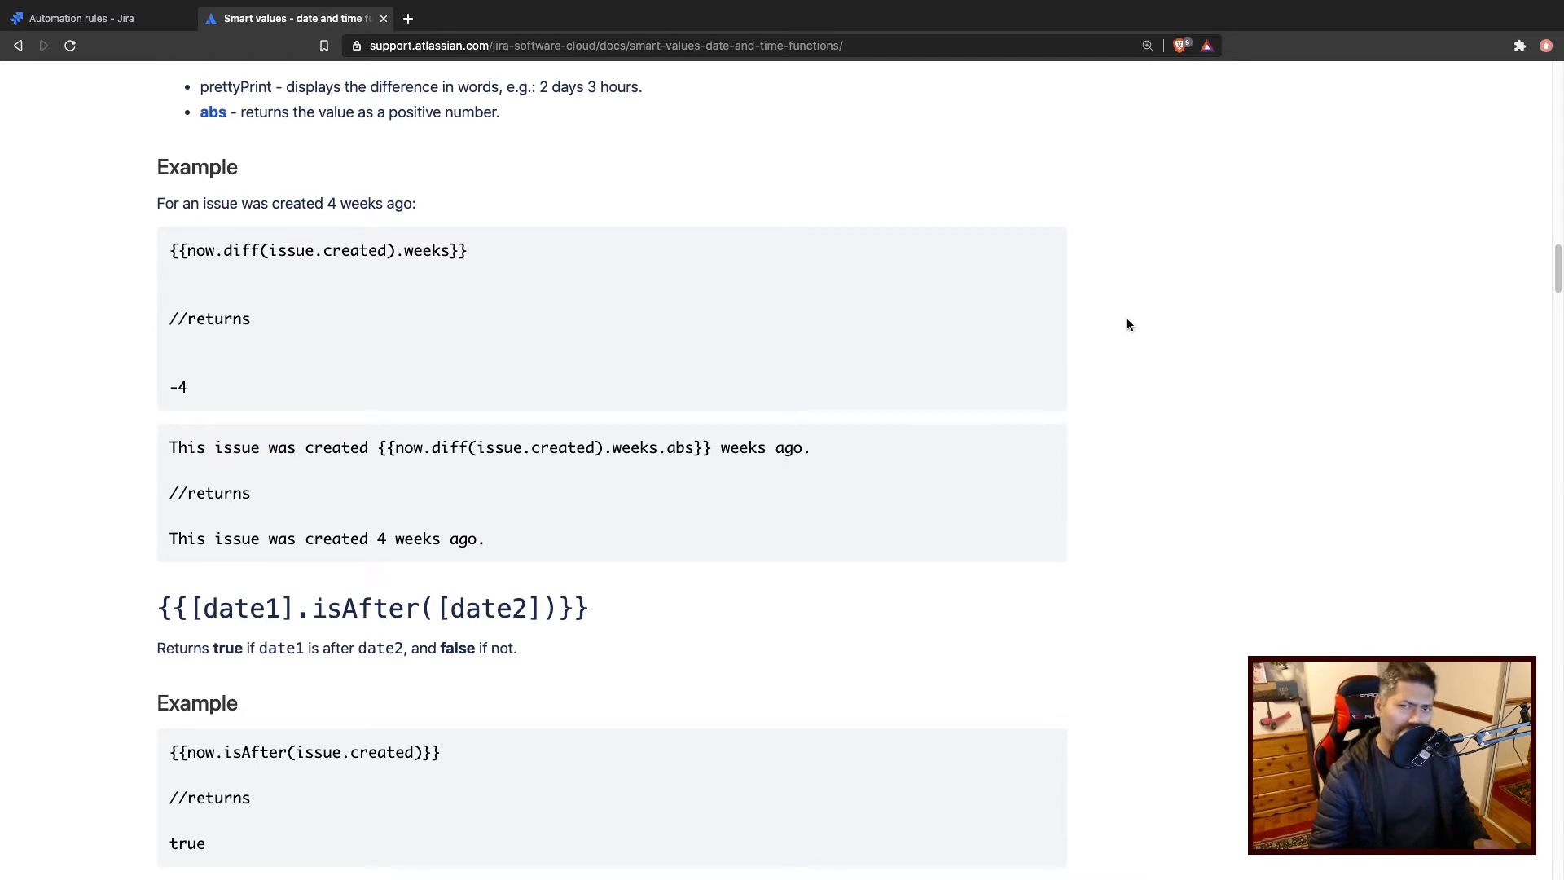
{"action": "left_click", "coordinate": [90, 18]}
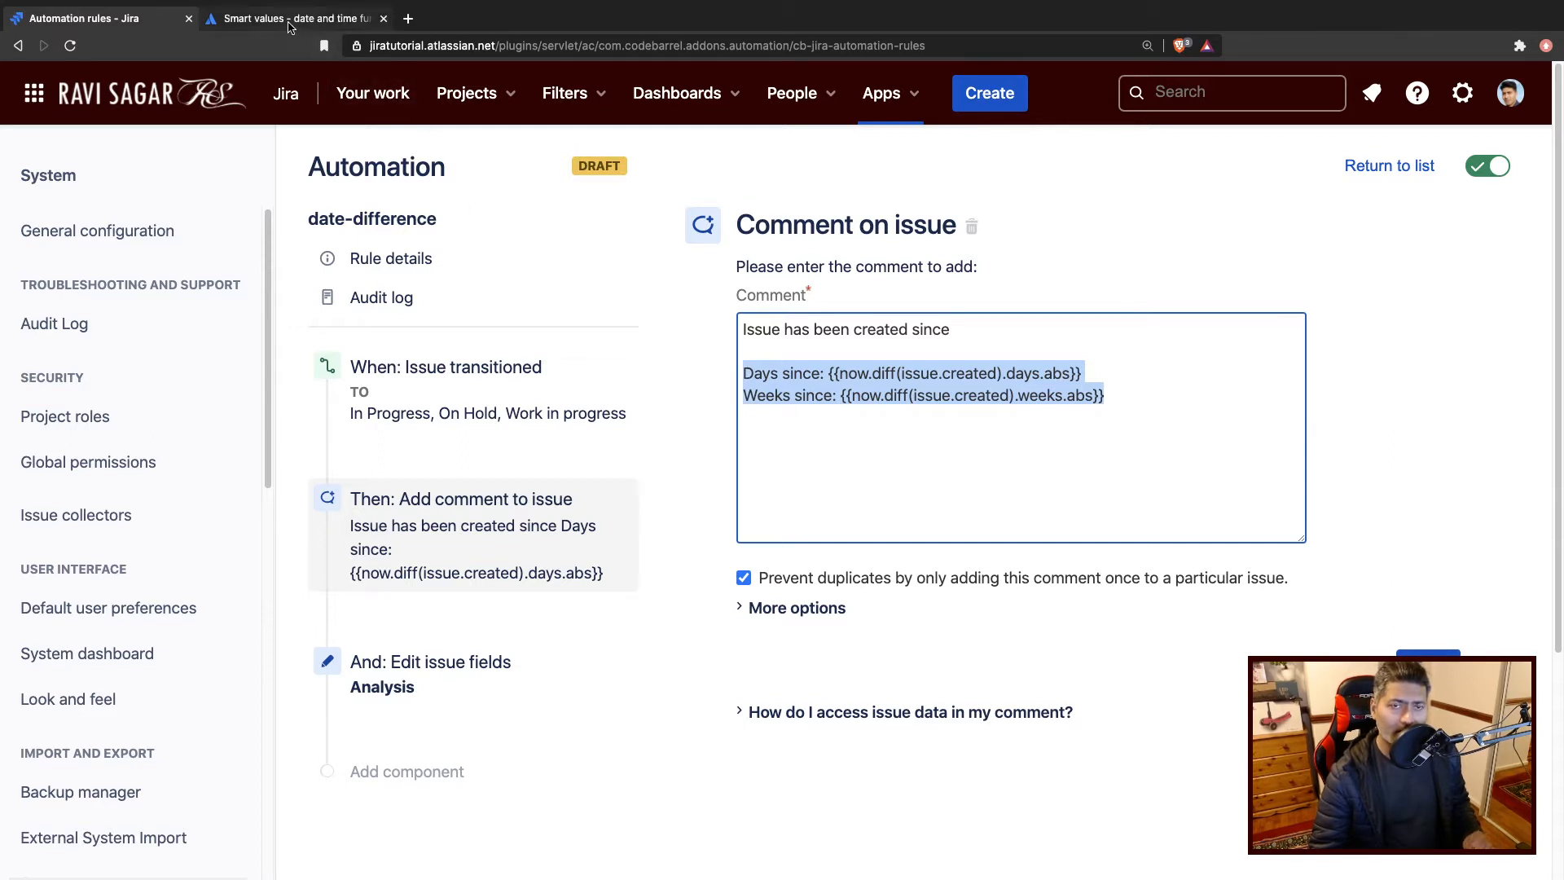
{"action": "mouse_move", "coordinate": [292, 18]}
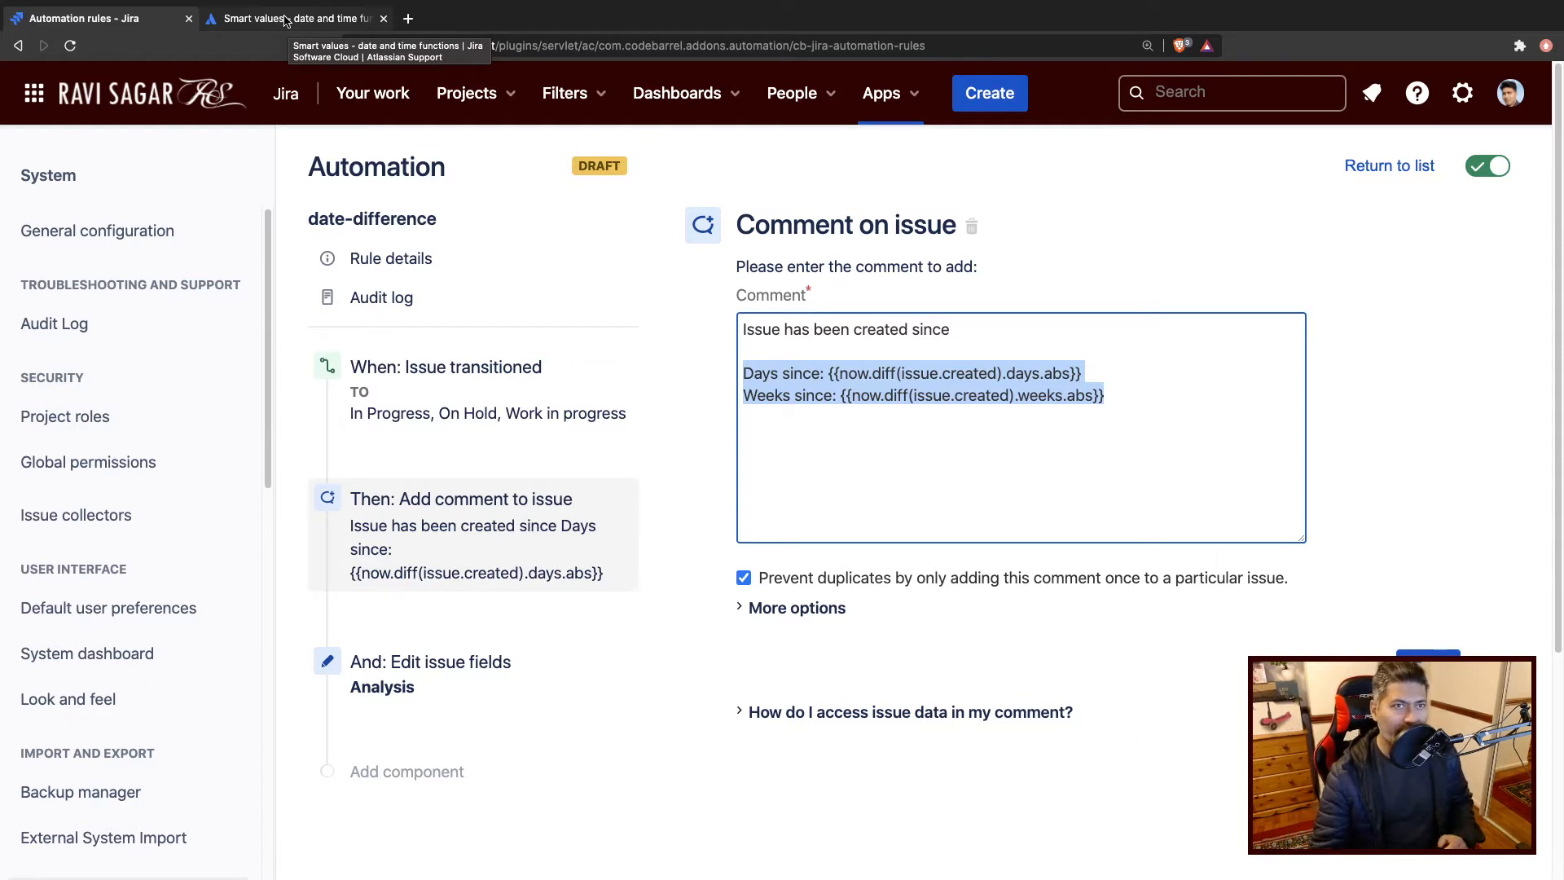
{"action": "left_click", "coordinate": [294, 18]}
{"action": "type", "text": "d"}
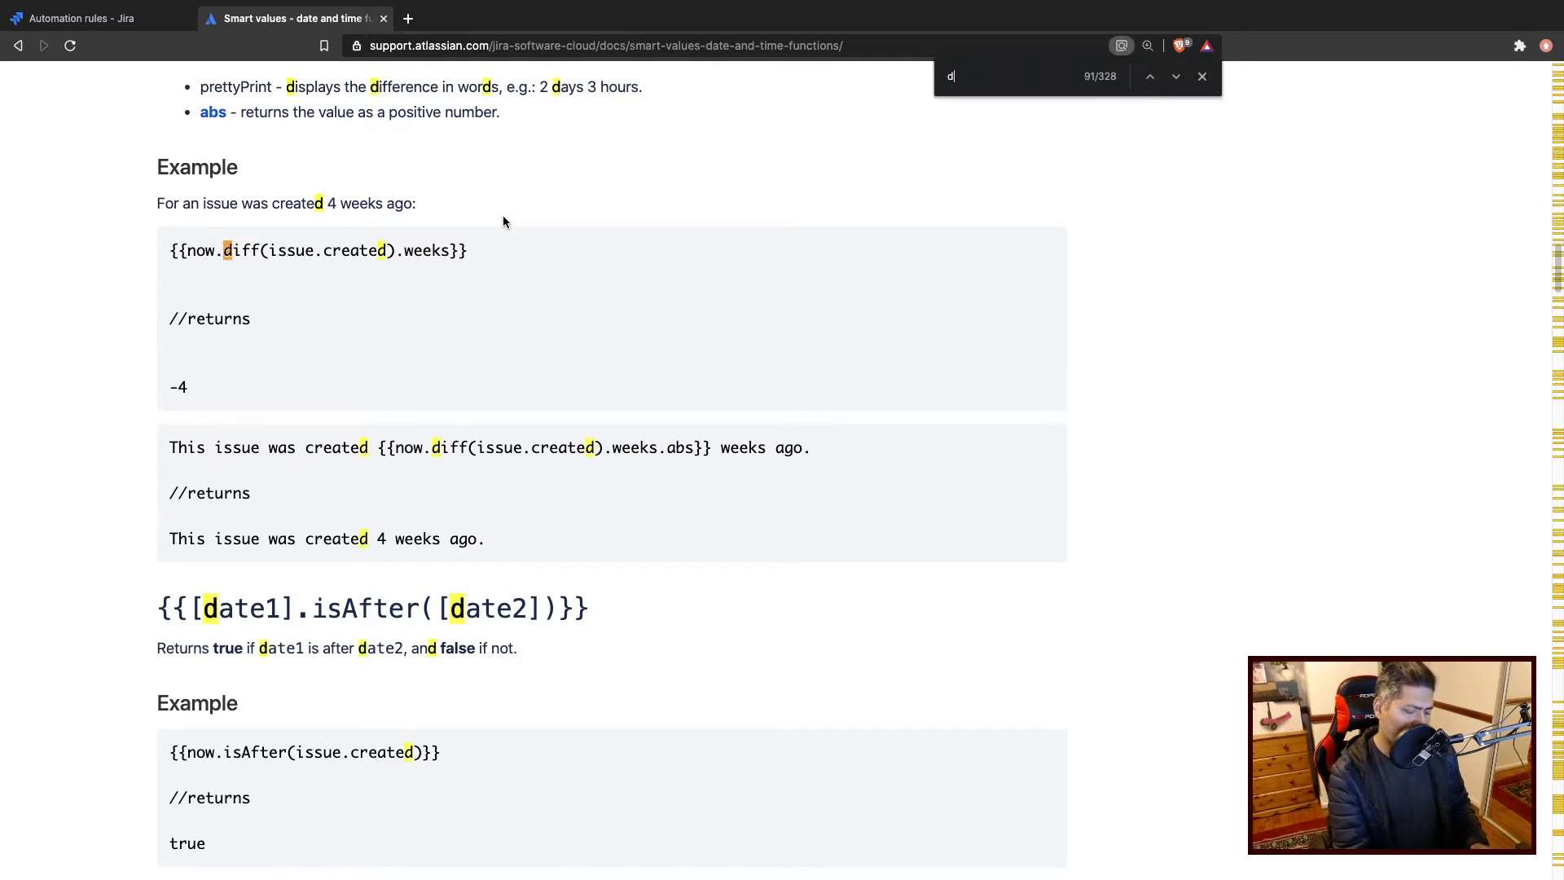
{"action": "type", "text": "ue"}
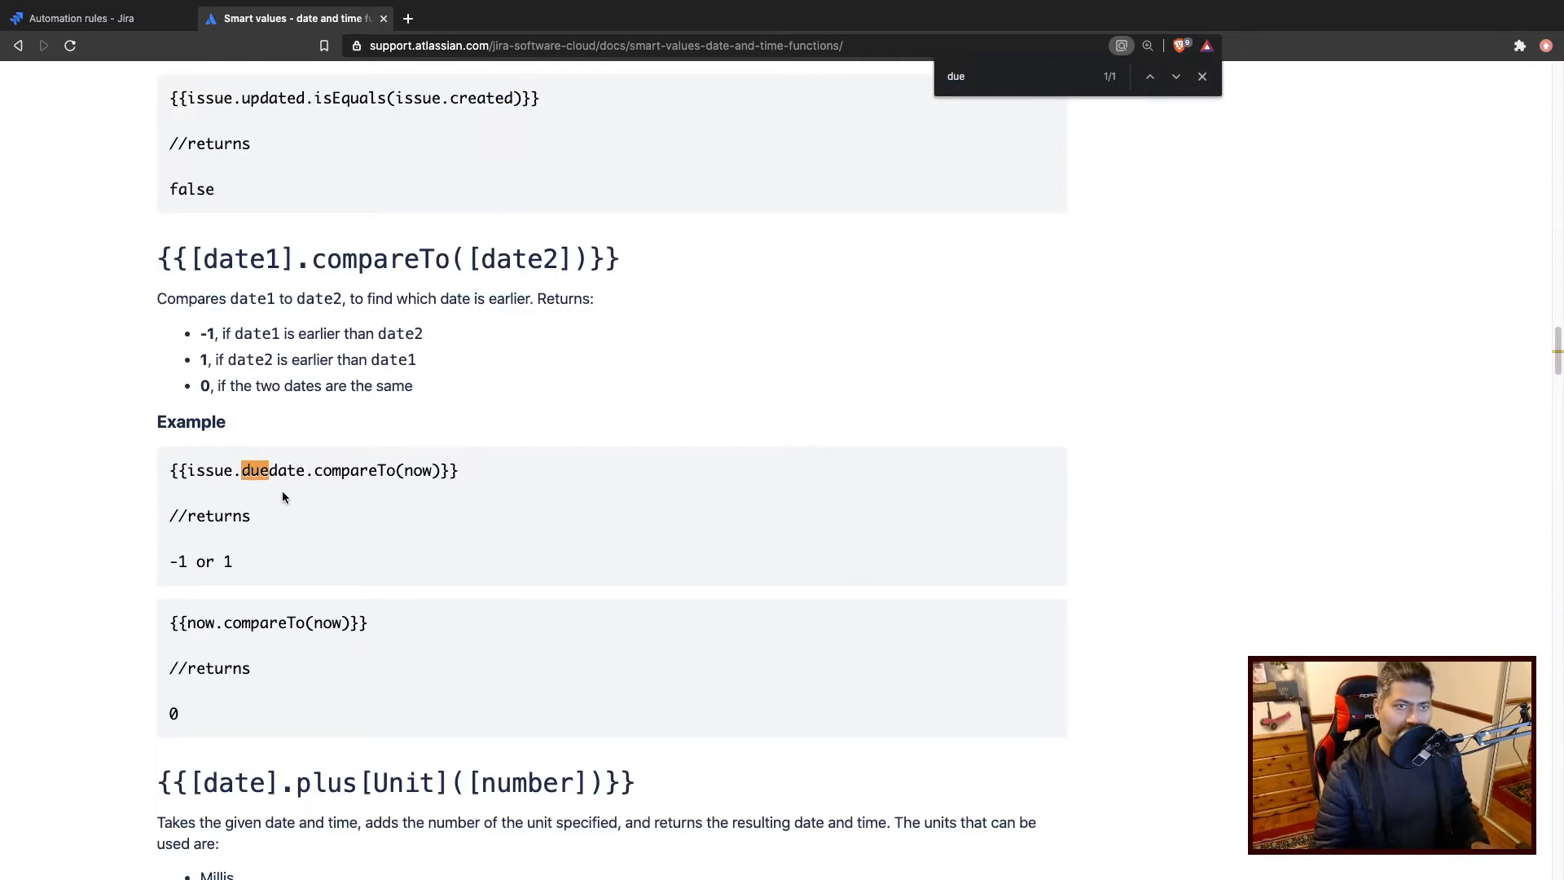
{"action": "mouse_move", "coordinate": [342, 519]}
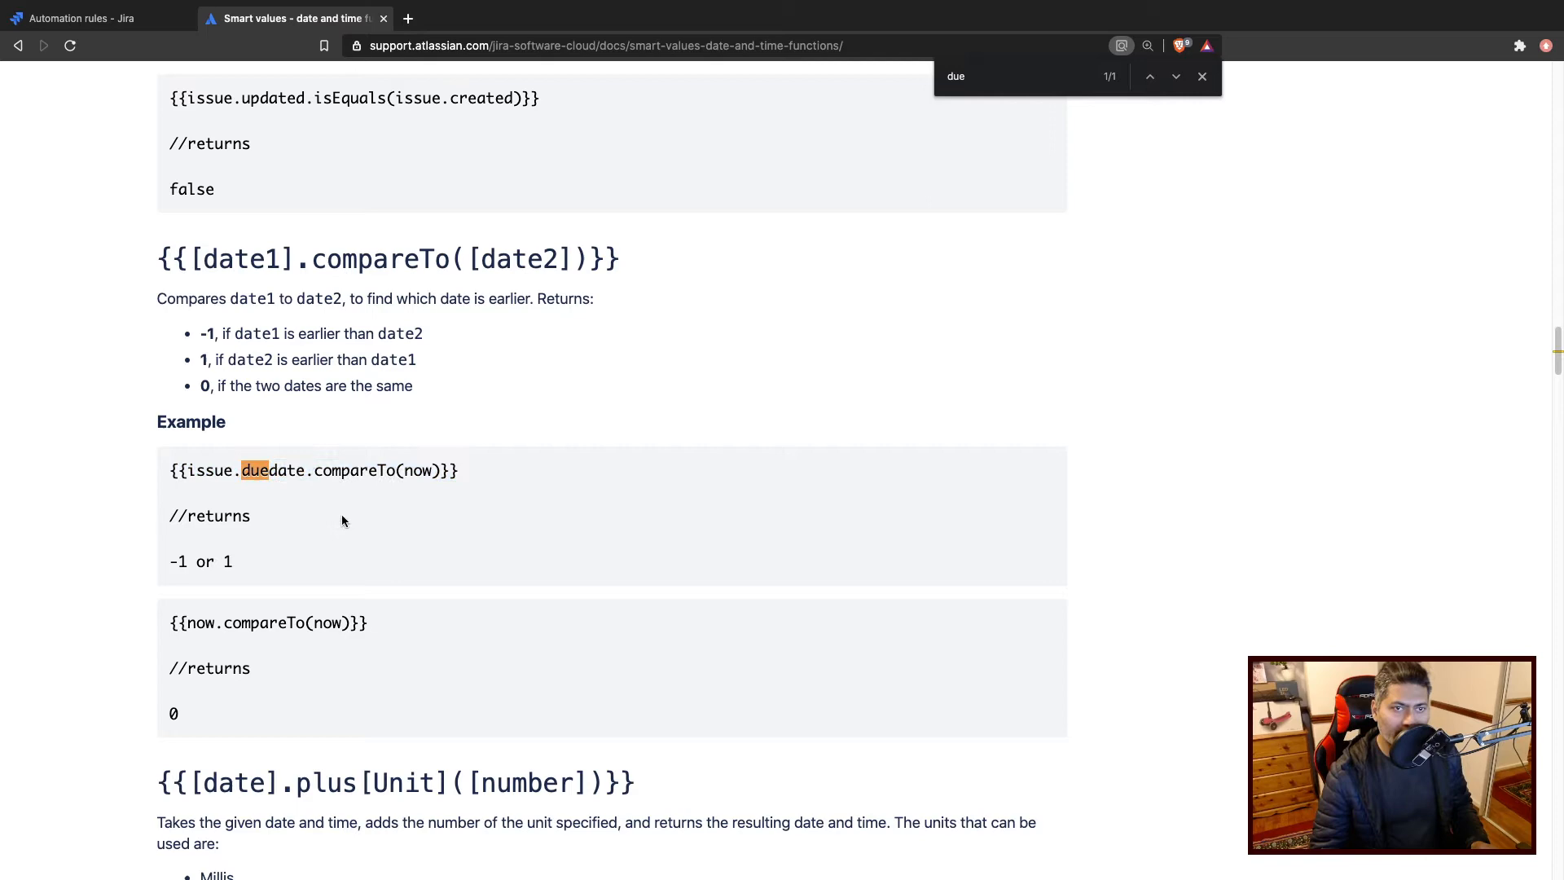
{"action": "mouse_move", "coordinate": [249, 35]}
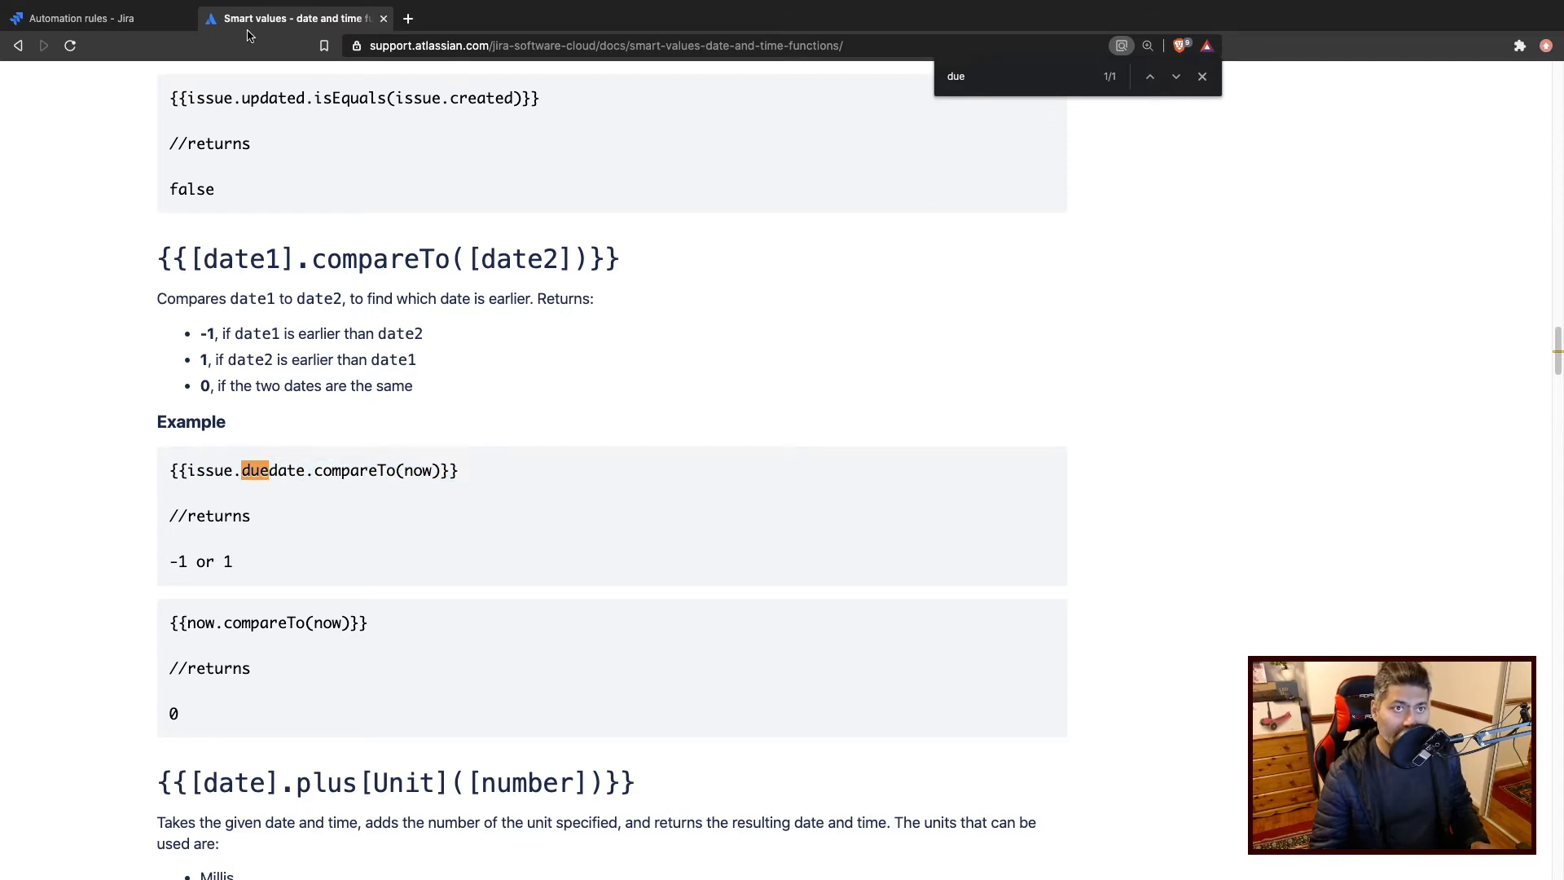
{"action": "left_click", "coordinate": [89, 18]}
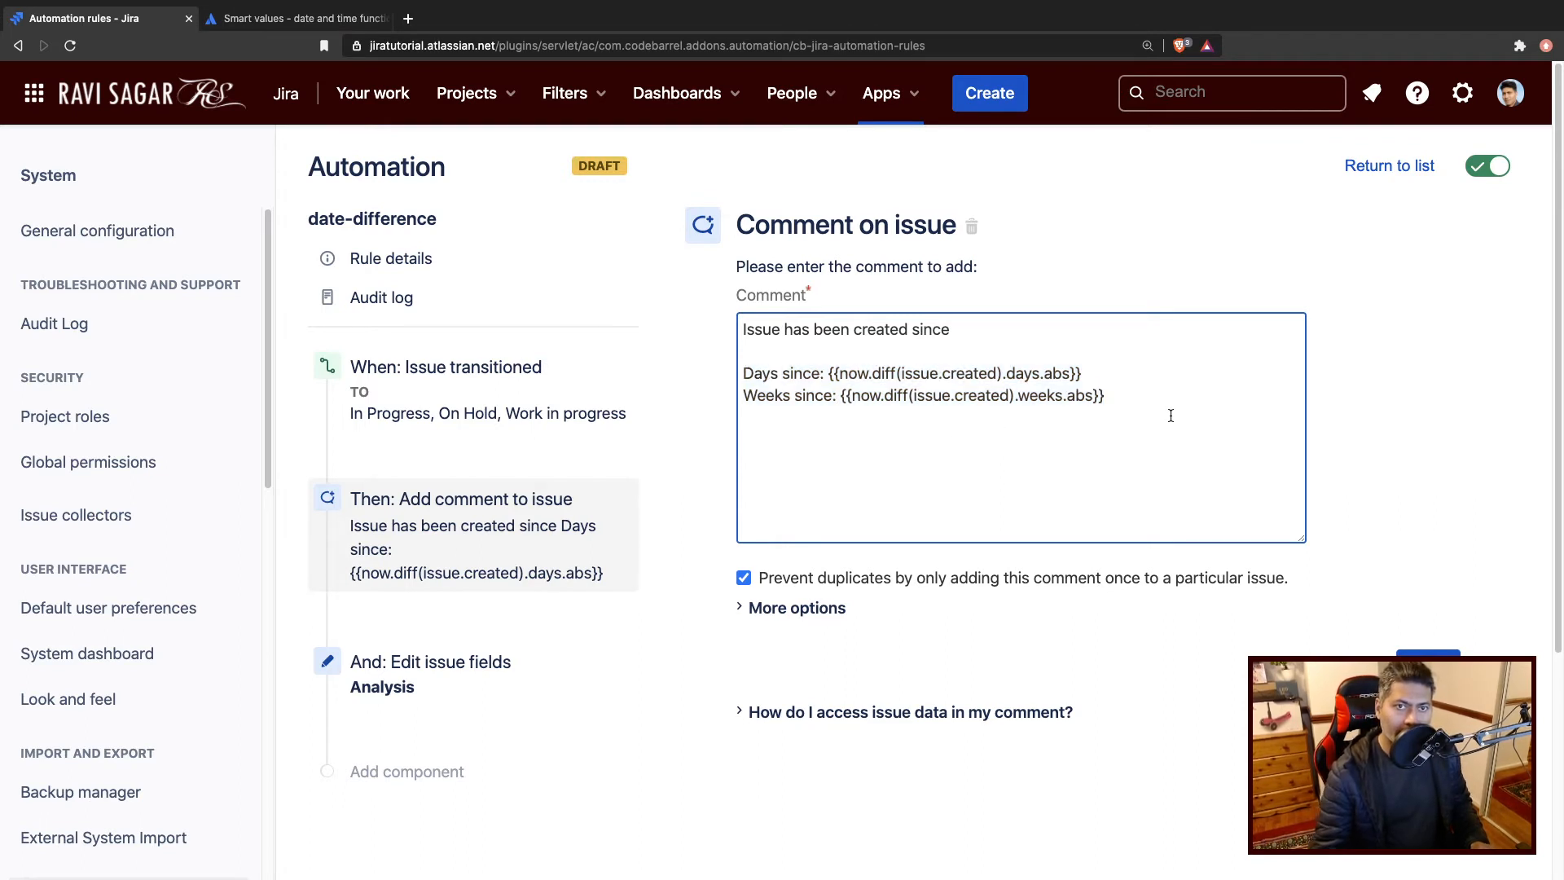
Add an 'Issue due date difference' heading with days and weeks lines using issue.duedate, then save.
{"action": "type", "text": "Issue"}
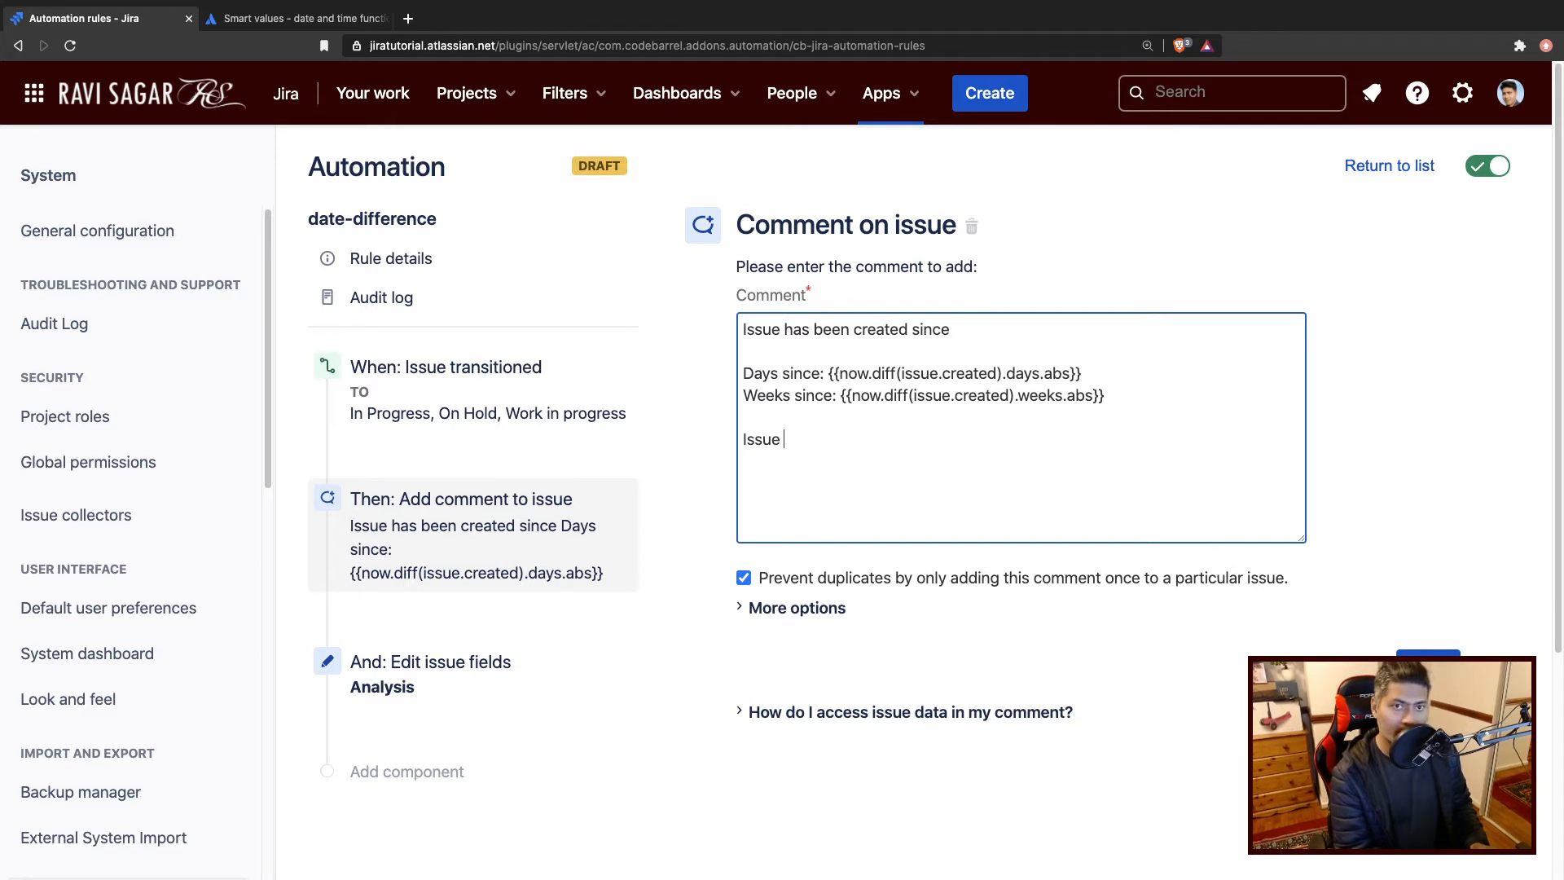
{"action": "type", "text": "due"}
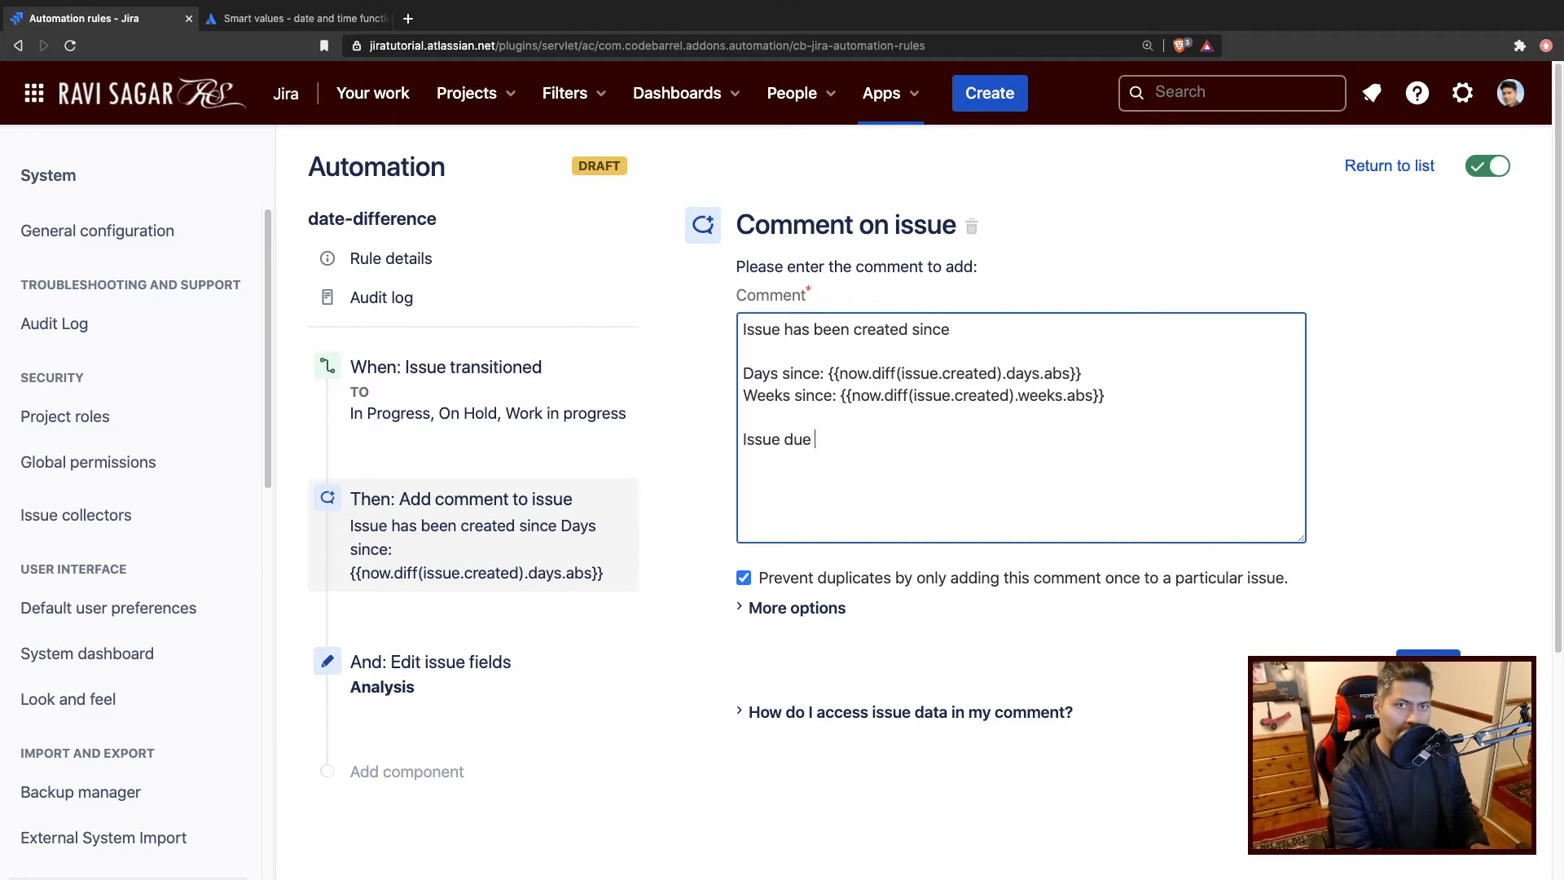
{"action": "type", "text": "date difference"}
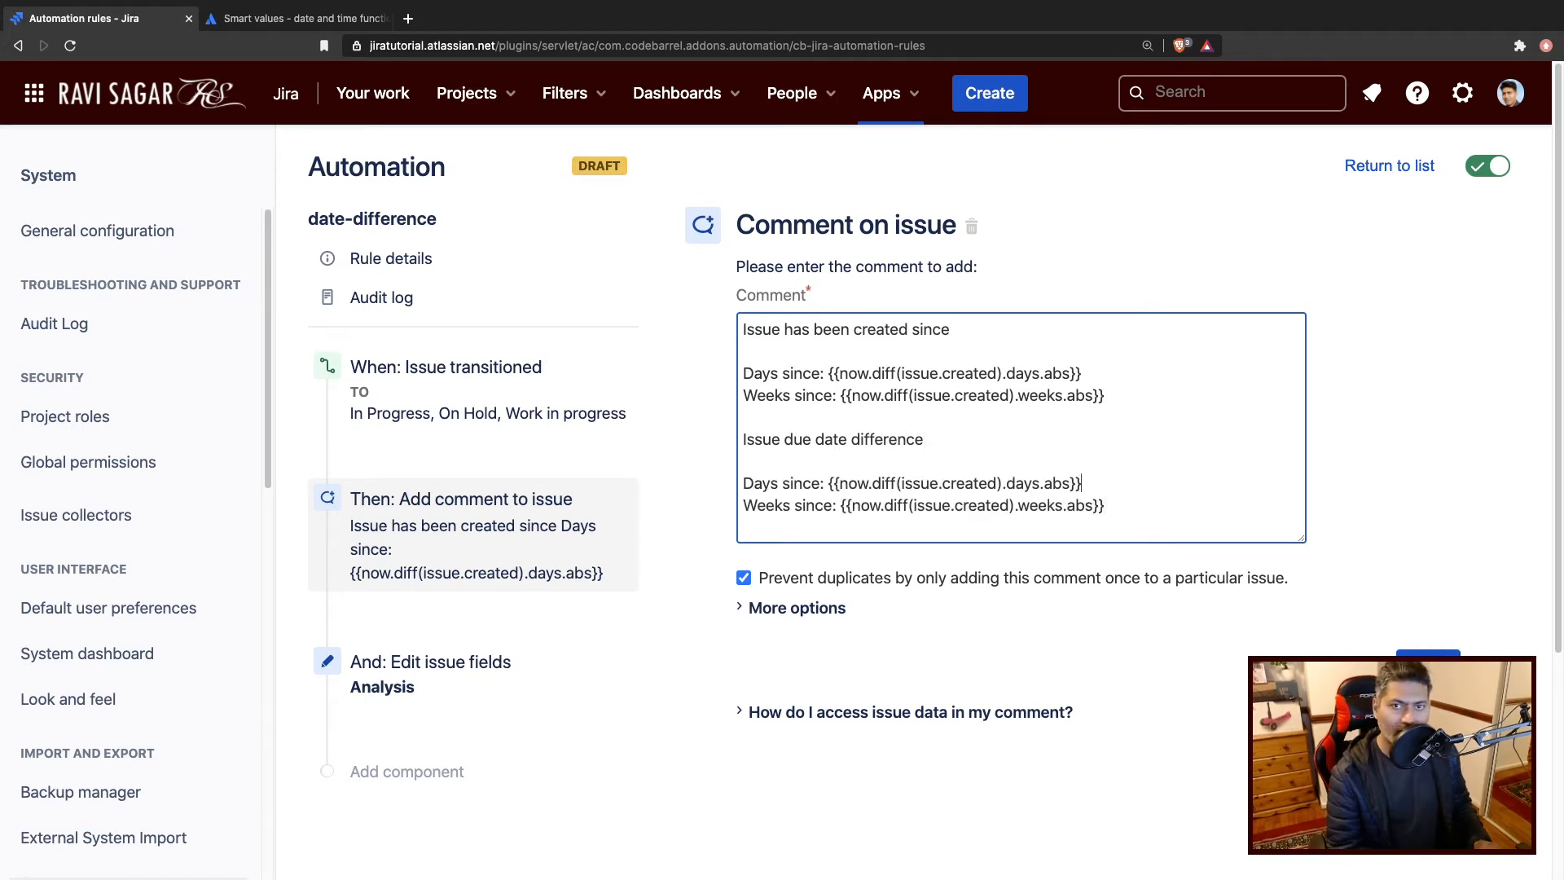
{"action": "double_click", "coordinate": [969, 483]}
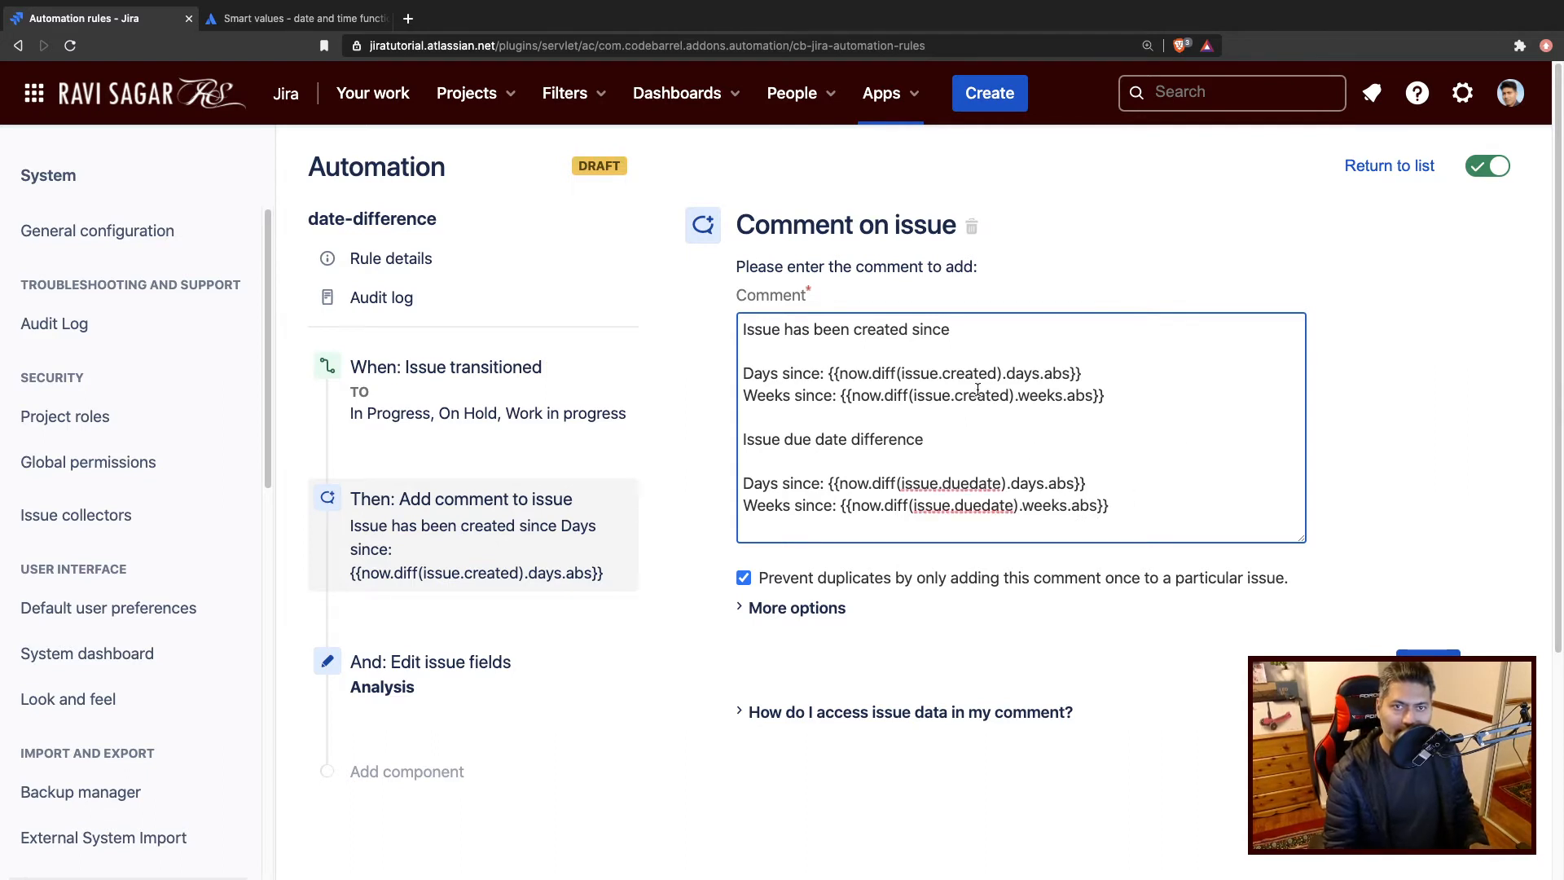
{"action": "key", "text": "ctrl+a"}
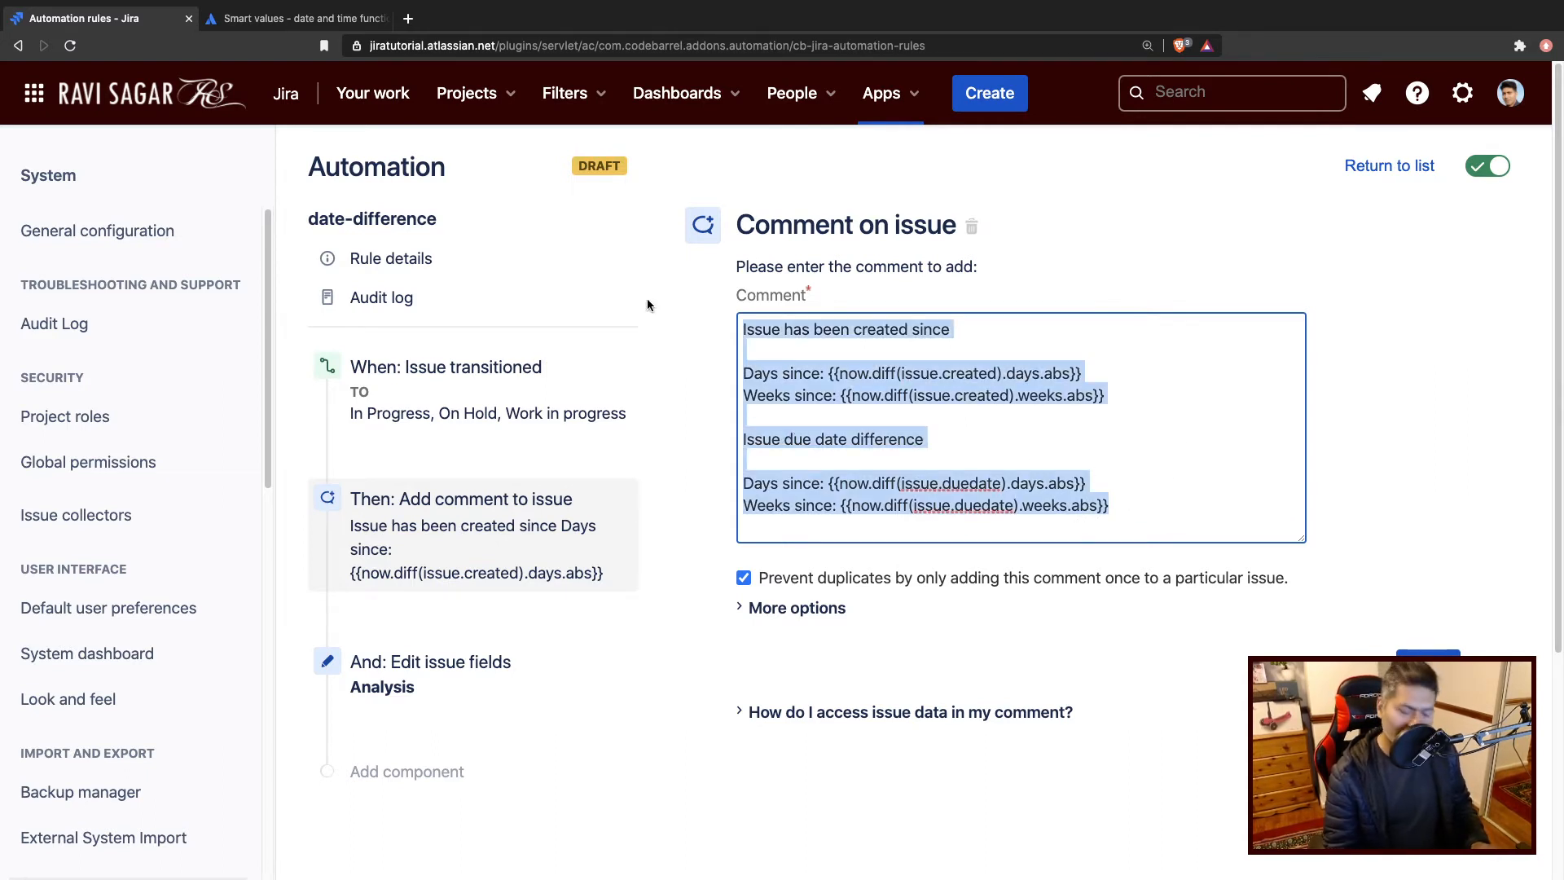
{"action": "left_click", "coordinate": [431, 661]}
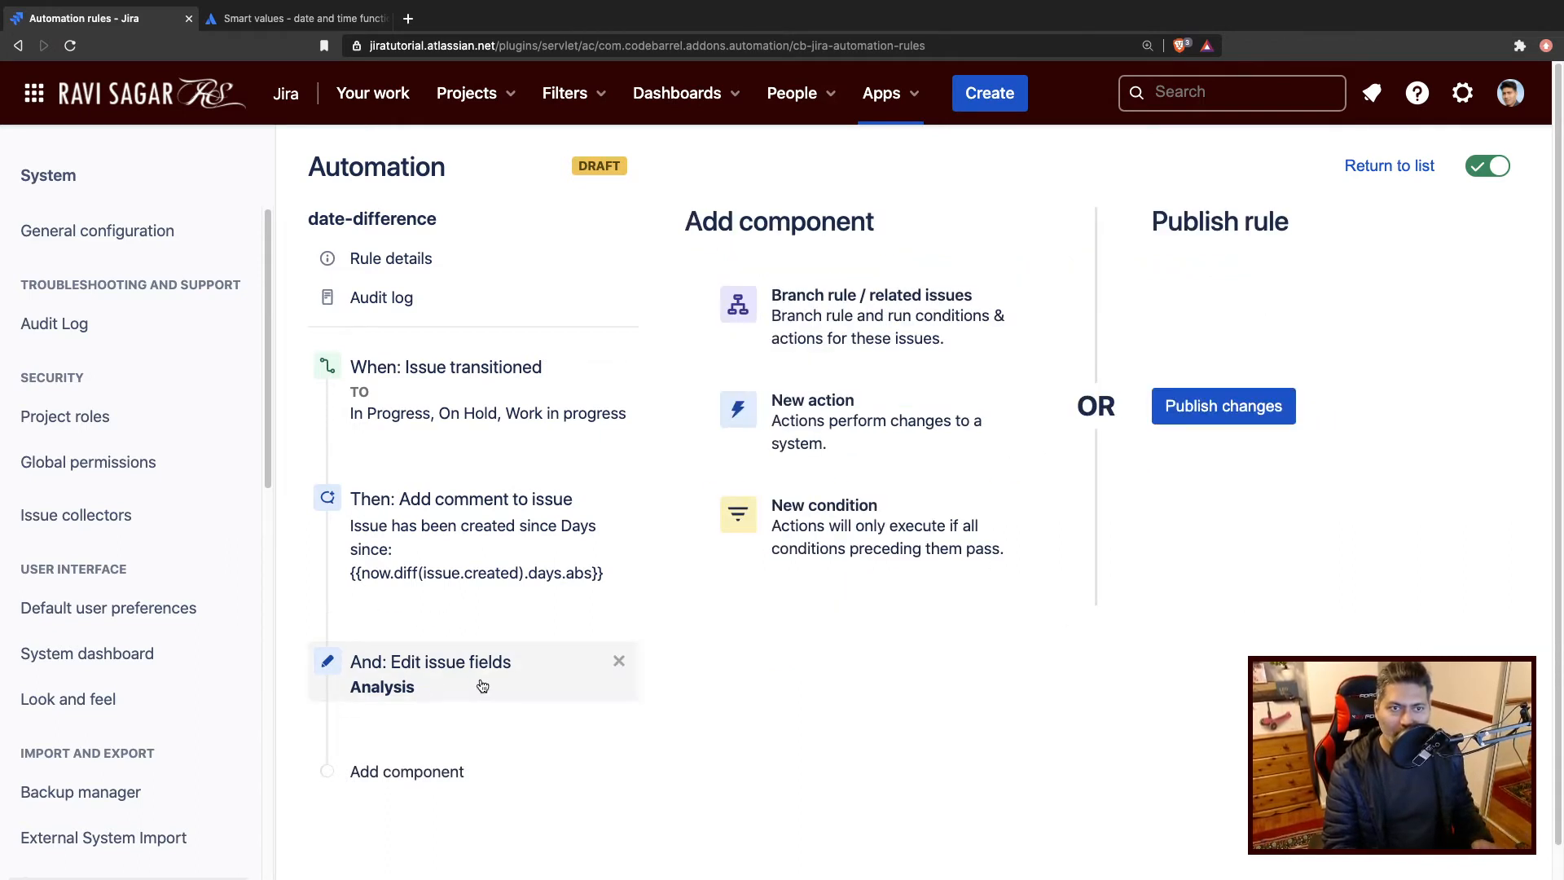
Publish the date-difference rule changes and open Jira search.
{"action": "left_click", "coordinate": [1222, 405]}
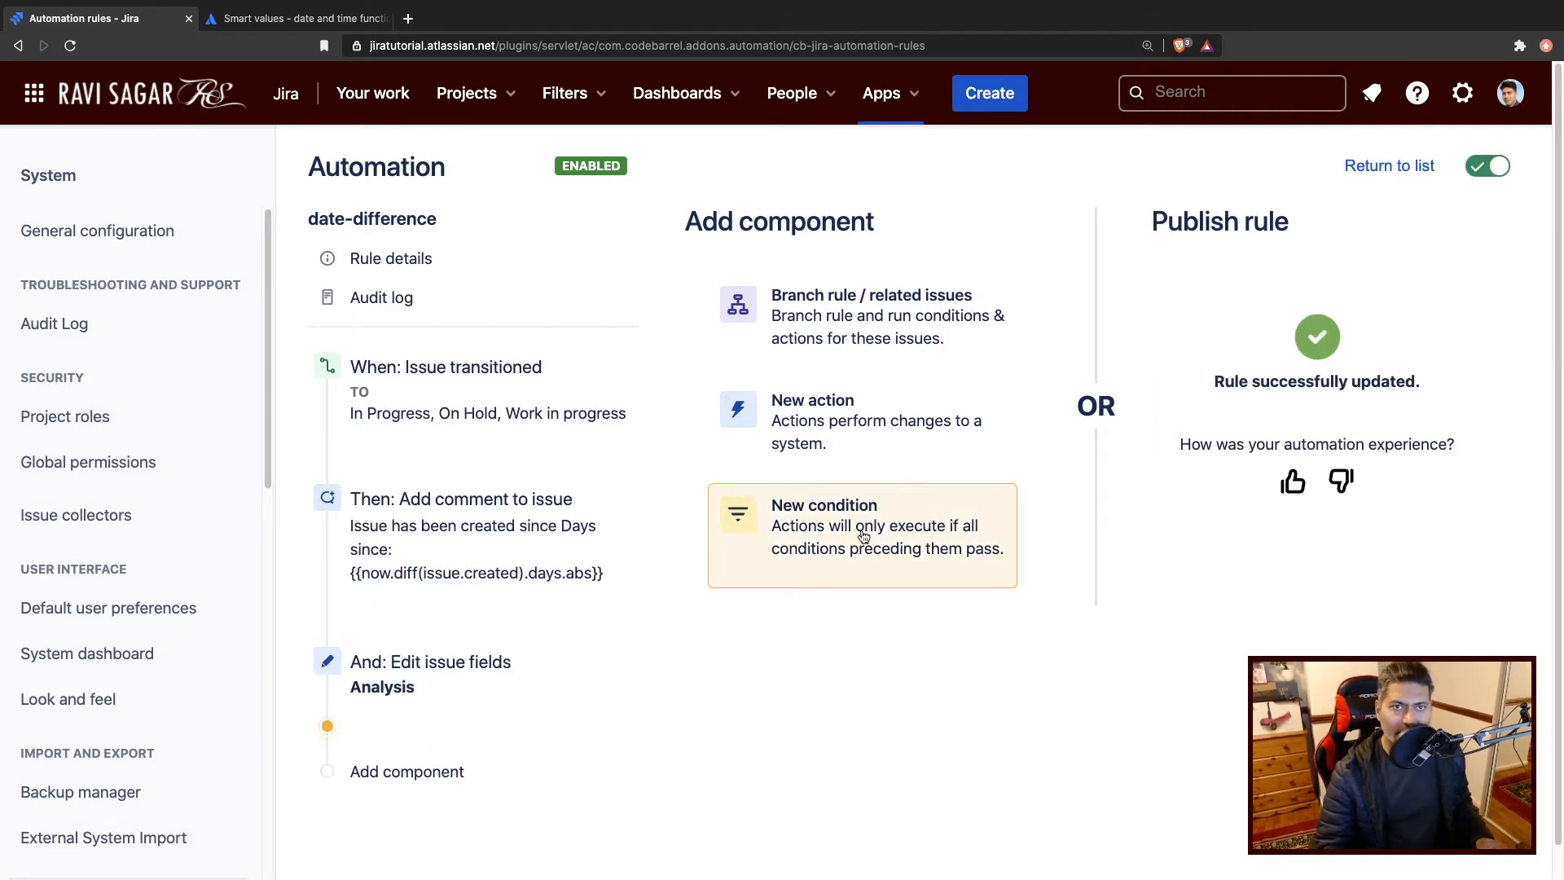
{"action": "mouse_move", "coordinate": [629, 432]}
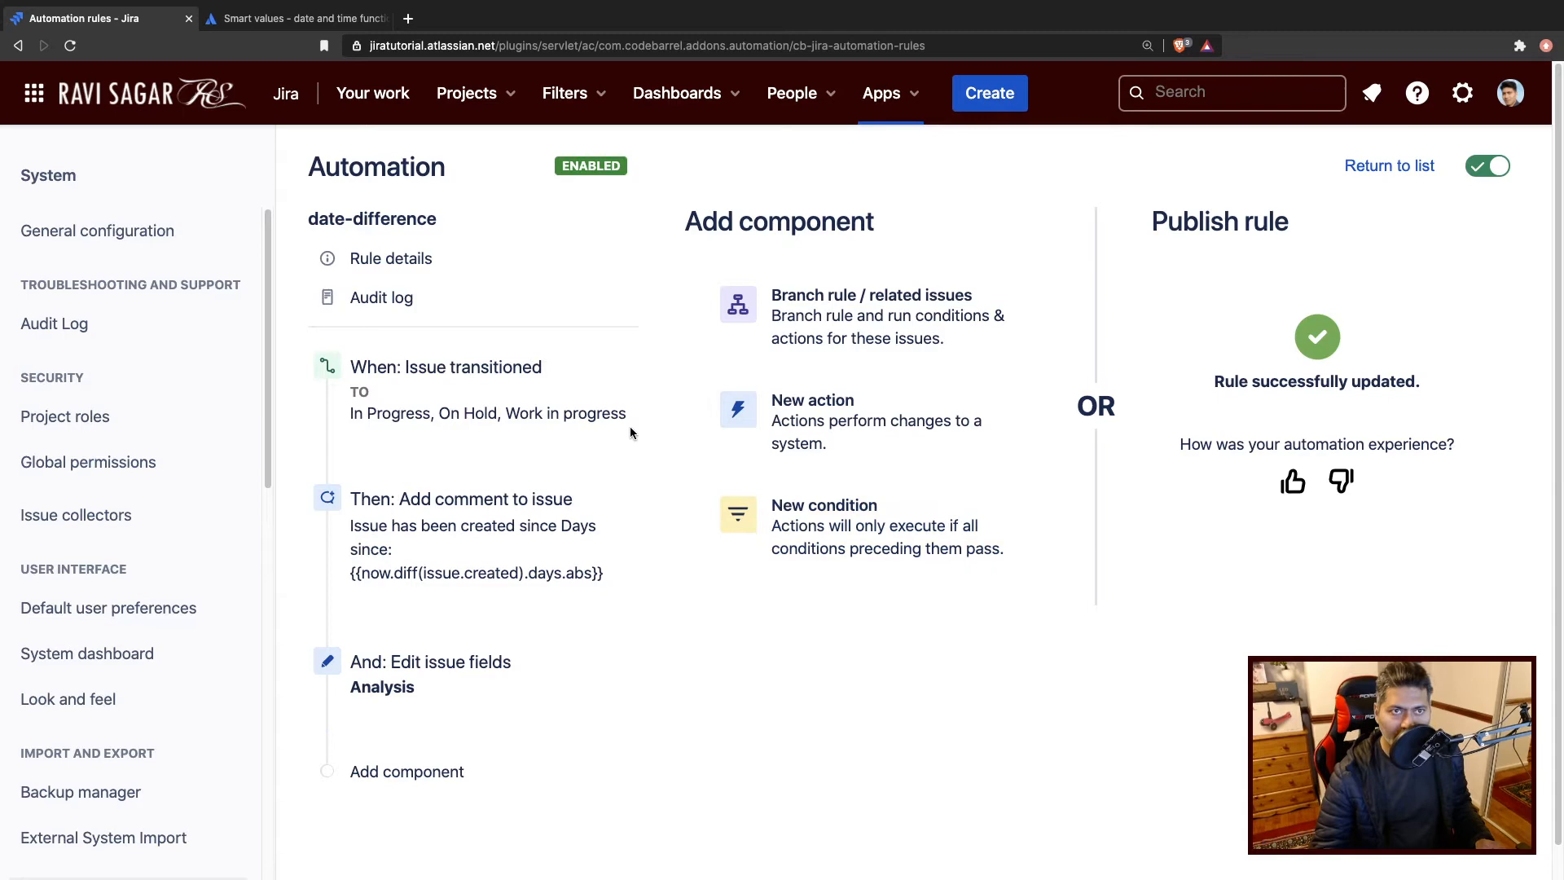
{"action": "mouse_move", "coordinate": [1253, 92]}
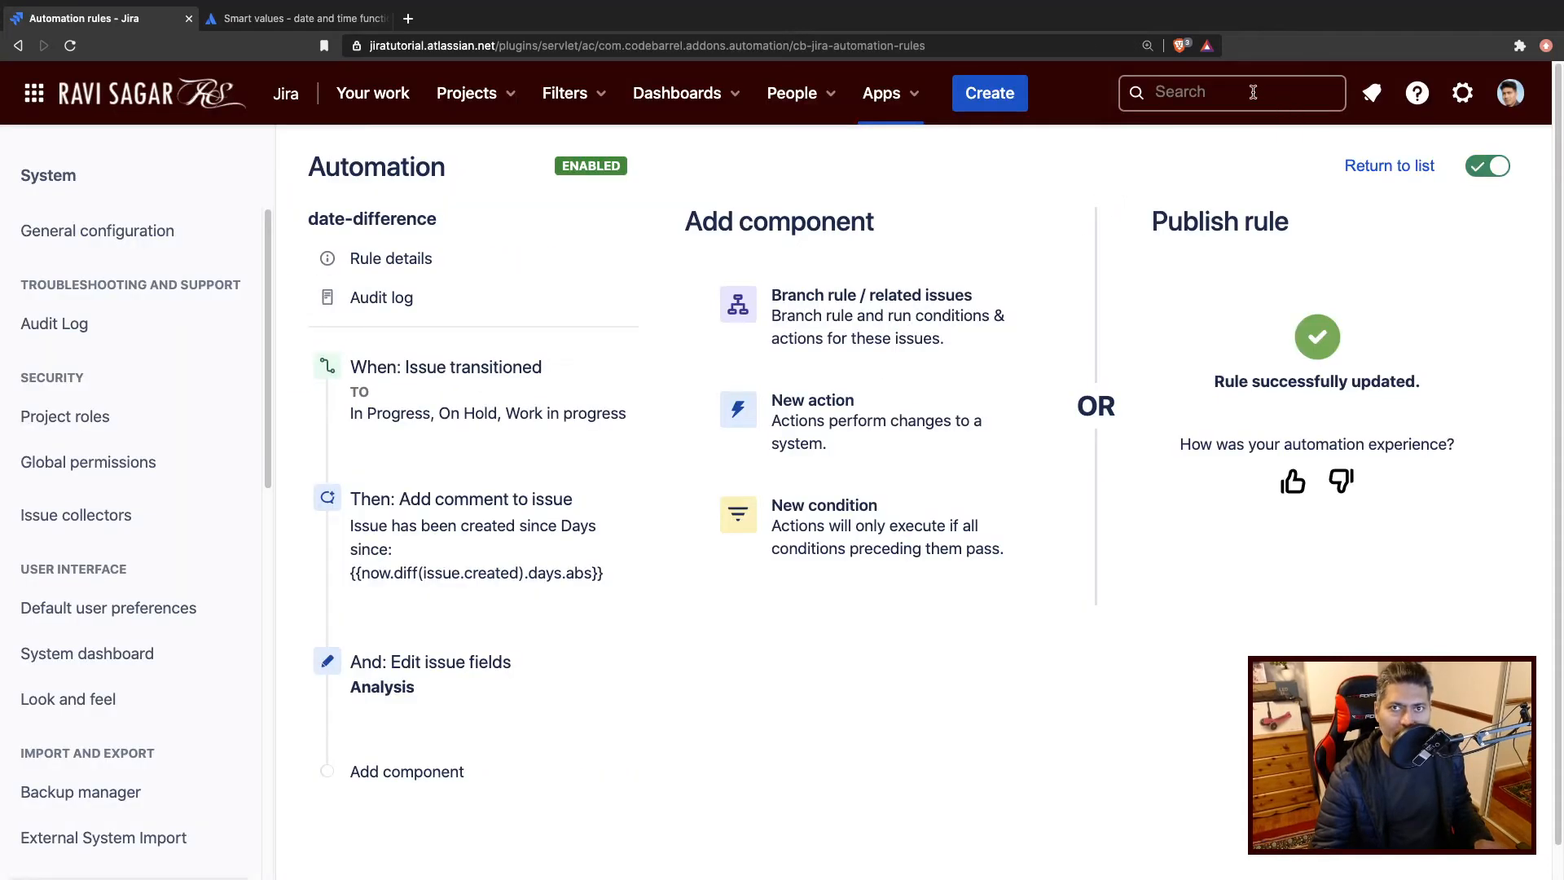
{"action": "left_click", "coordinate": [1231, 92]}
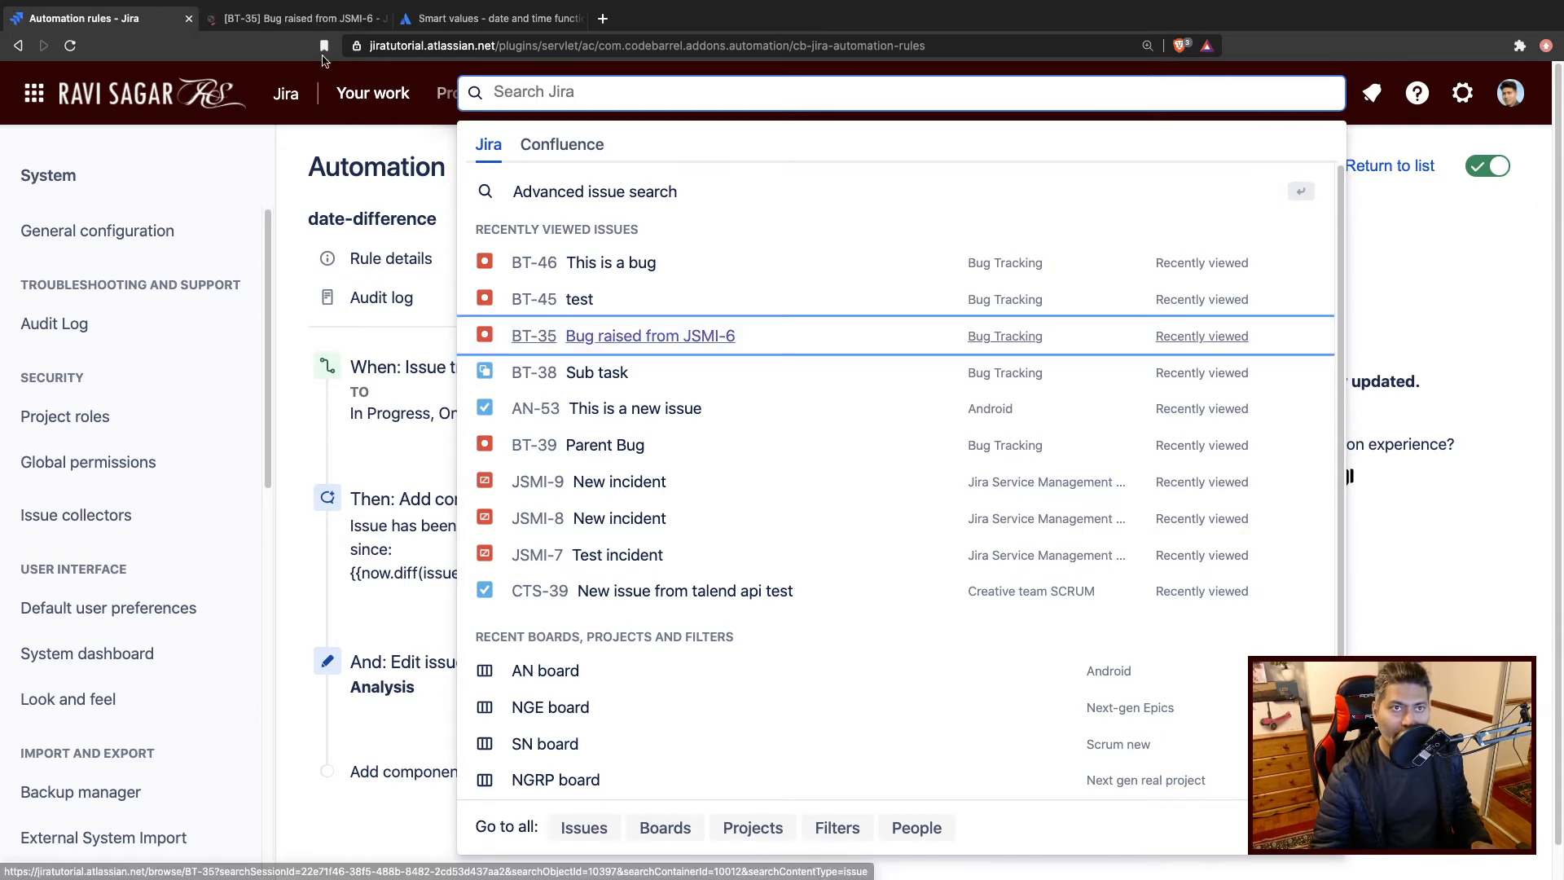
Open bug BT-30 'dfsdfsf' from search and launch its edit form.
{"action": "left_click", "coordinate": [649, 335]}
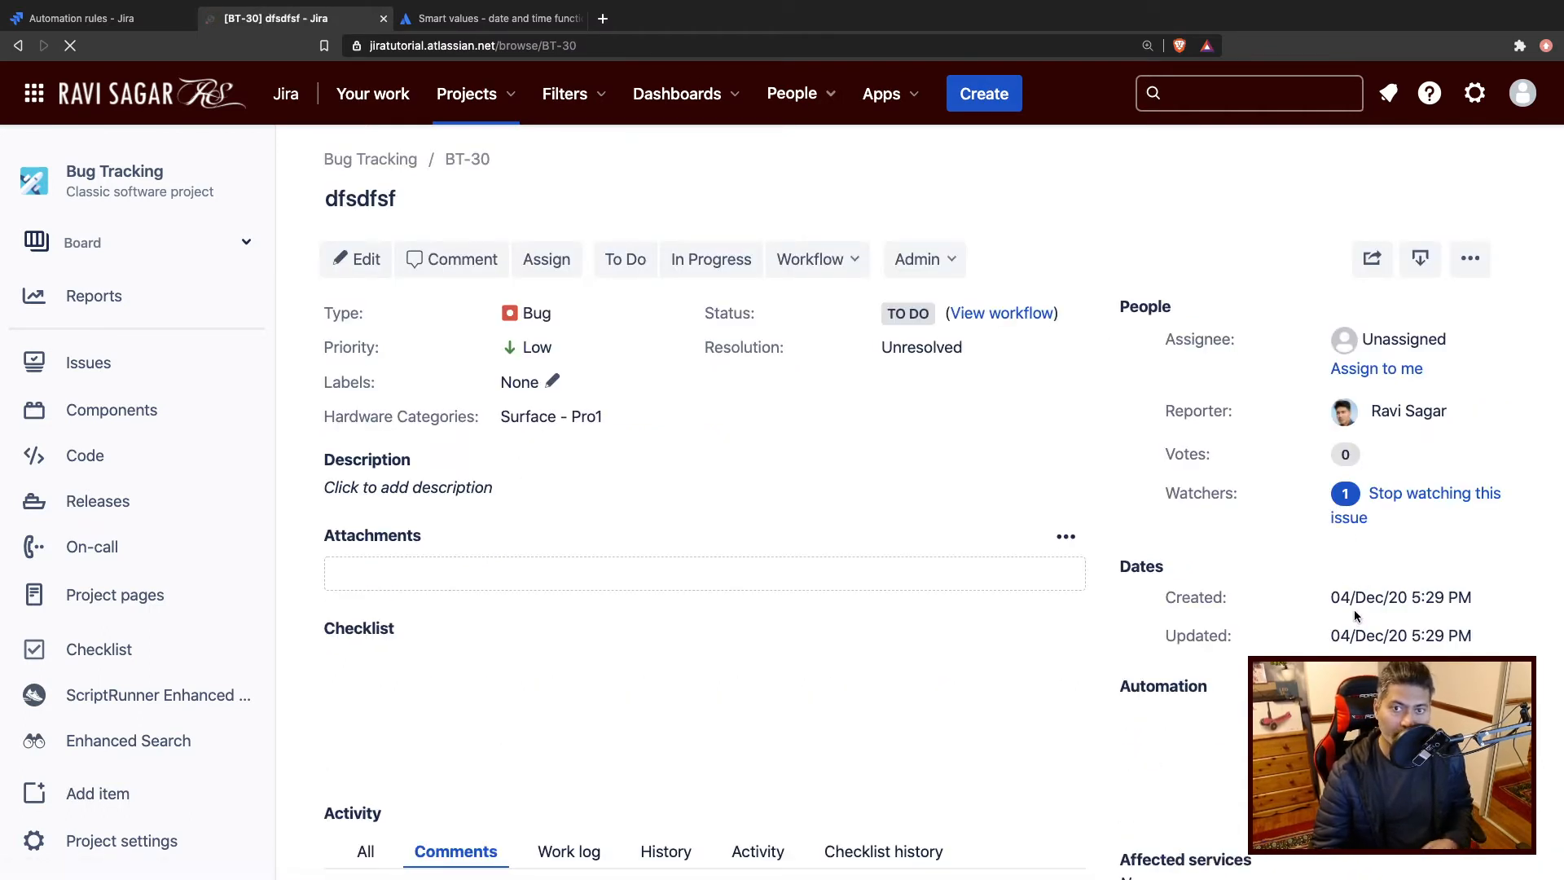
{"action": "left_click", "coordinate": [355, 259]}
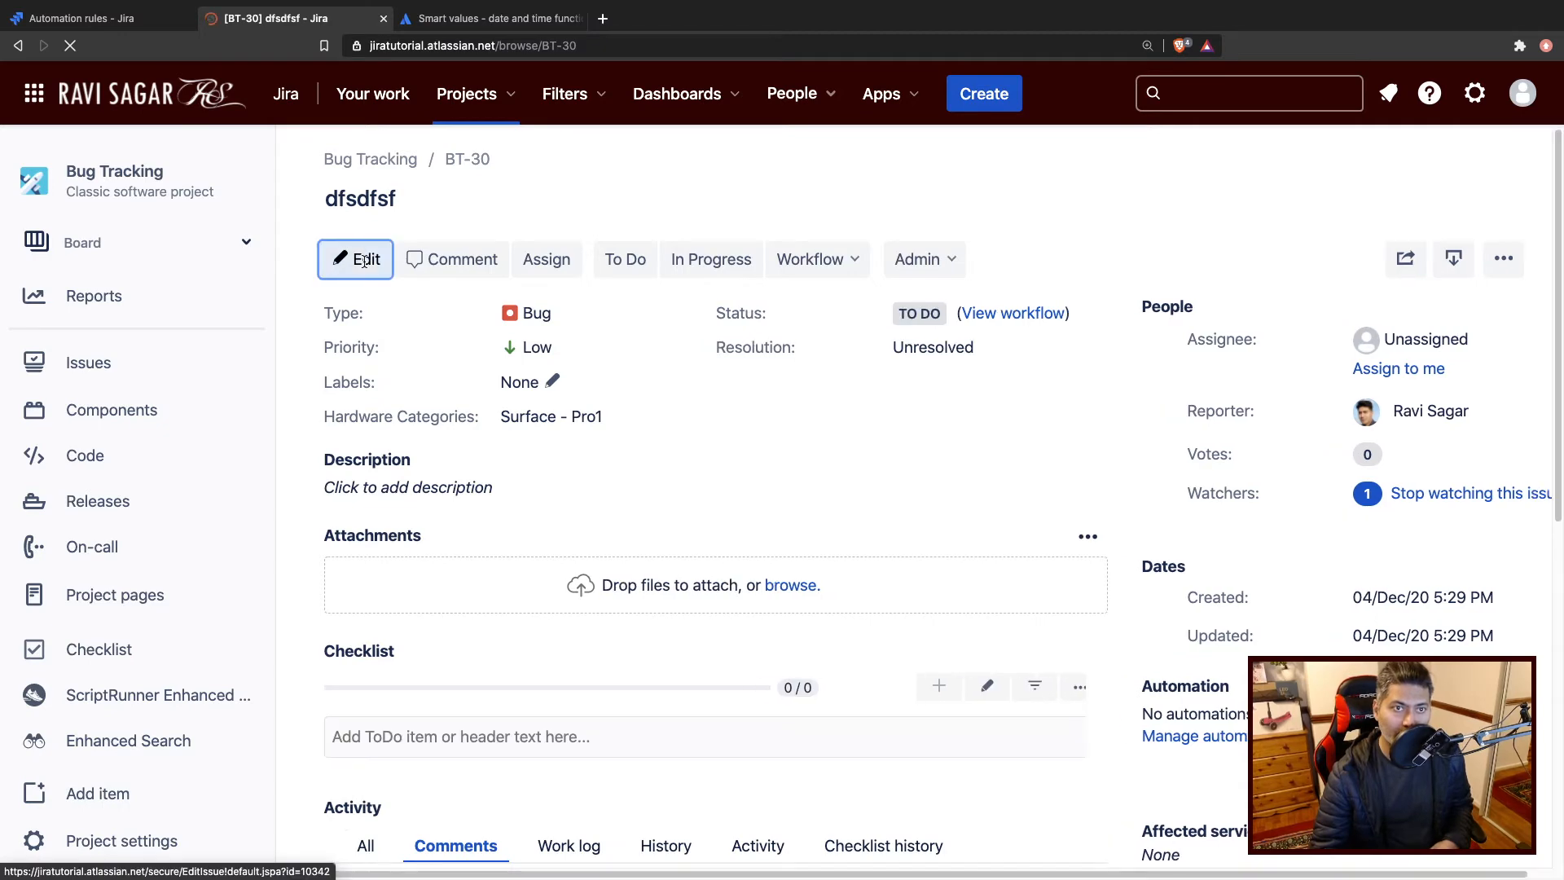
{"action": "left_click", "coordinate": [355, 258]}
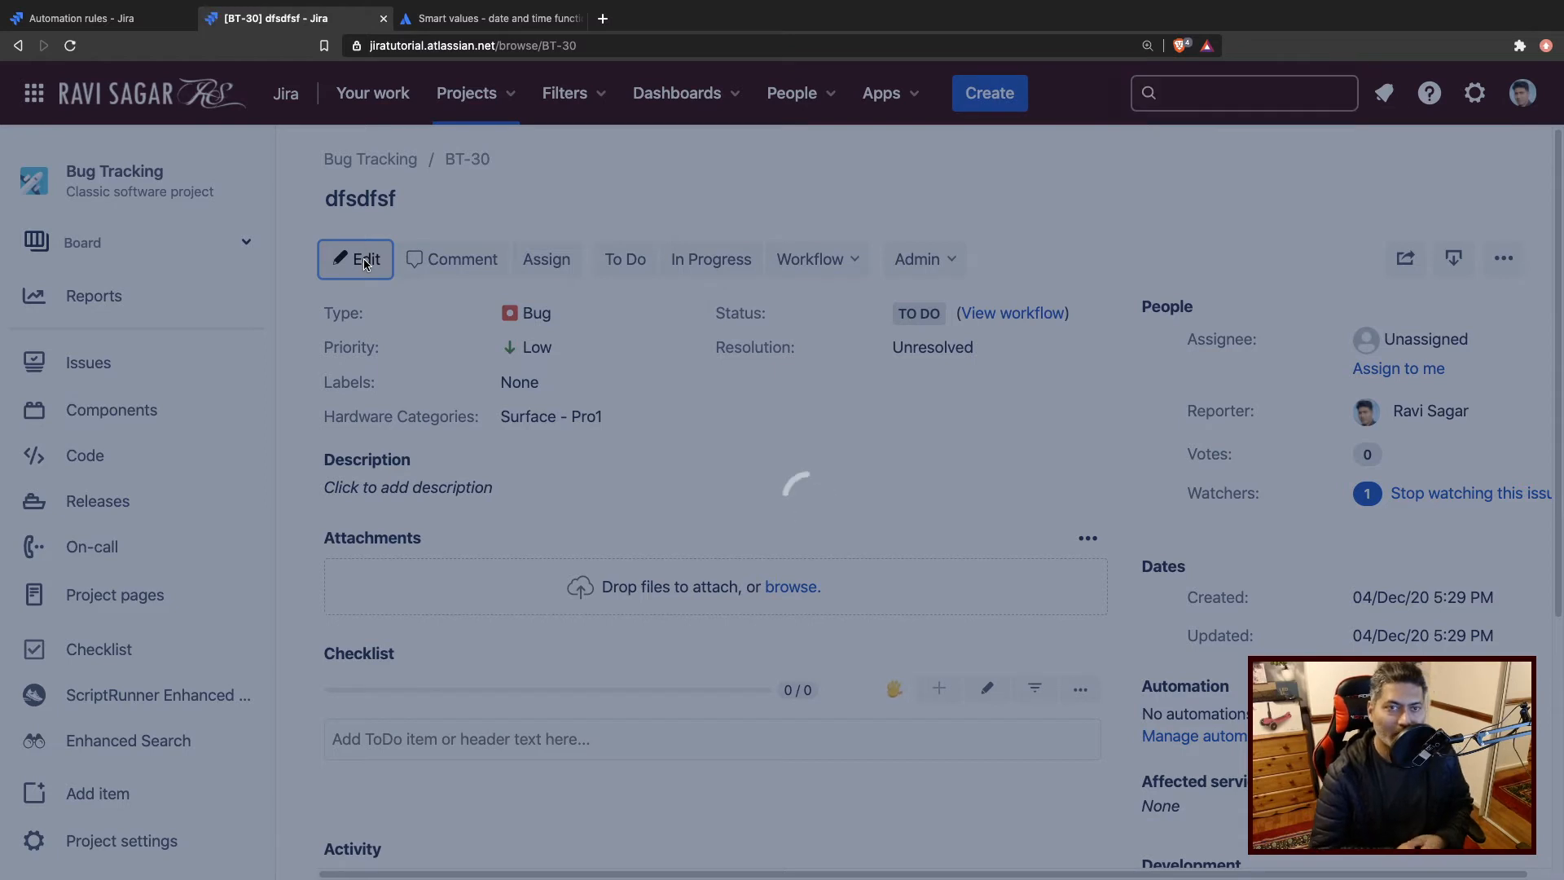
Set BT-30's due date to 22 December 2020 and update the issue.
{"action": "left_click", "coordinate": [355, 258]}
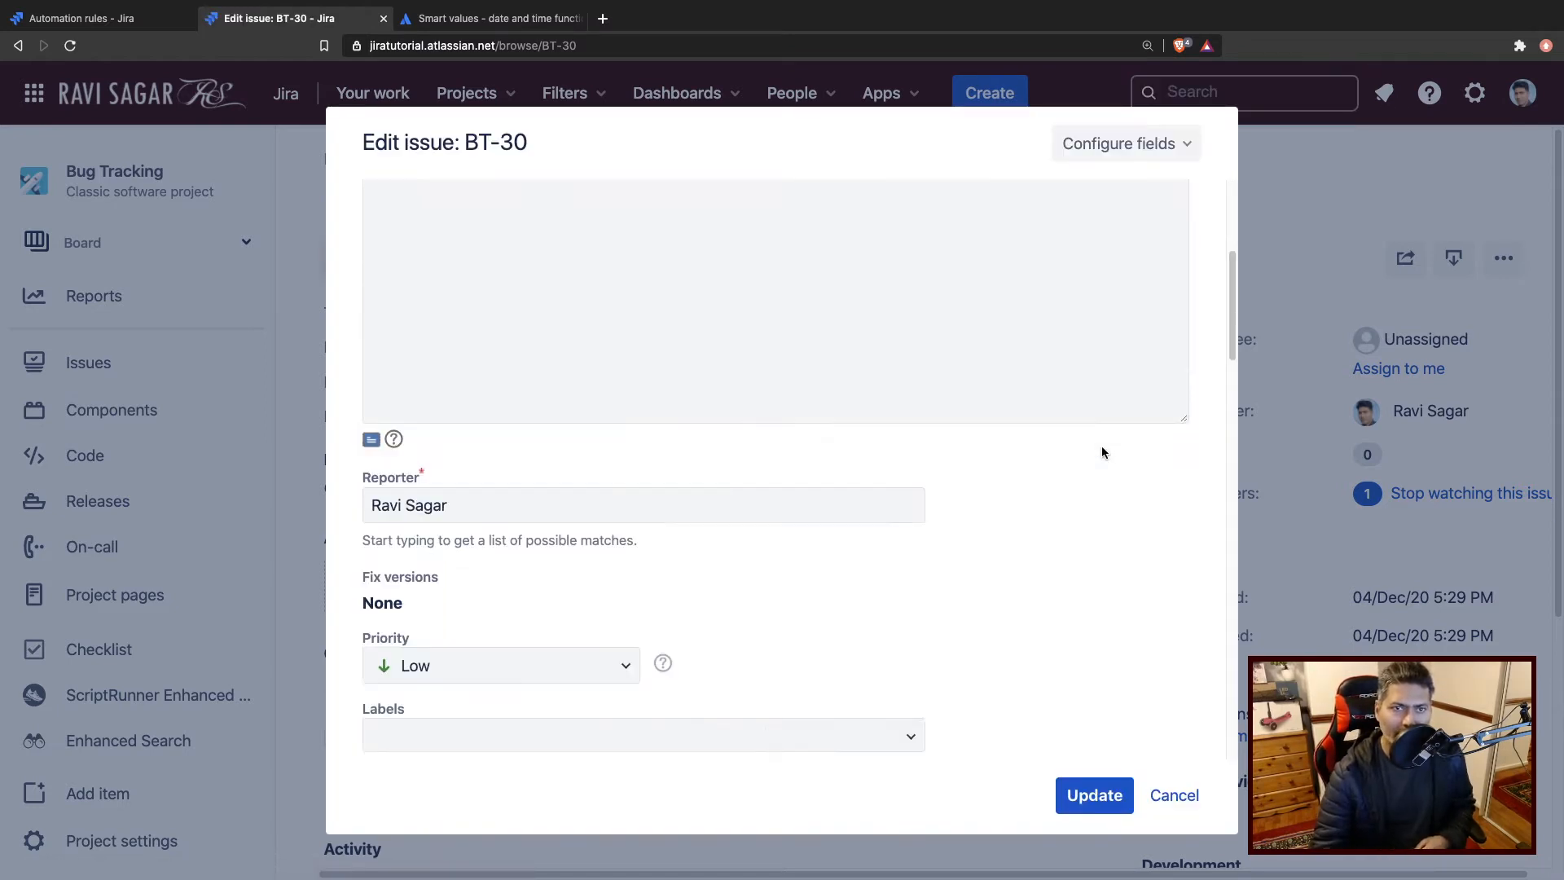
{"action": "scroll", "scroll_direction": "down", "scroll_amount": 3}
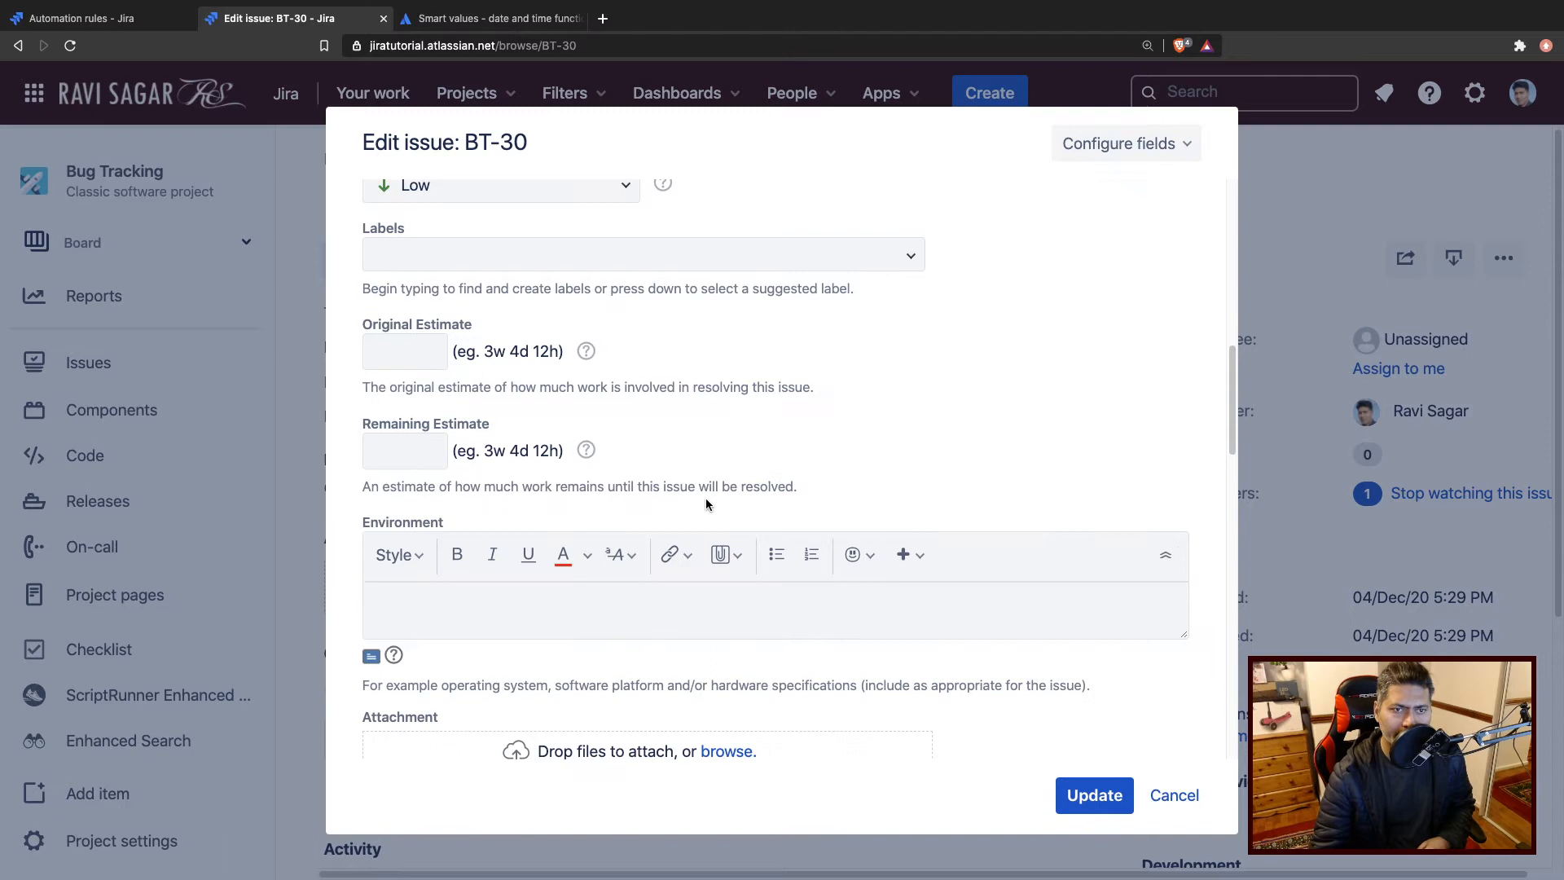
{"action": "scroll", "scroll_direction": "down", "scroll_amount": 3}
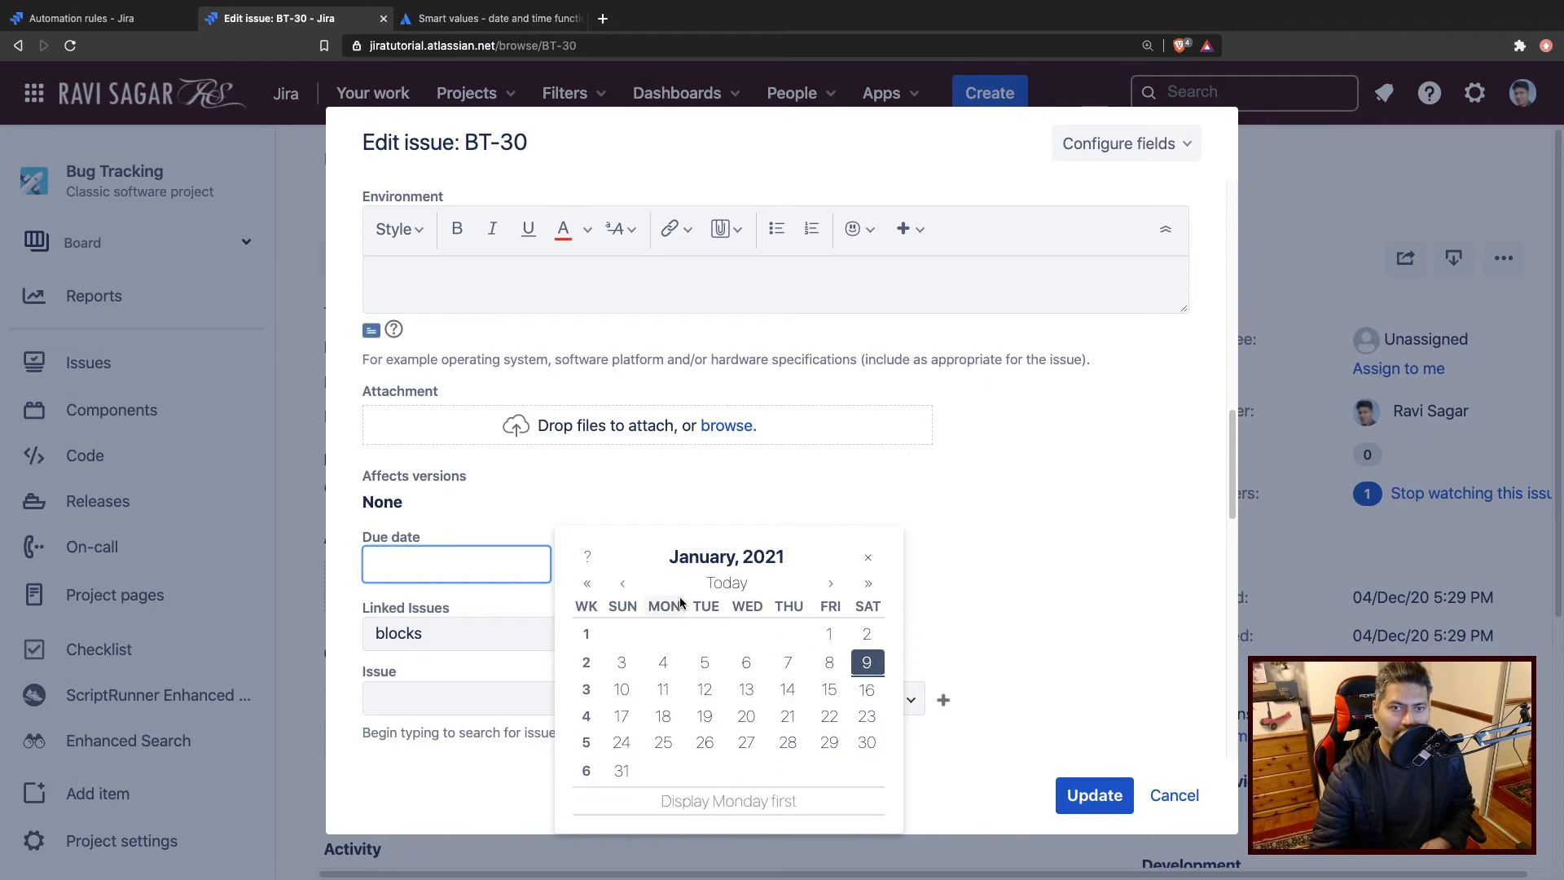
{"action": "left_click", "coordinate": [622, 583]}
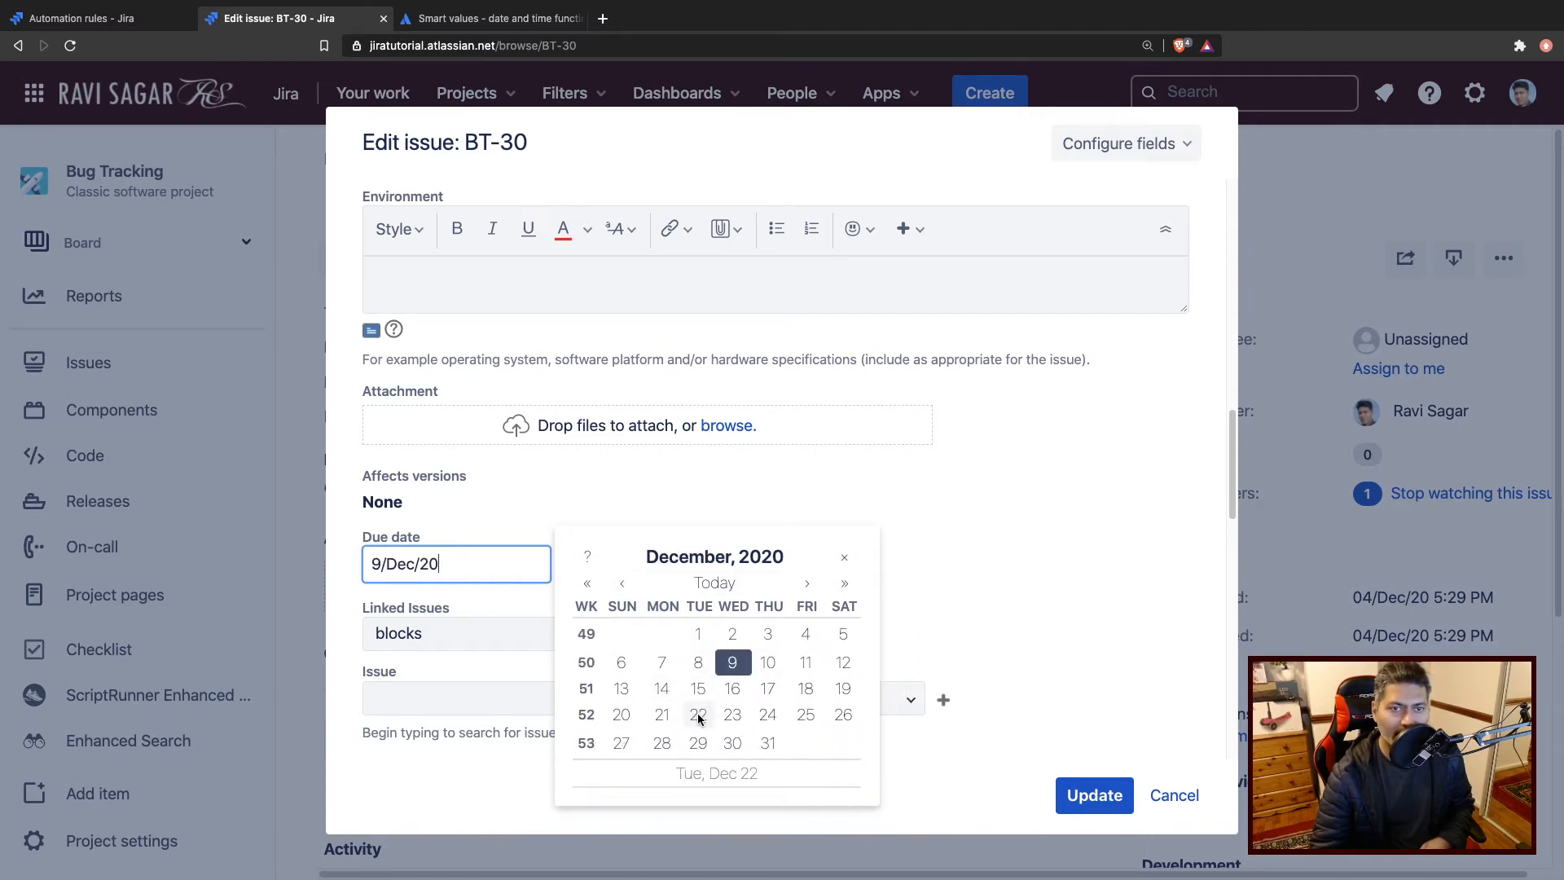
{"action": "left_click", "coordinate": [698, 714]}
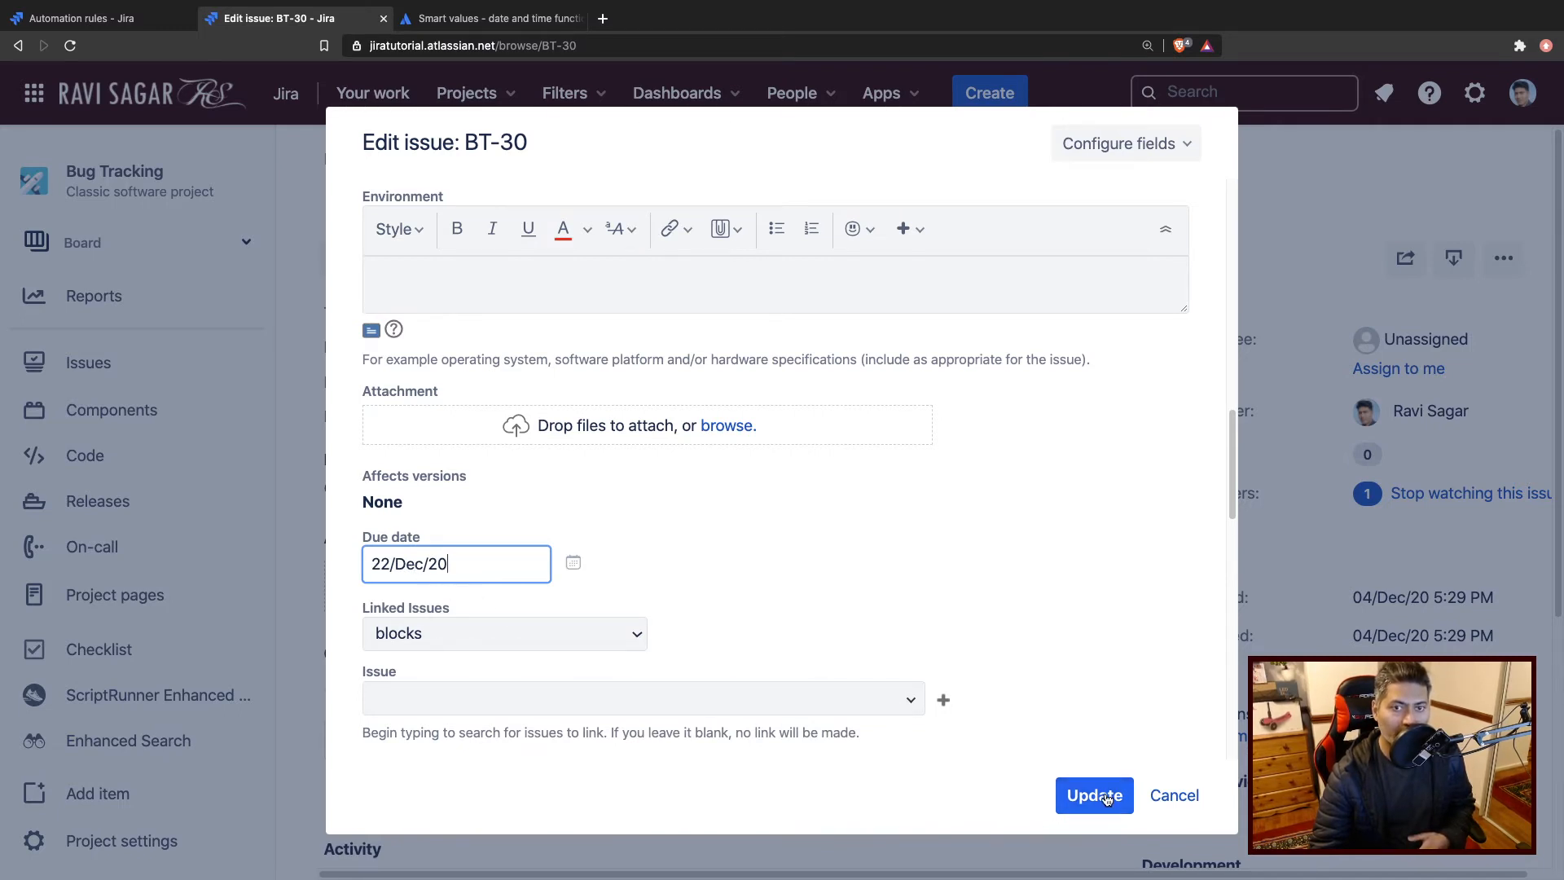
{"action": "left_click", "coordinate": [1094, 795]}
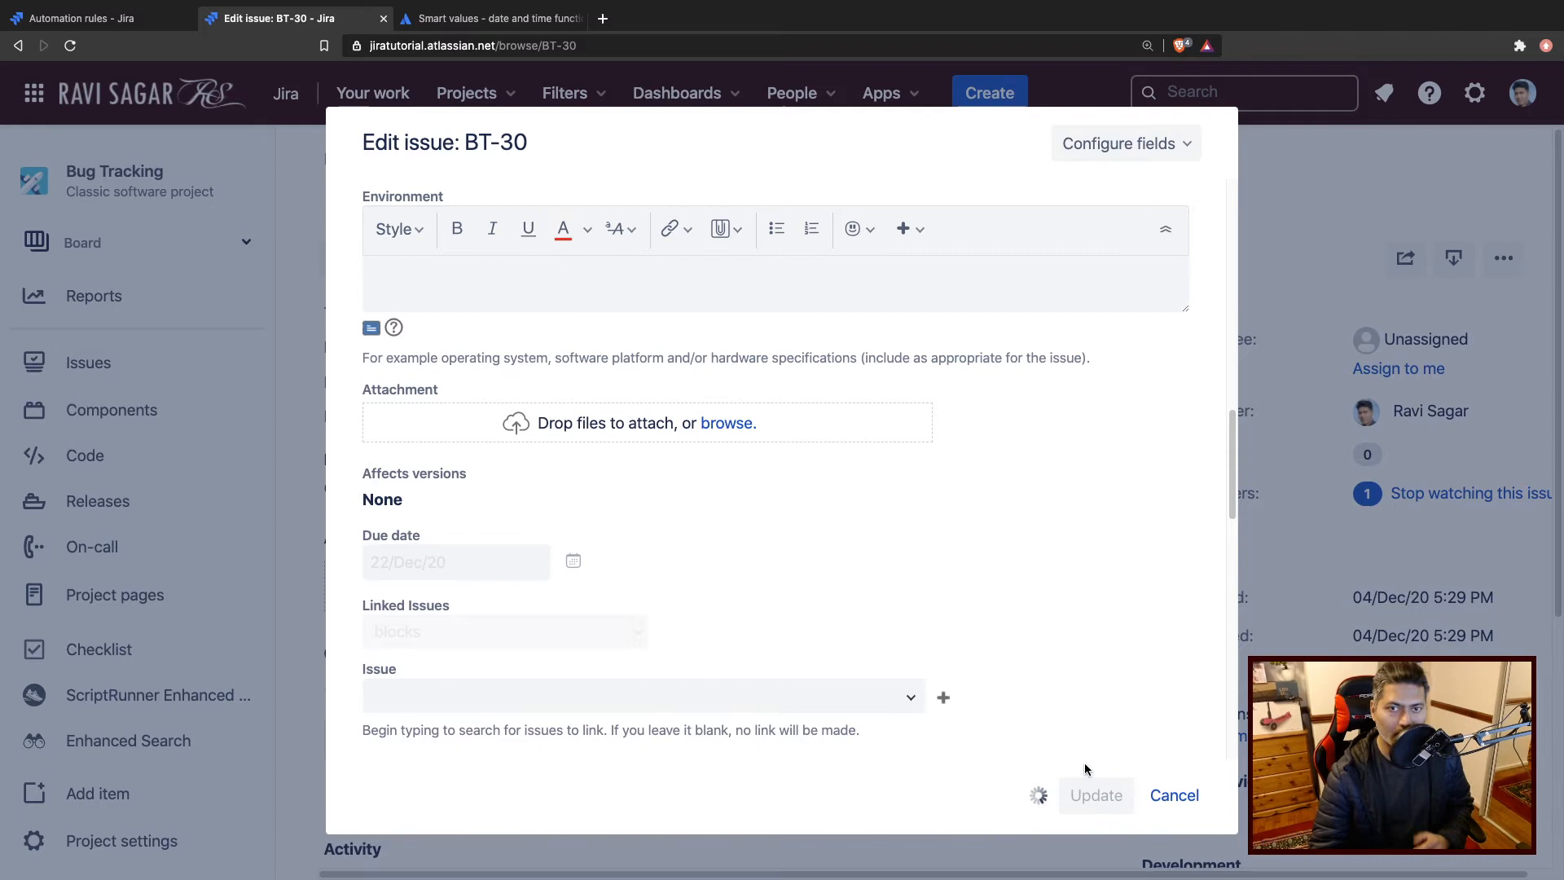
{"action": "left_click", "coordinate": [1094, 795]}
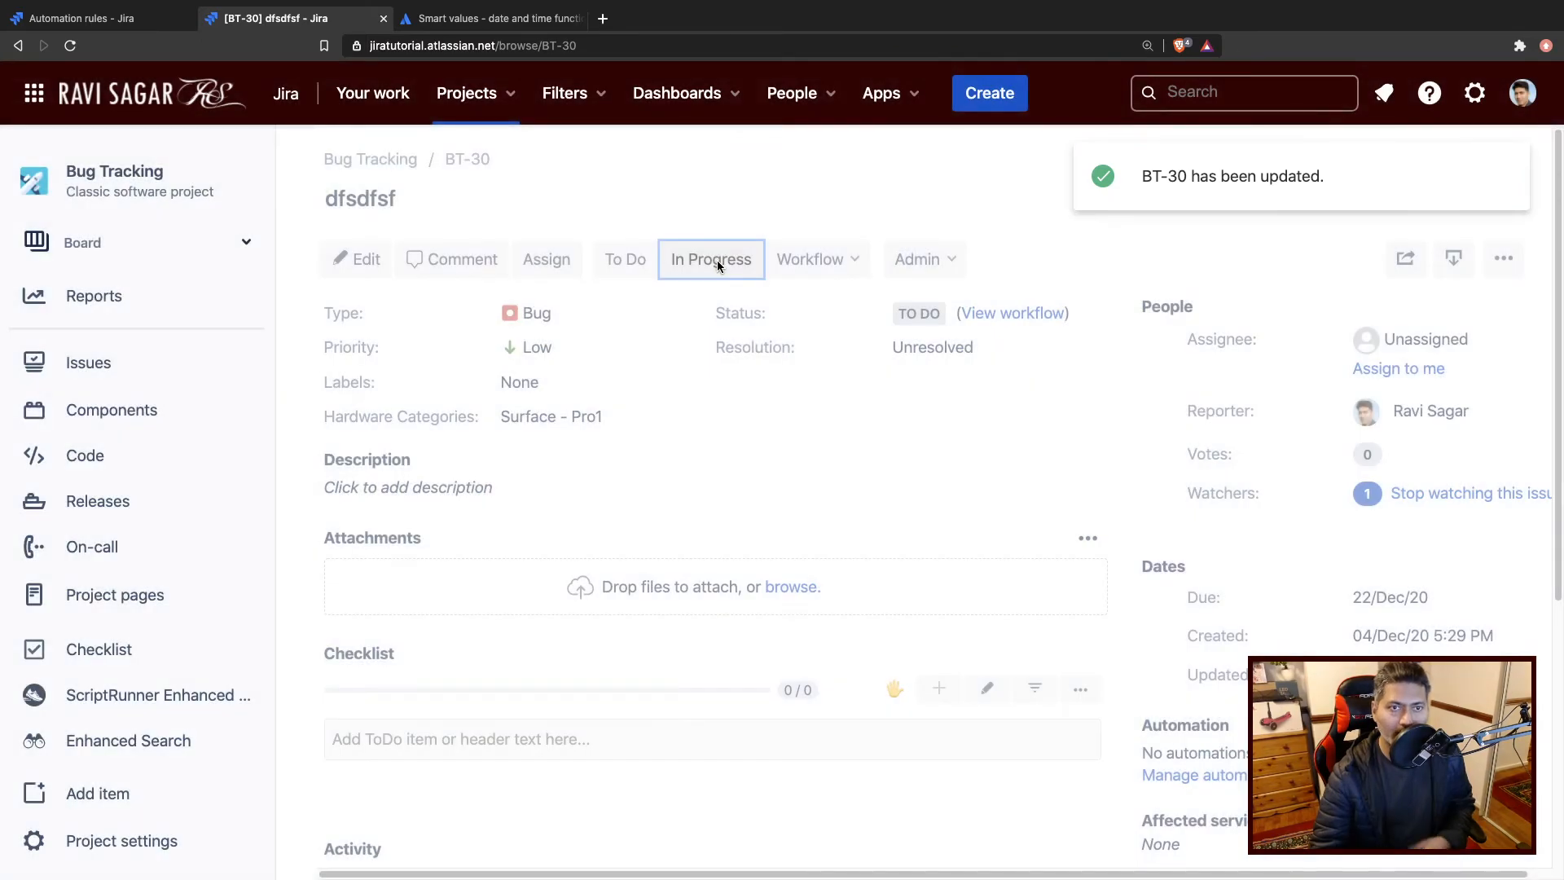
Move issue BT-30 to In Progress.
{"action": "left_click", "coordinate": [711, 259]}
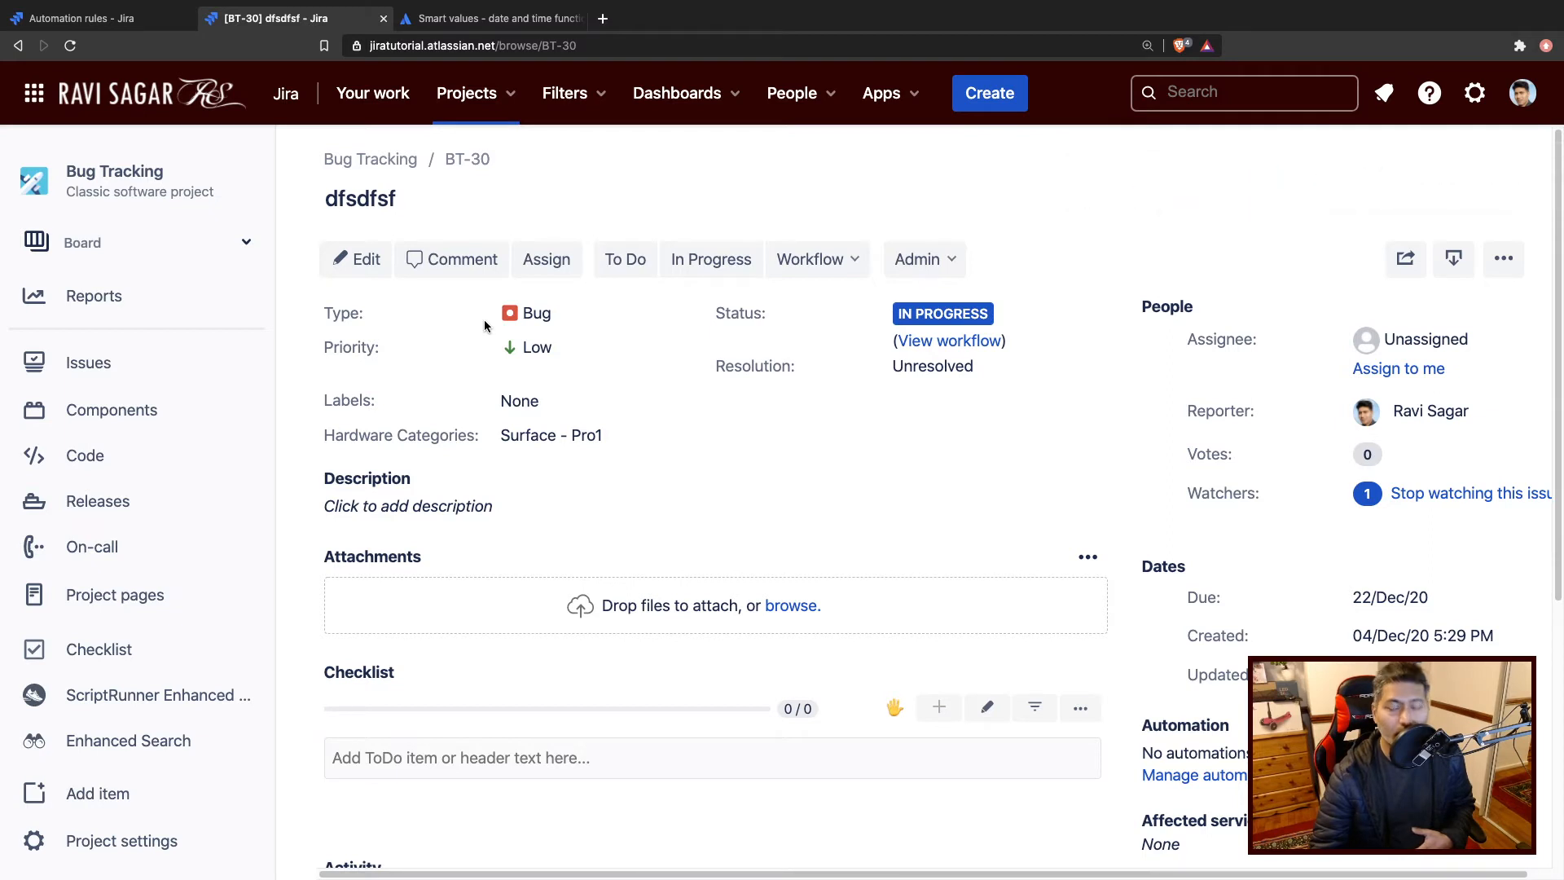
{"action": "mouse_move", "coordinate": [426, 350]}
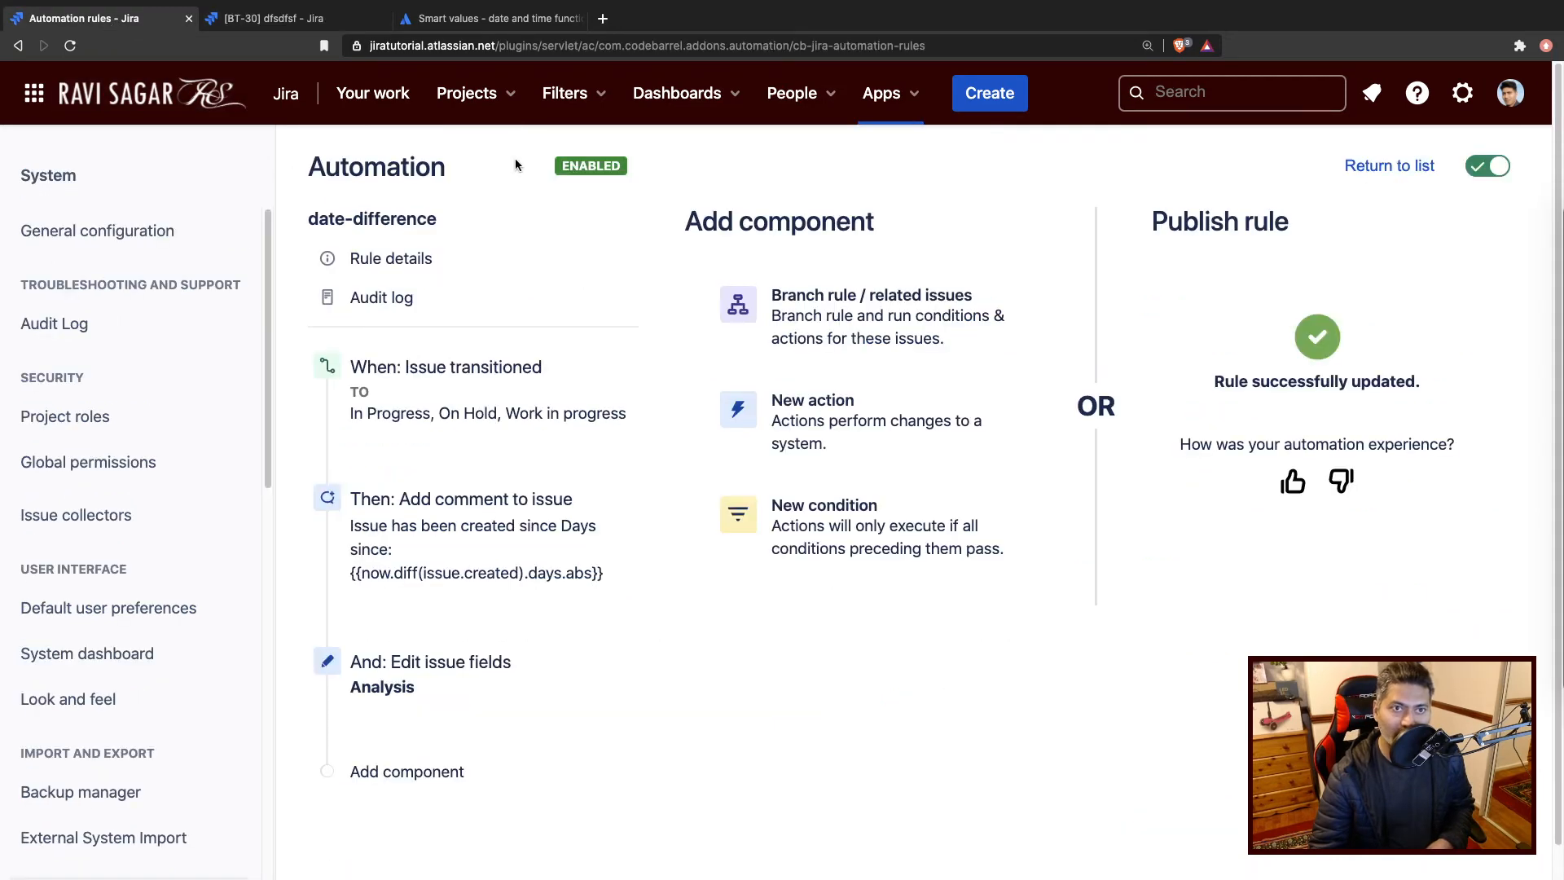
Check the rule's audit log for the new SUCCESS run, then return to BT-30.
{"action": "left_click", "coordinate": [381, 297]}
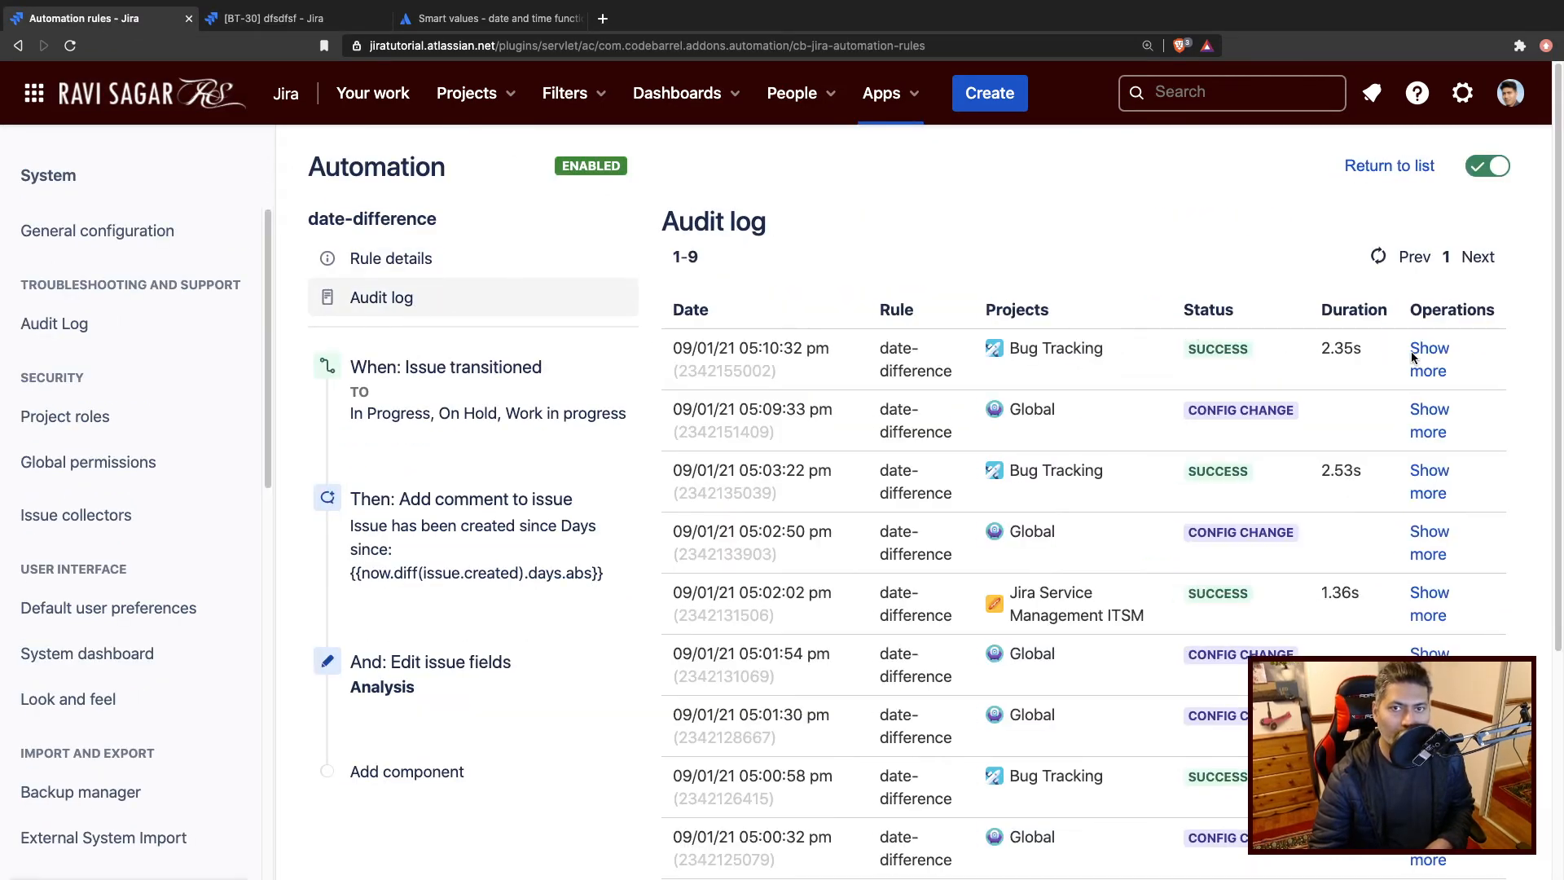
{"action": "mouse_move", "coordinate": [312, 201]}
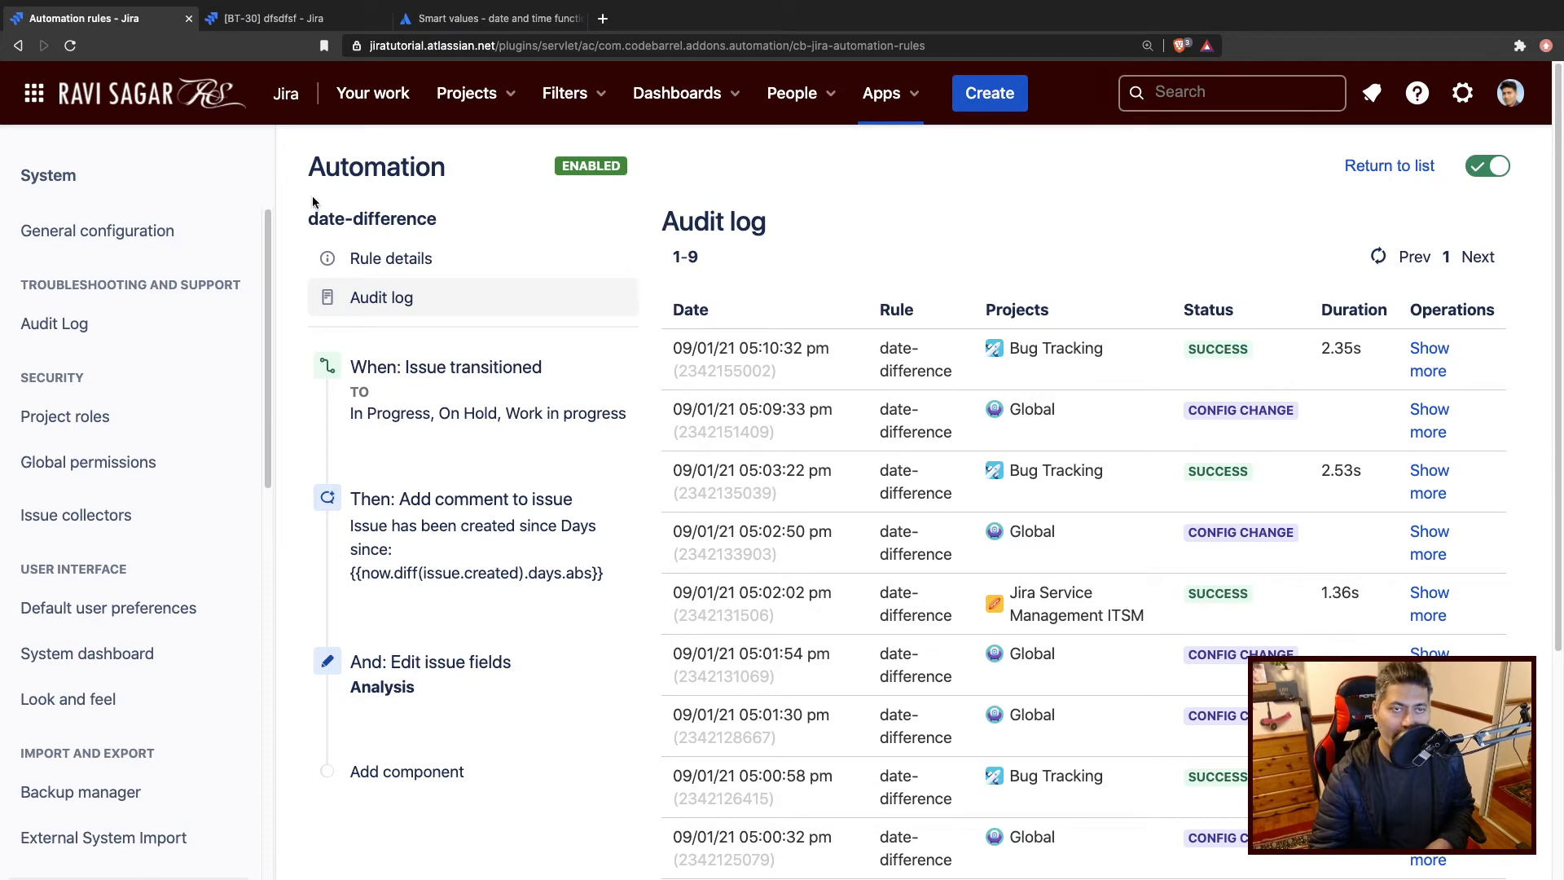
{"action": "left_click", "coordinate": [266, 18]}
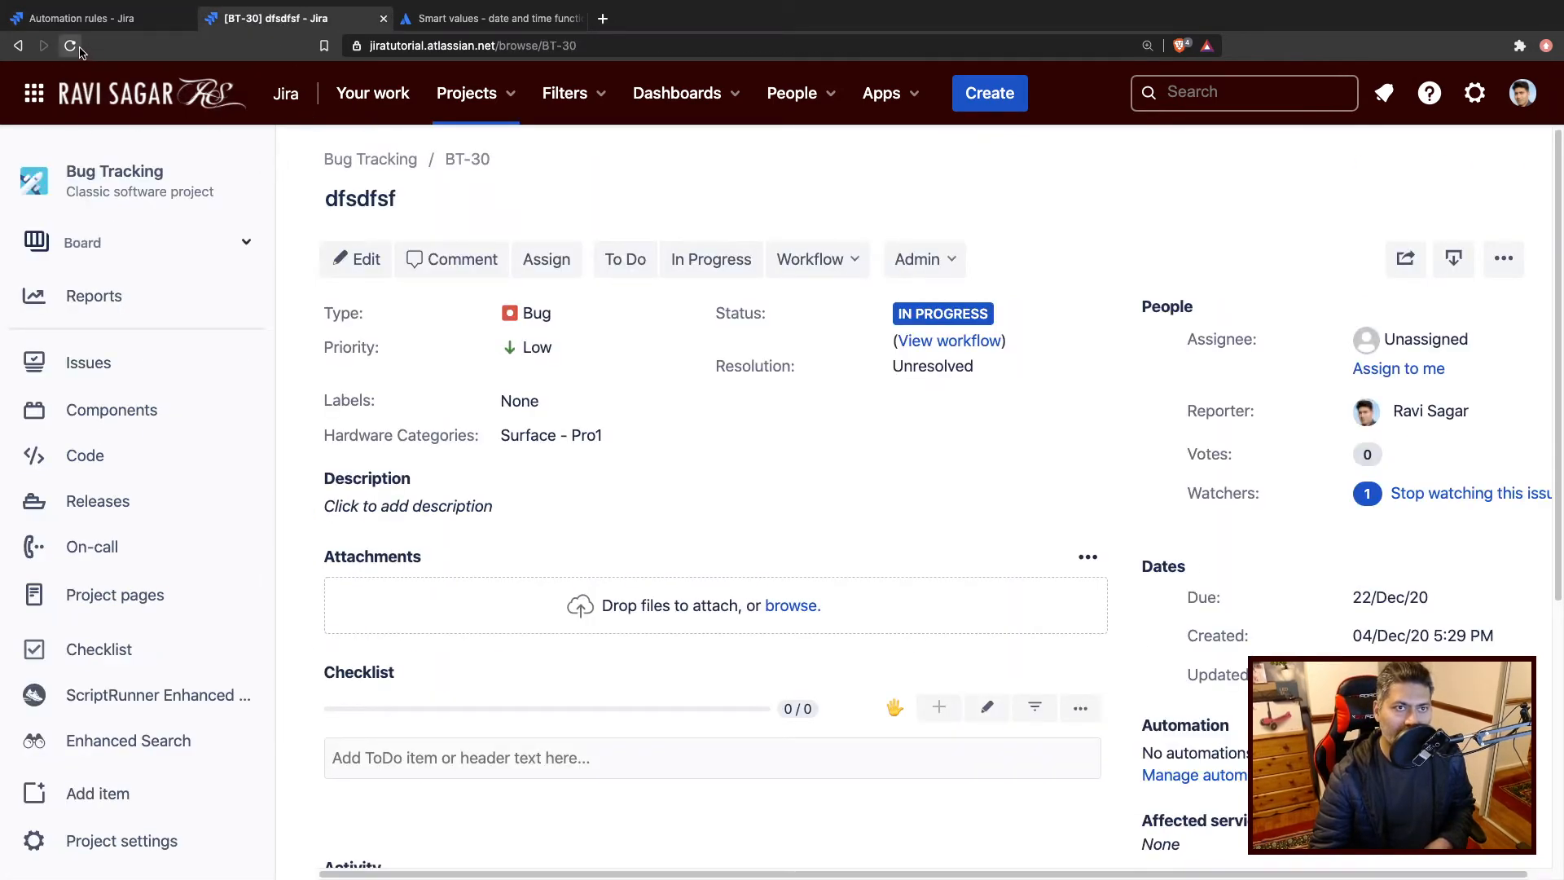
Reload BT-30, read the comment (35 days since created, 18 since due), then edit due date.
{"action": "left_click", "coordinate": [103, 45]}
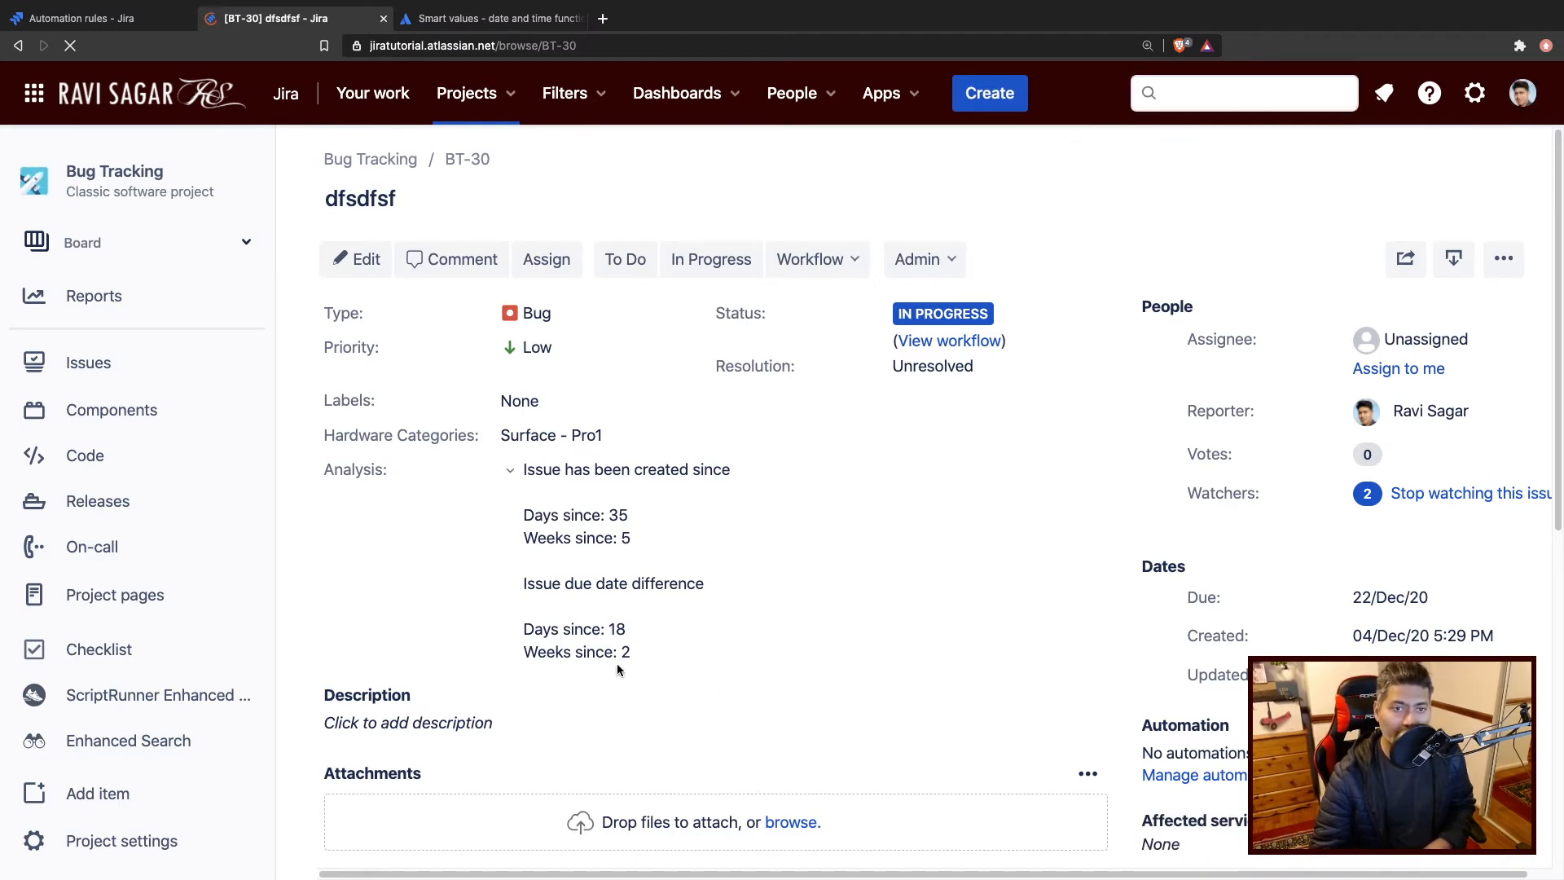
{"action": "scroll", "scroll_direction": "down", "scroll_amount": 3}
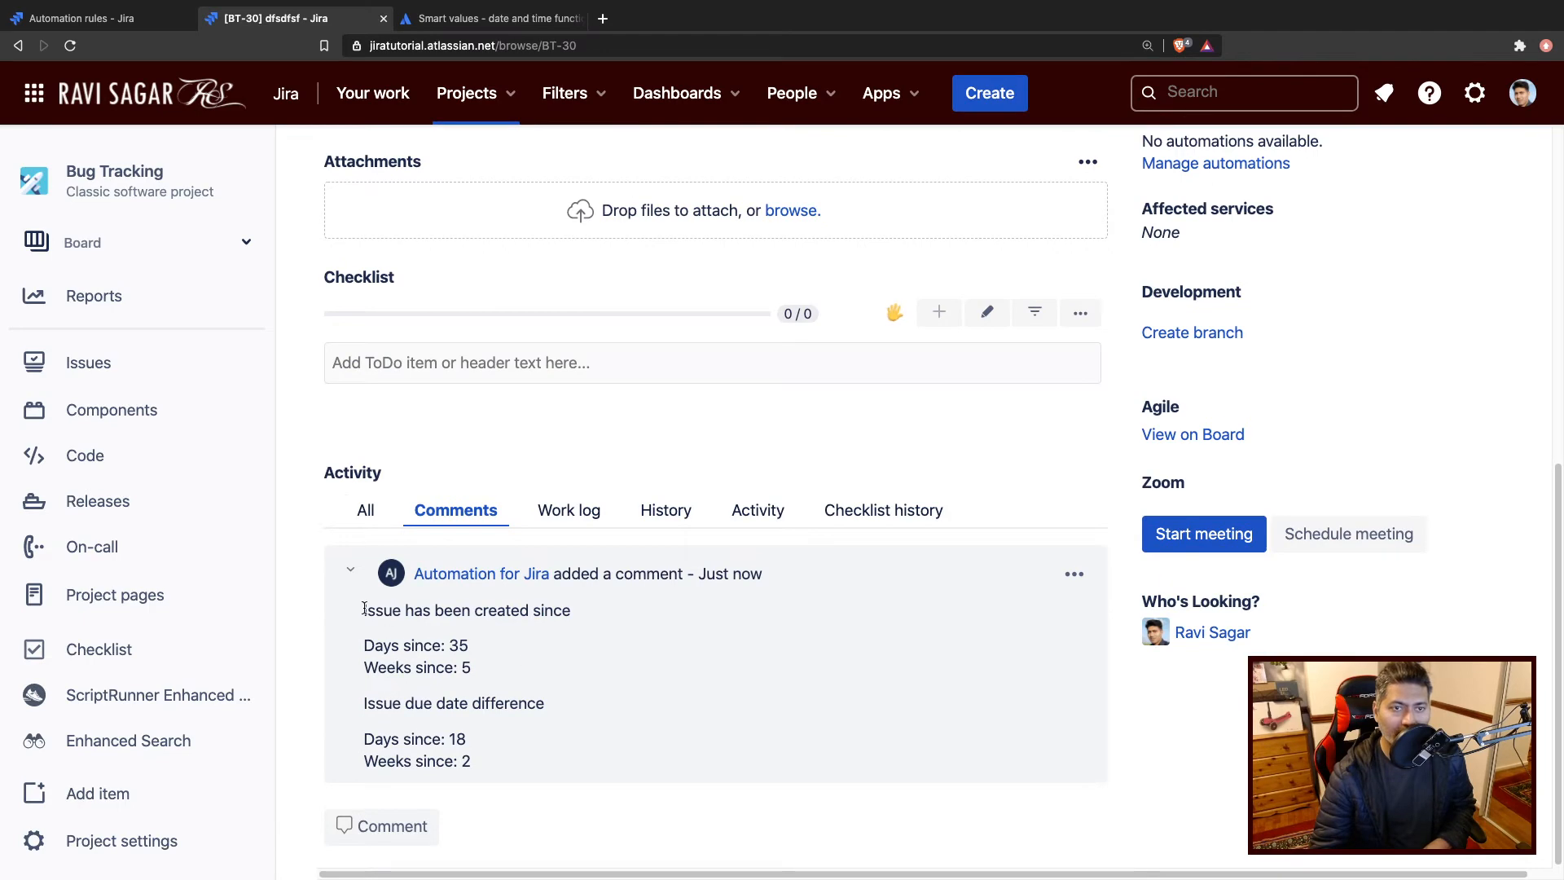
{"action": "scroll", "scroll_direction": "up", "scroll_amount": 3}
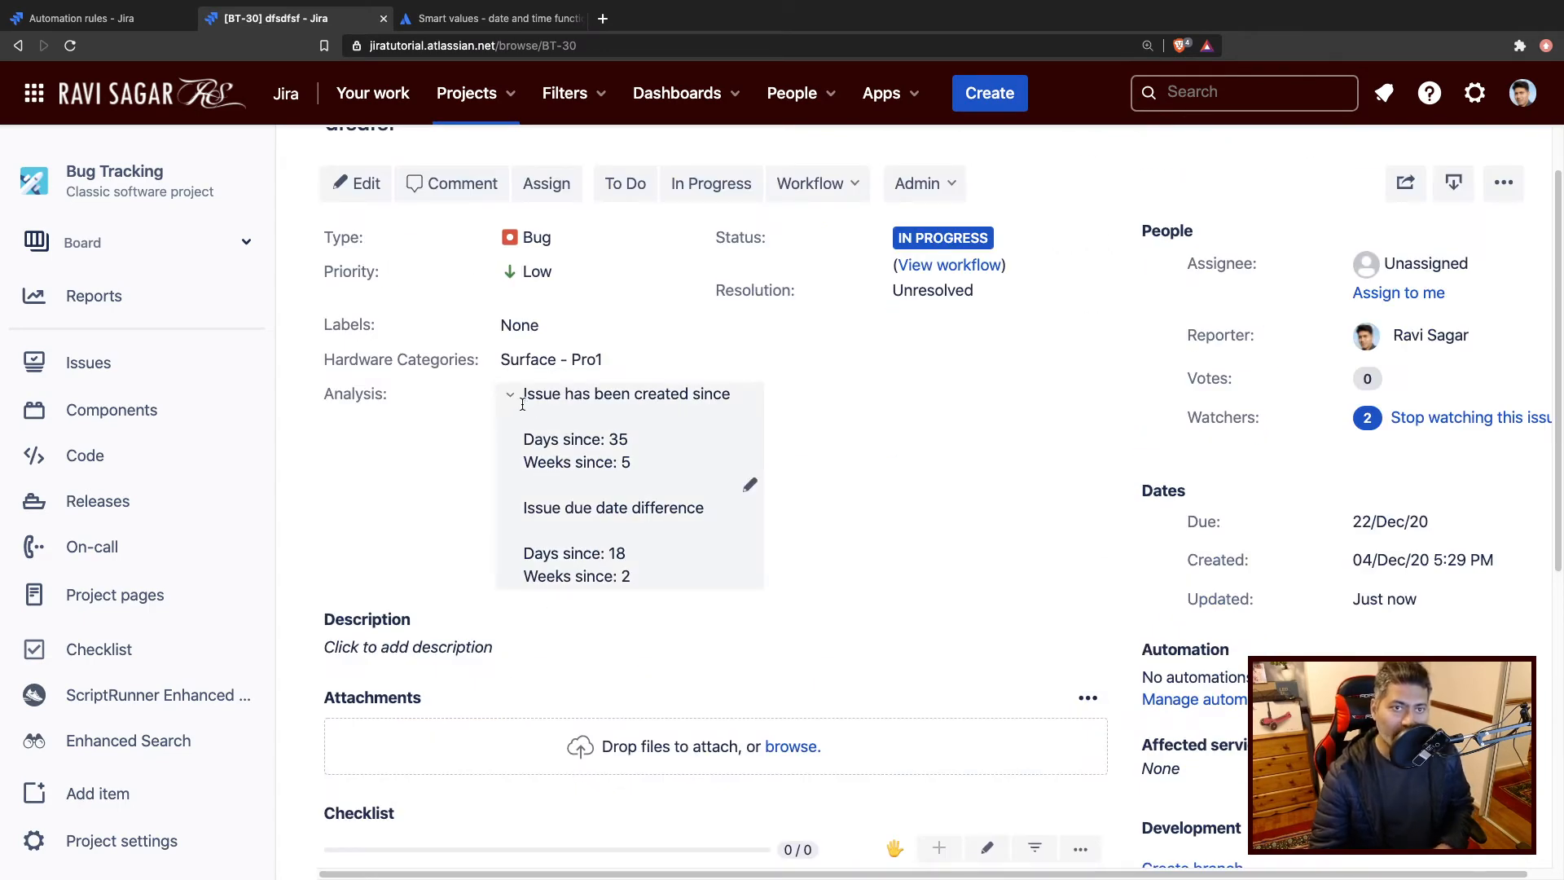
{"action": "mouse_move", "coordinate": [576, 449]}
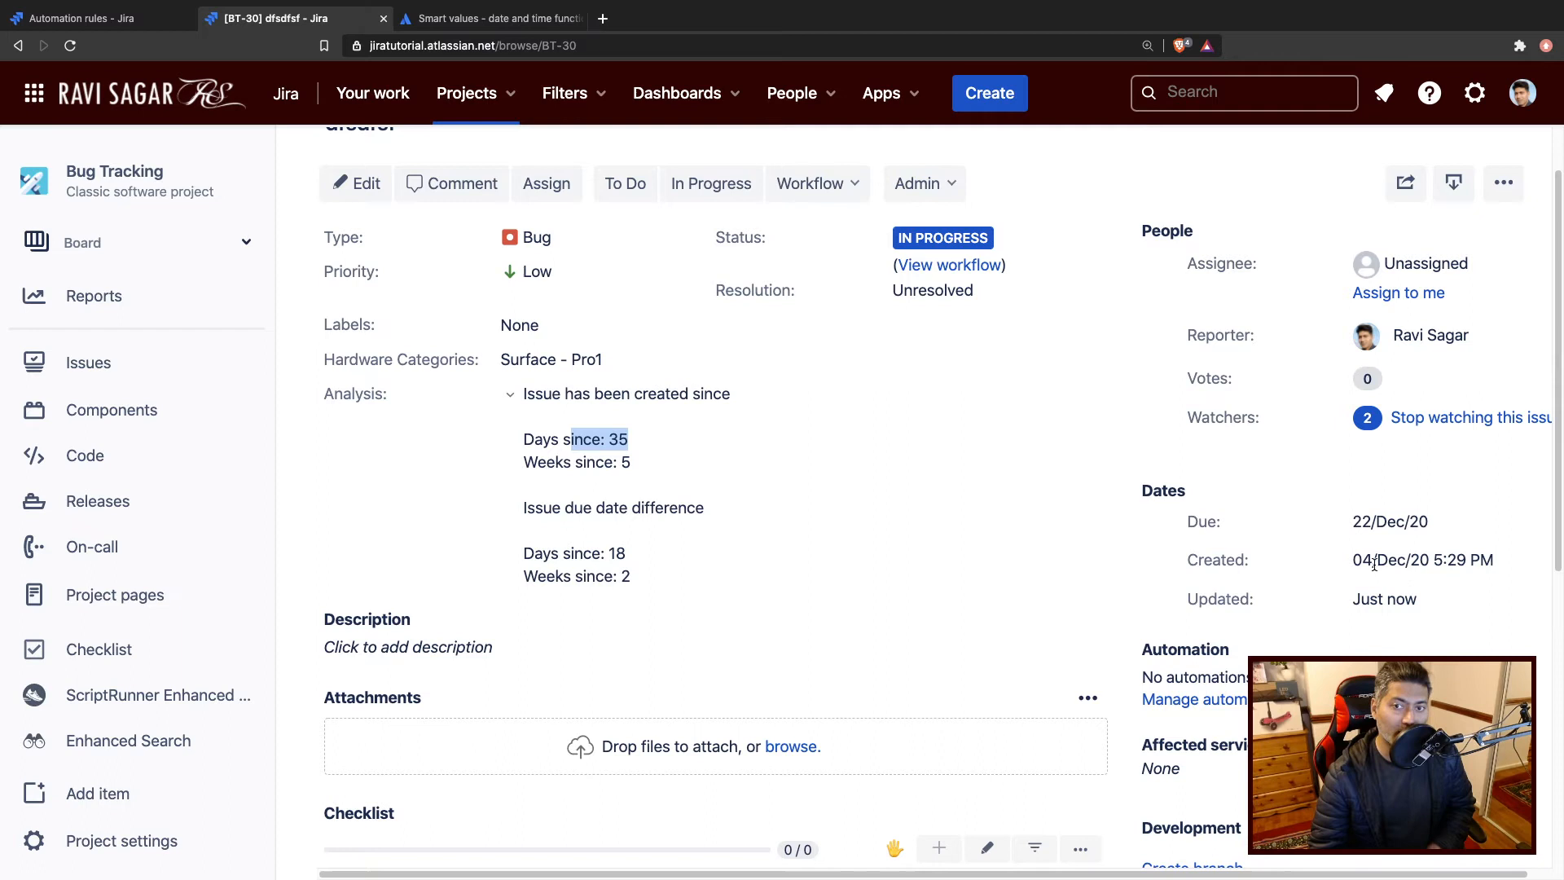
{"action": "mouse_move", "coordinate": [1422, 558]}
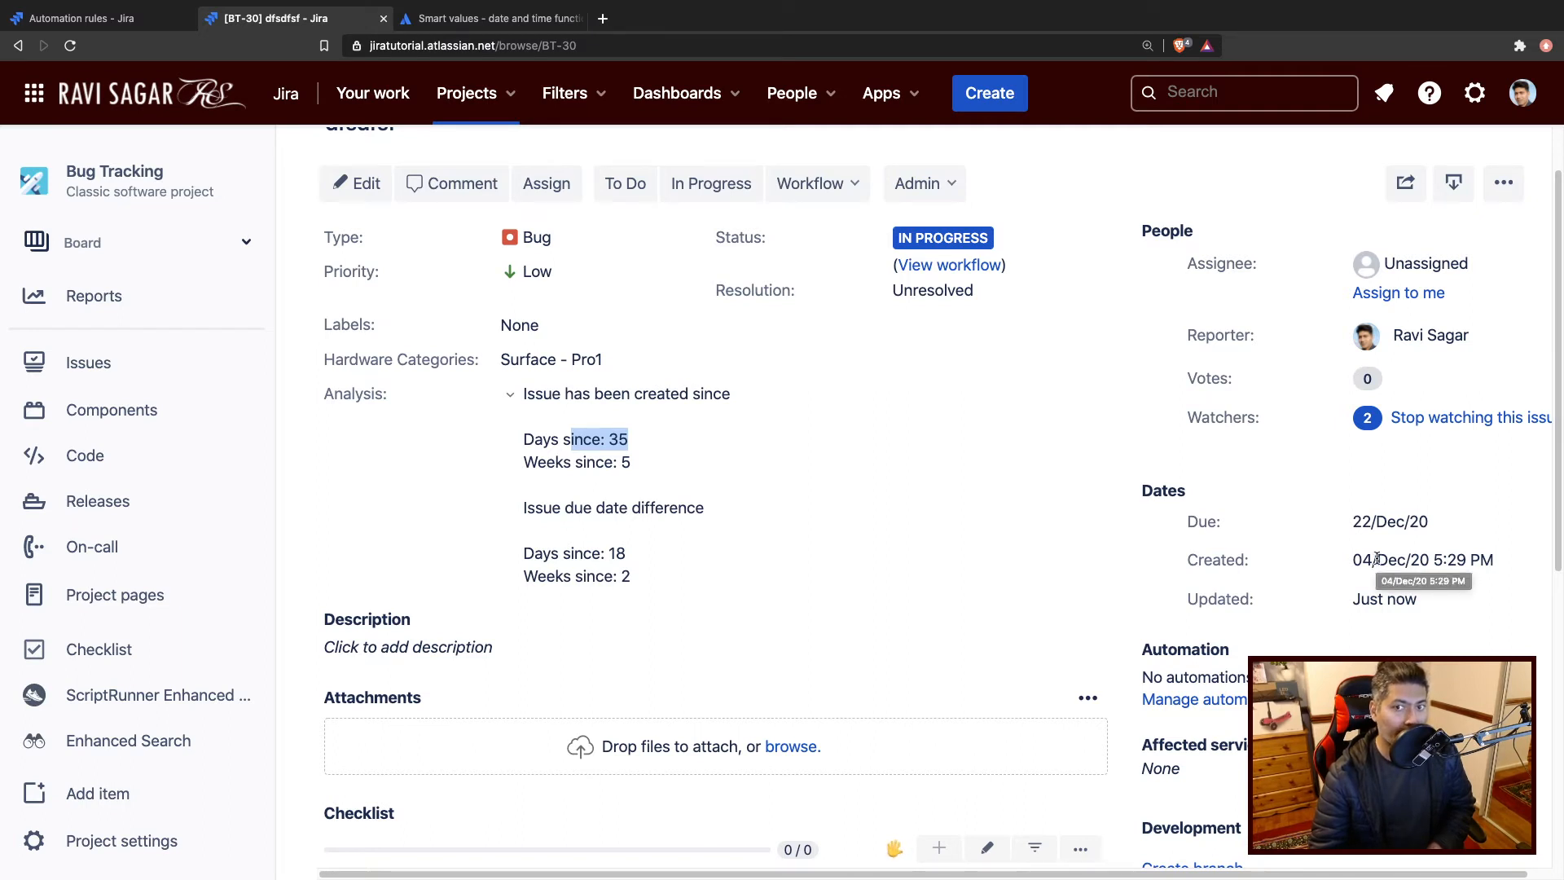
{"action": "mouse_move", "coordinate": [1387, 521]}
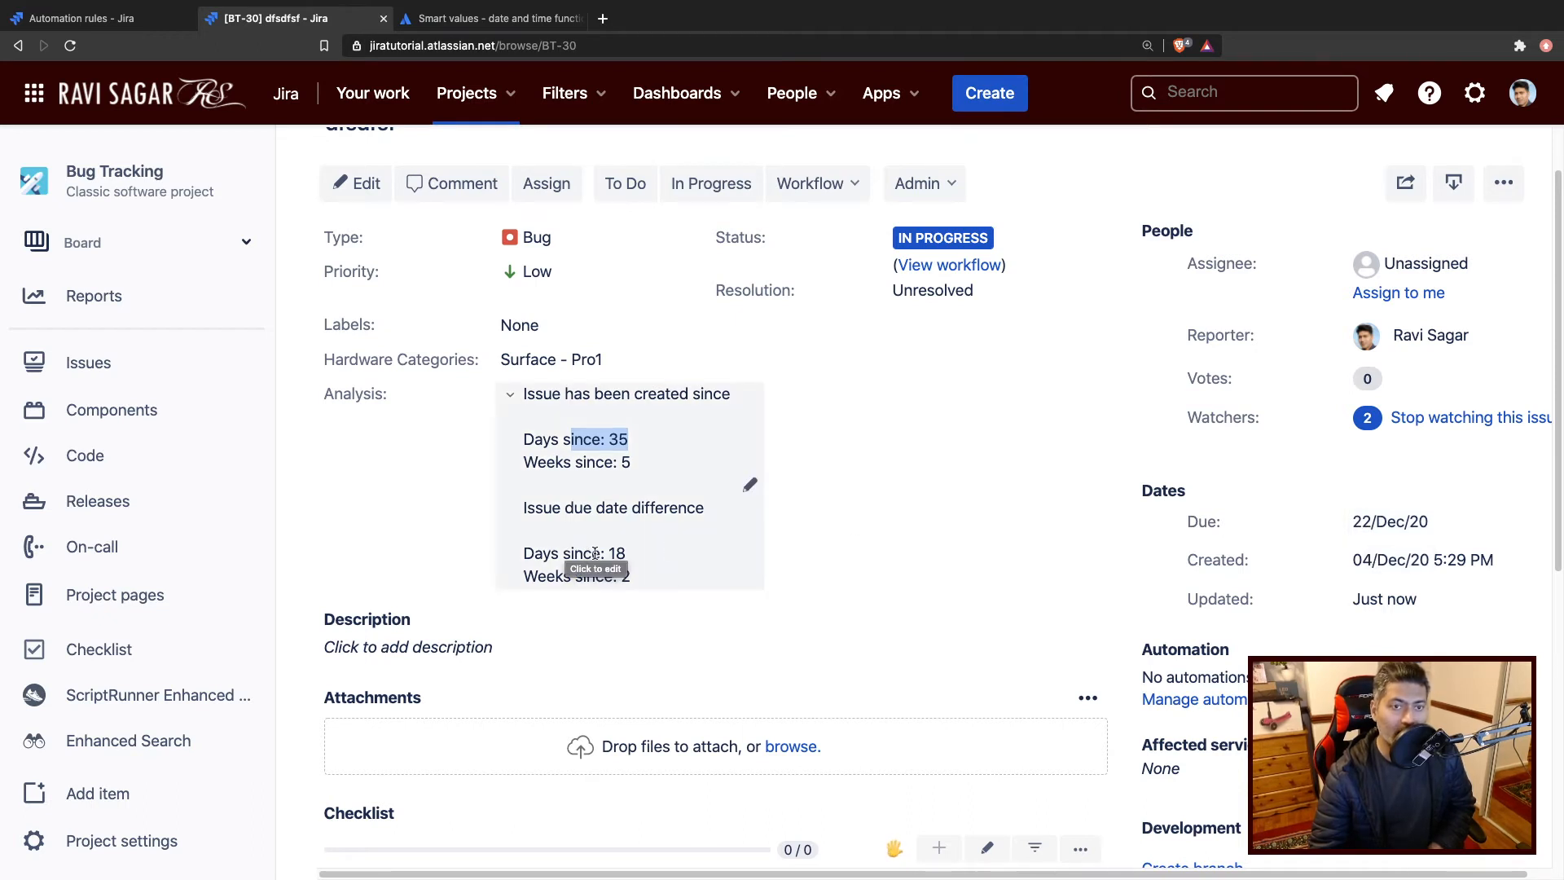
{"action": "mouse_move", "coordinate": [1454, 522]}
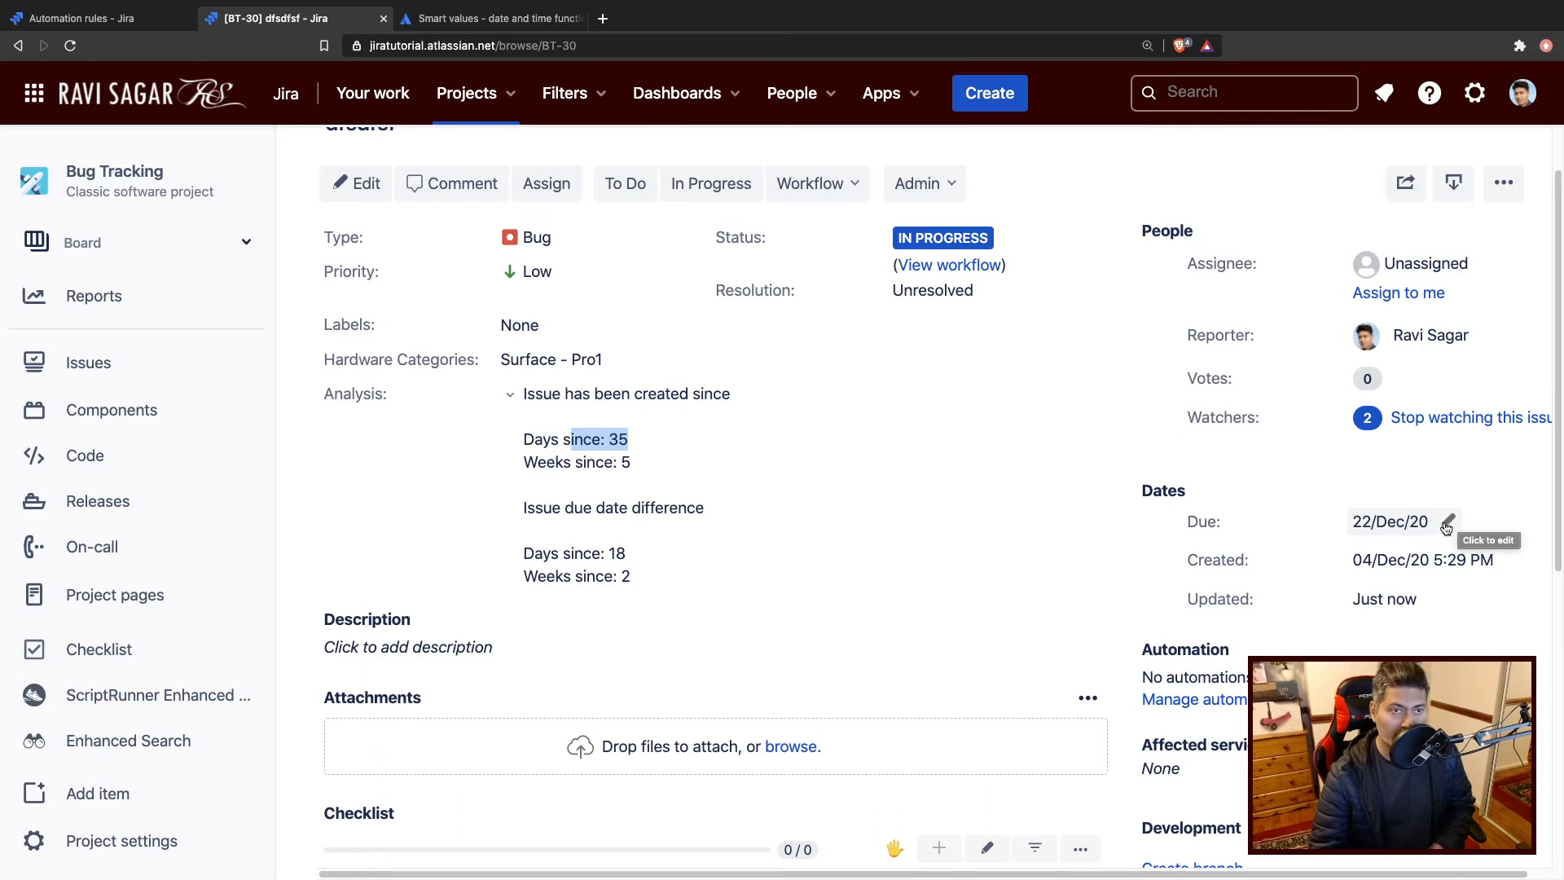
{"action": "left_click", "coordinate": [1448, 521]}
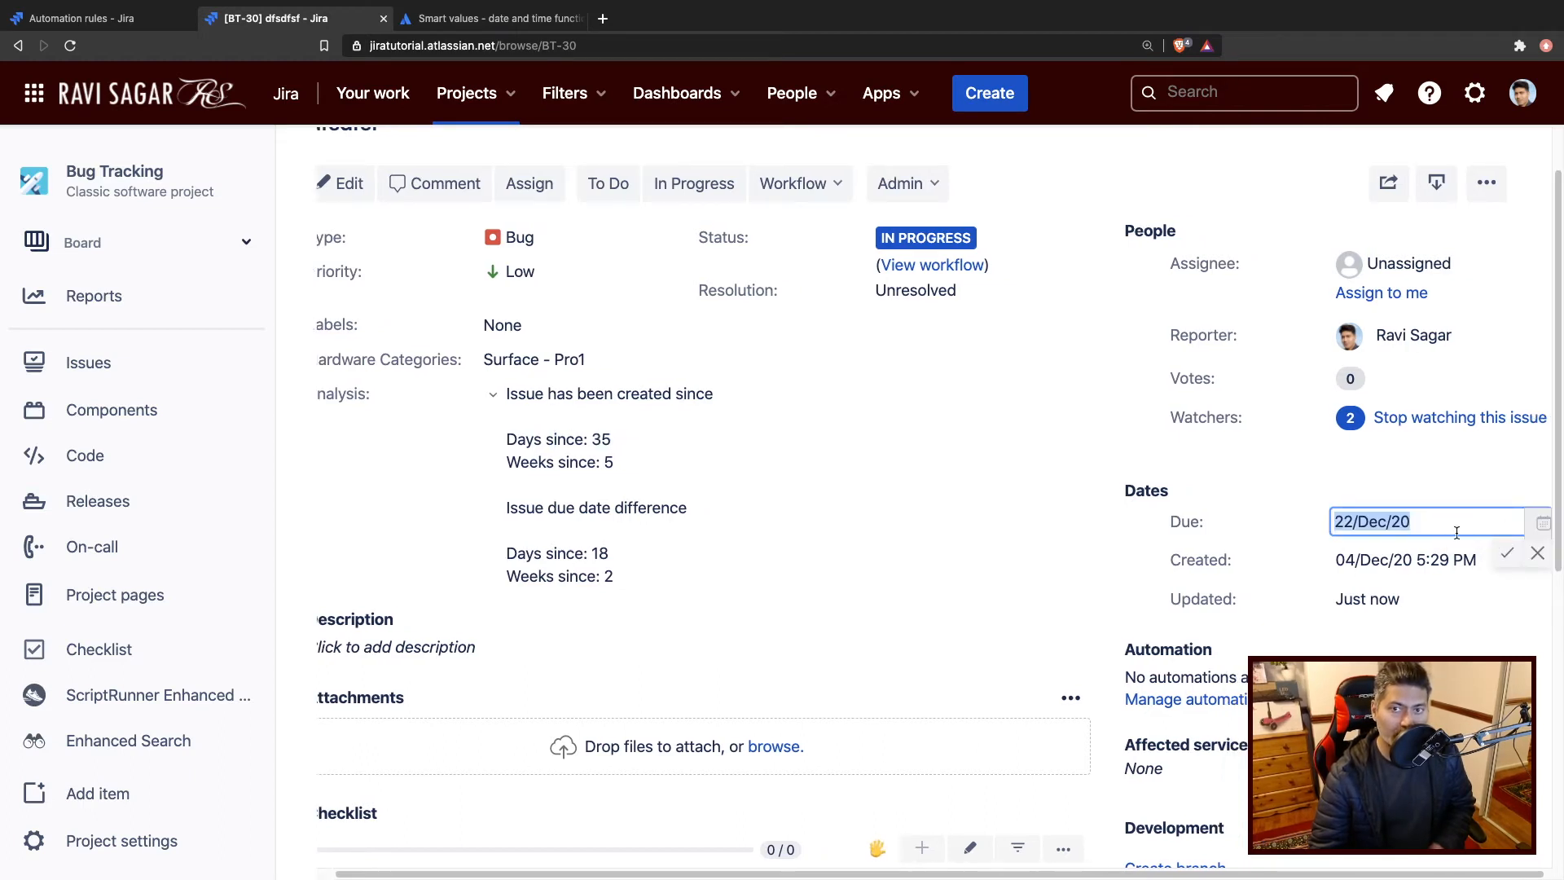
Change BT-30's due date to 4/Dec/20 and save it.
{"action": "left_click", "coordinate": [1541, 521]}
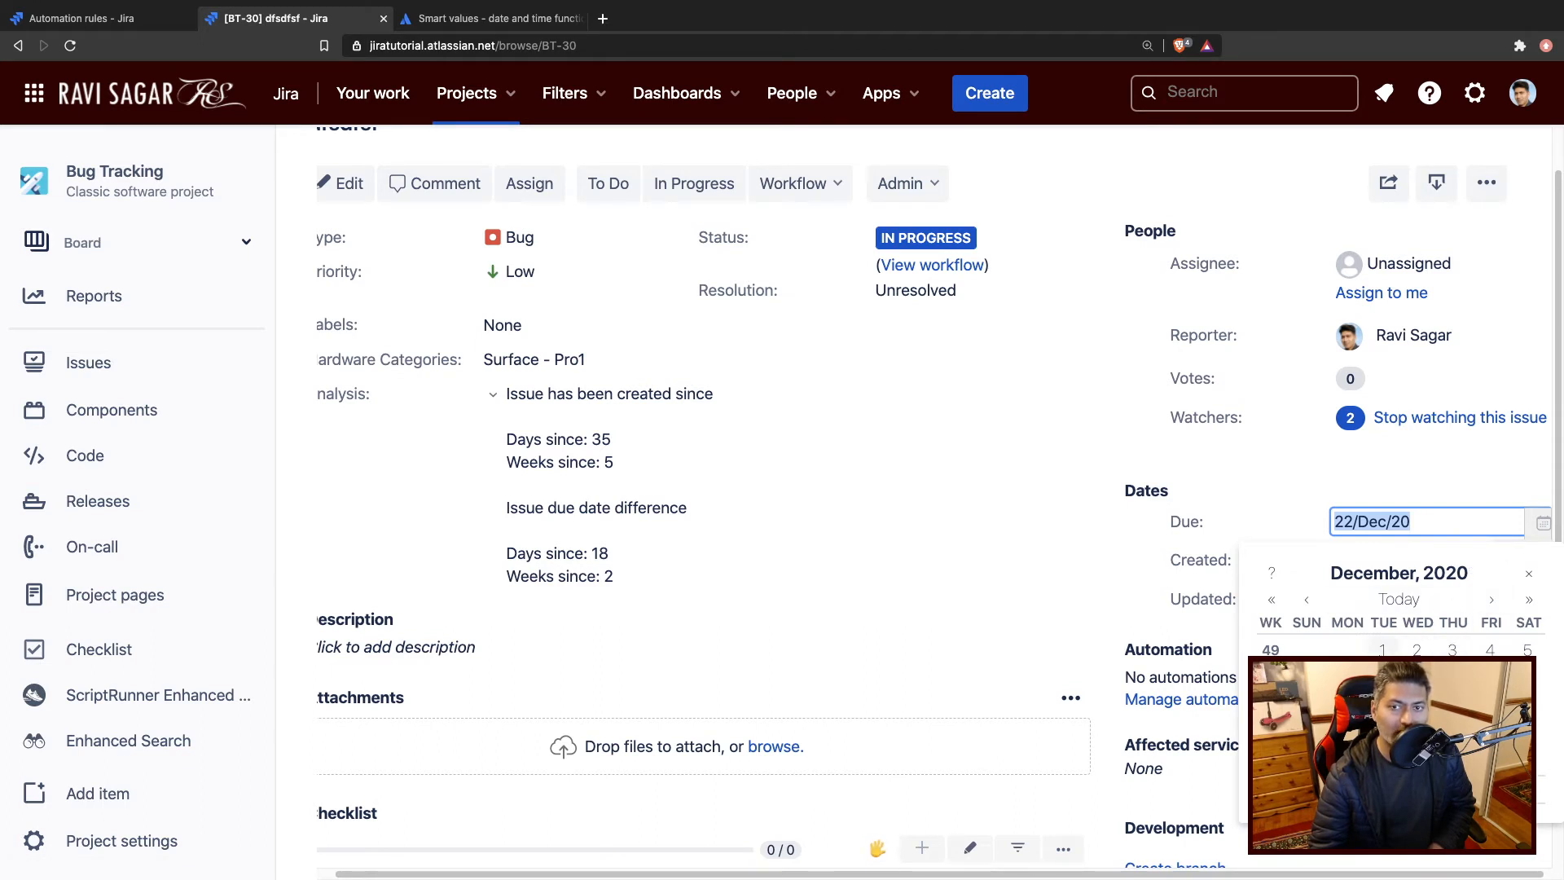
{"action": "type", "text": "4/Dec/20"}
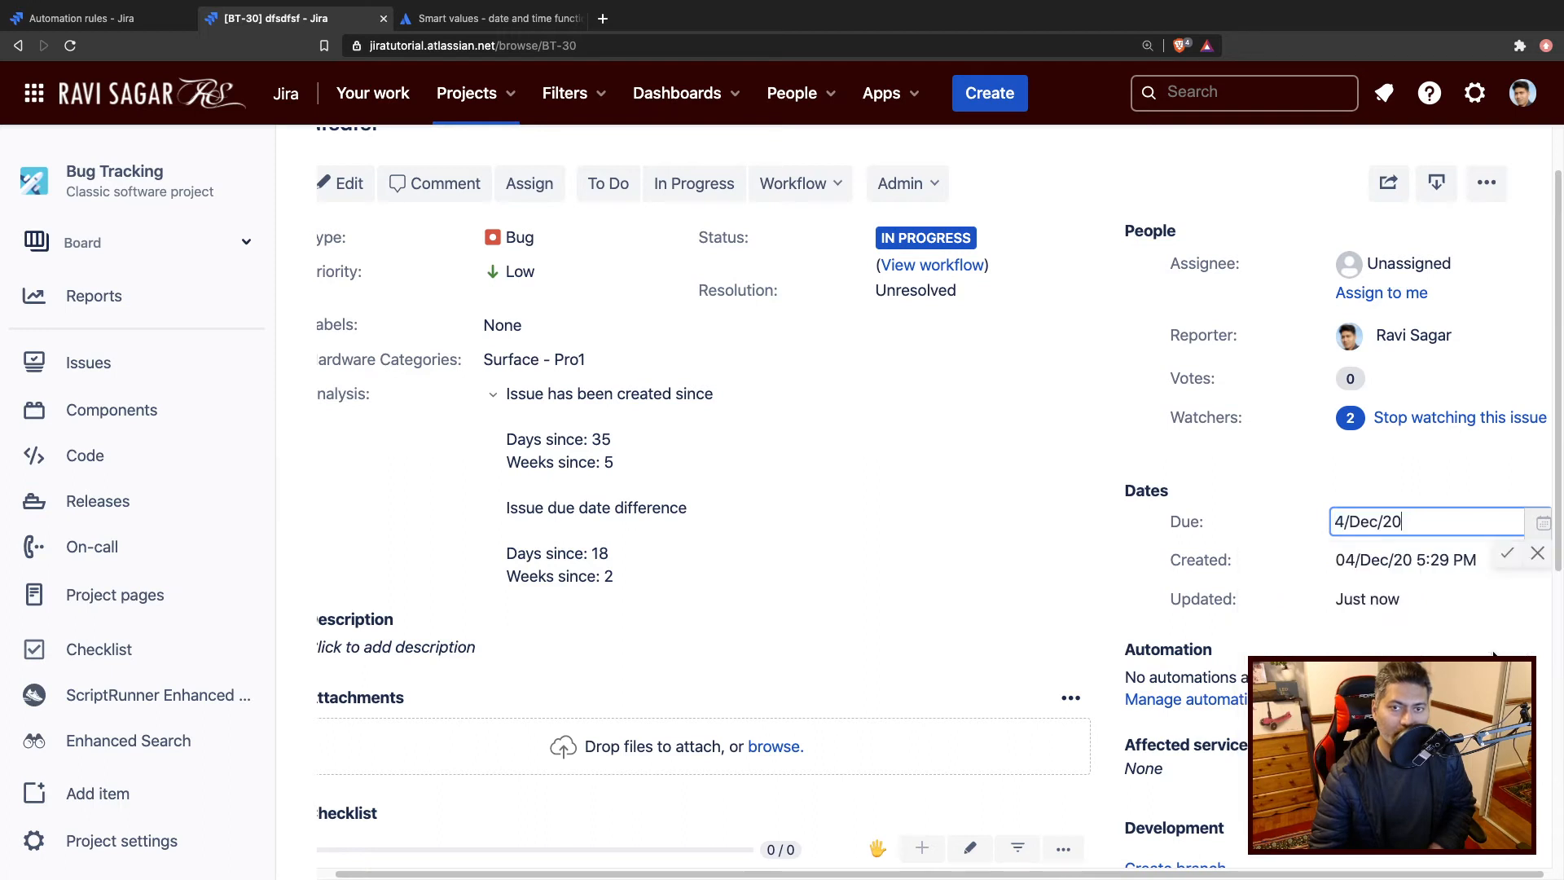
{"action": "left_click", "coordinate": [1505, 553]}
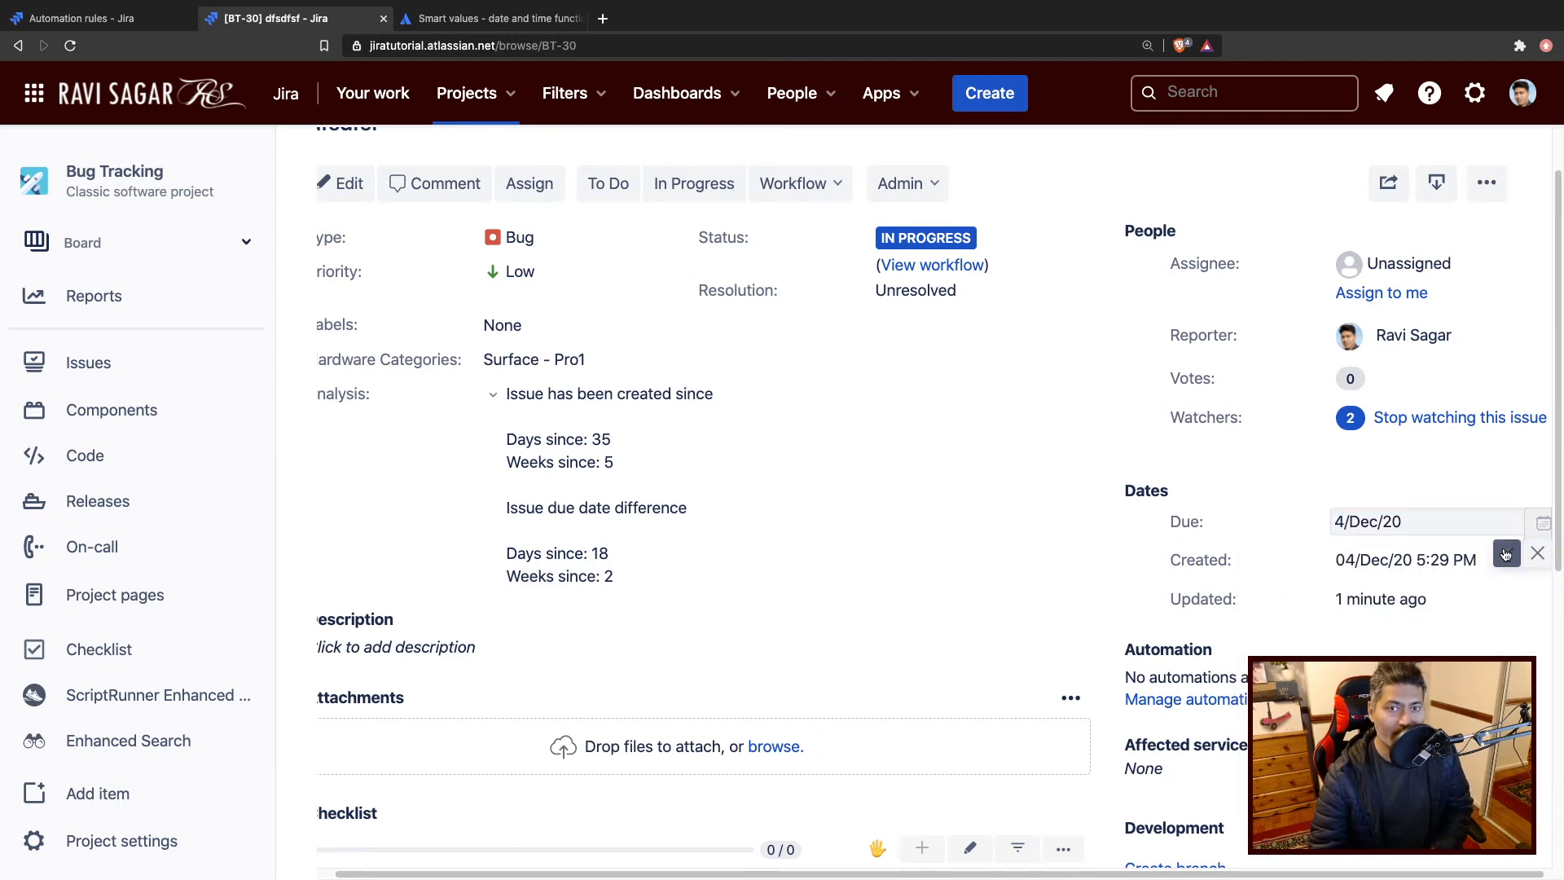
{"action": "left_click", "coordinate": [1536, 554]}
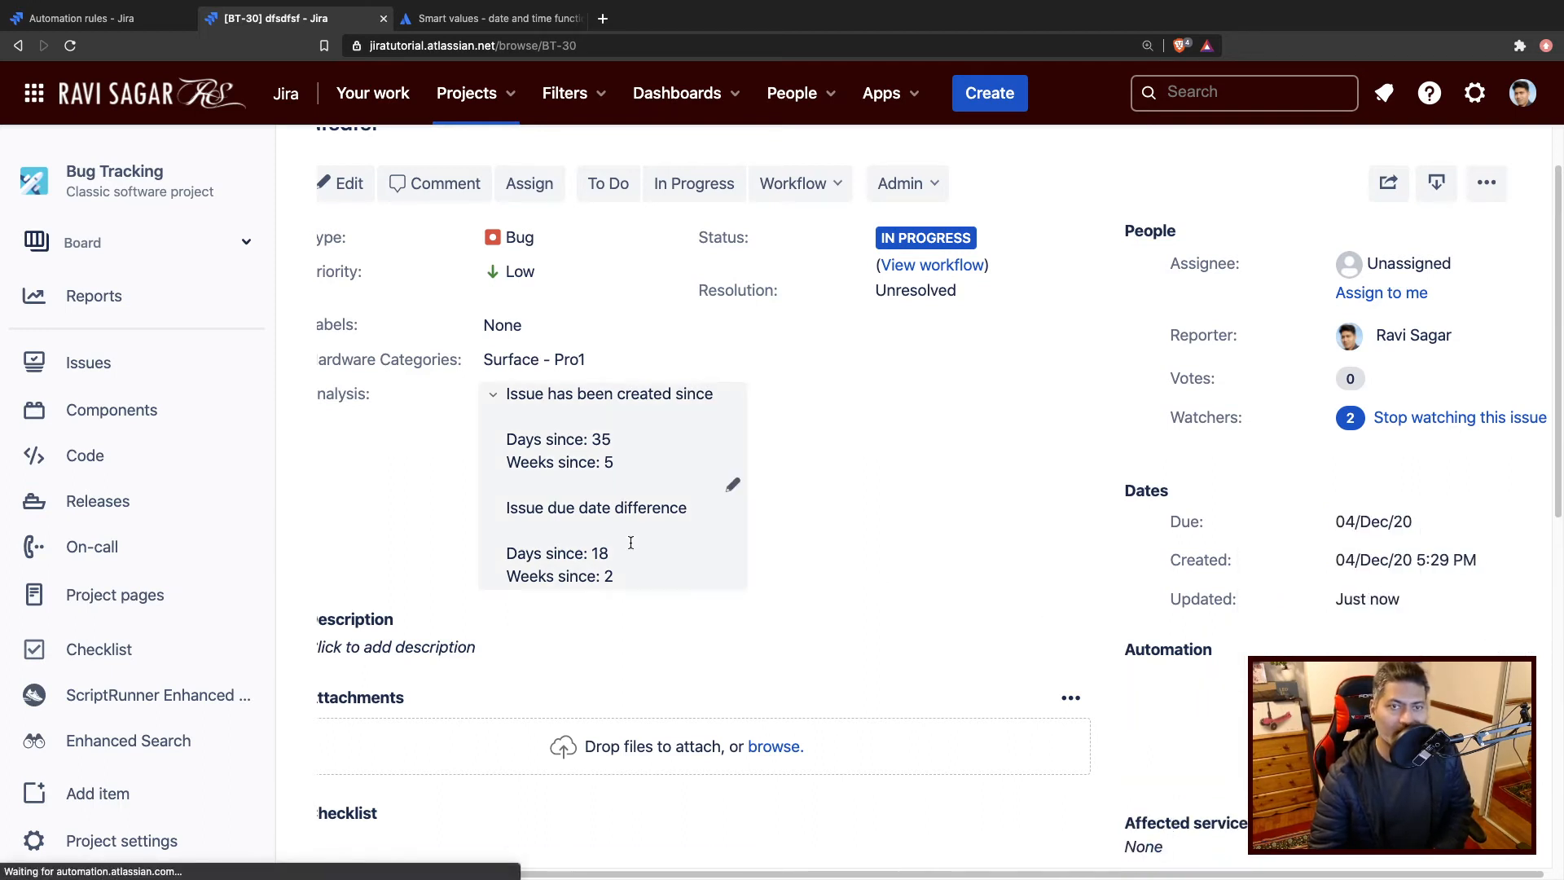
Move BT-30 to In Progress, refresh the rule's audit log, and return to BT-30.
{"action": "left_click", "coordinate": [693, 183]}
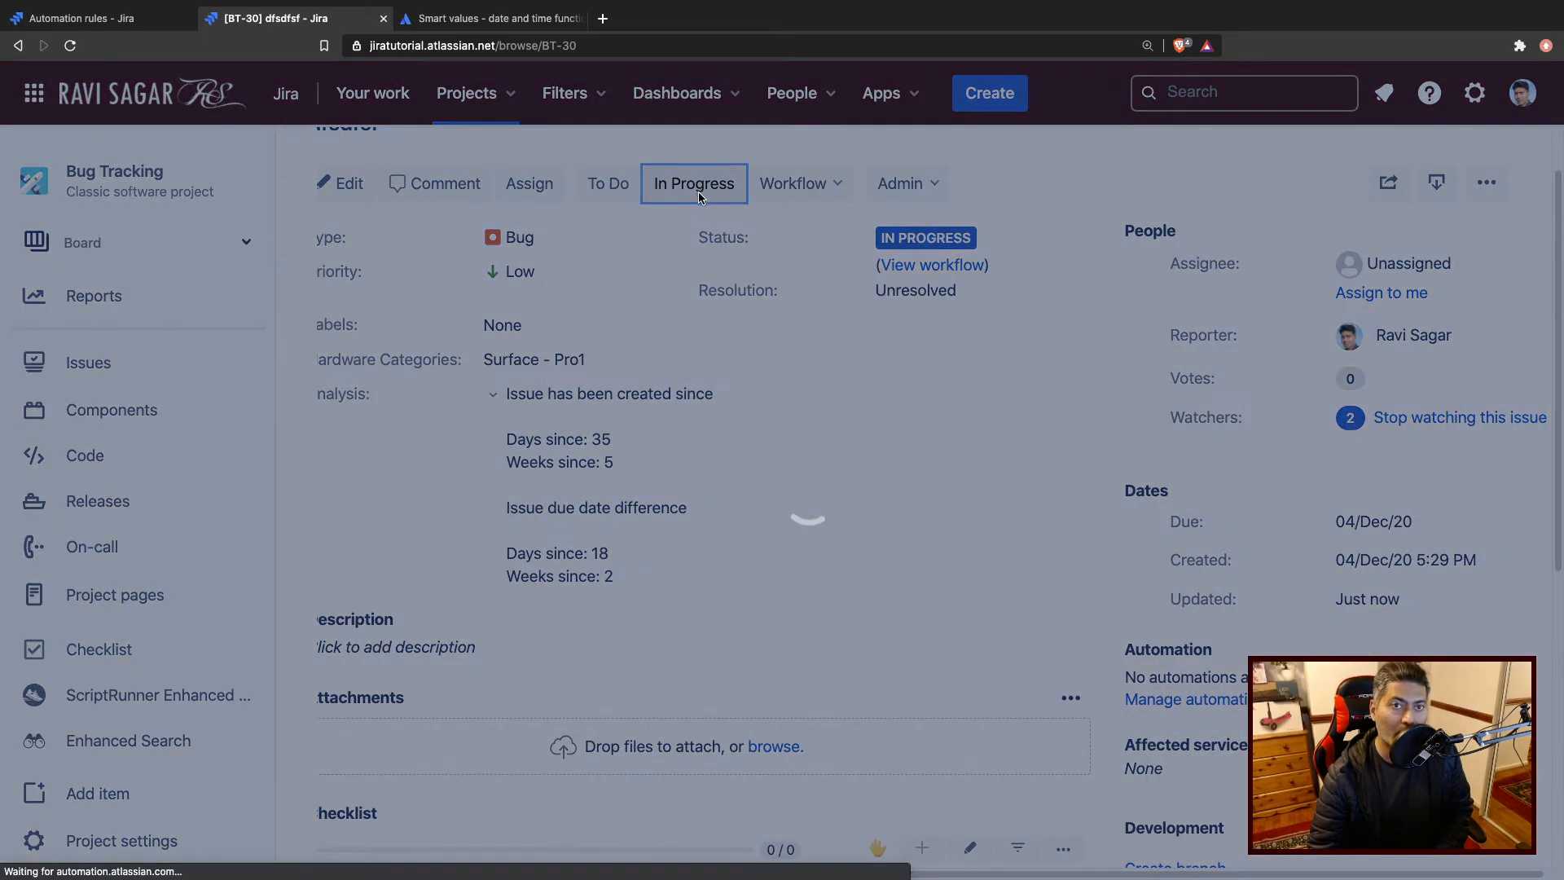
{"action": "left_click", "coordinate": [694, 183]}
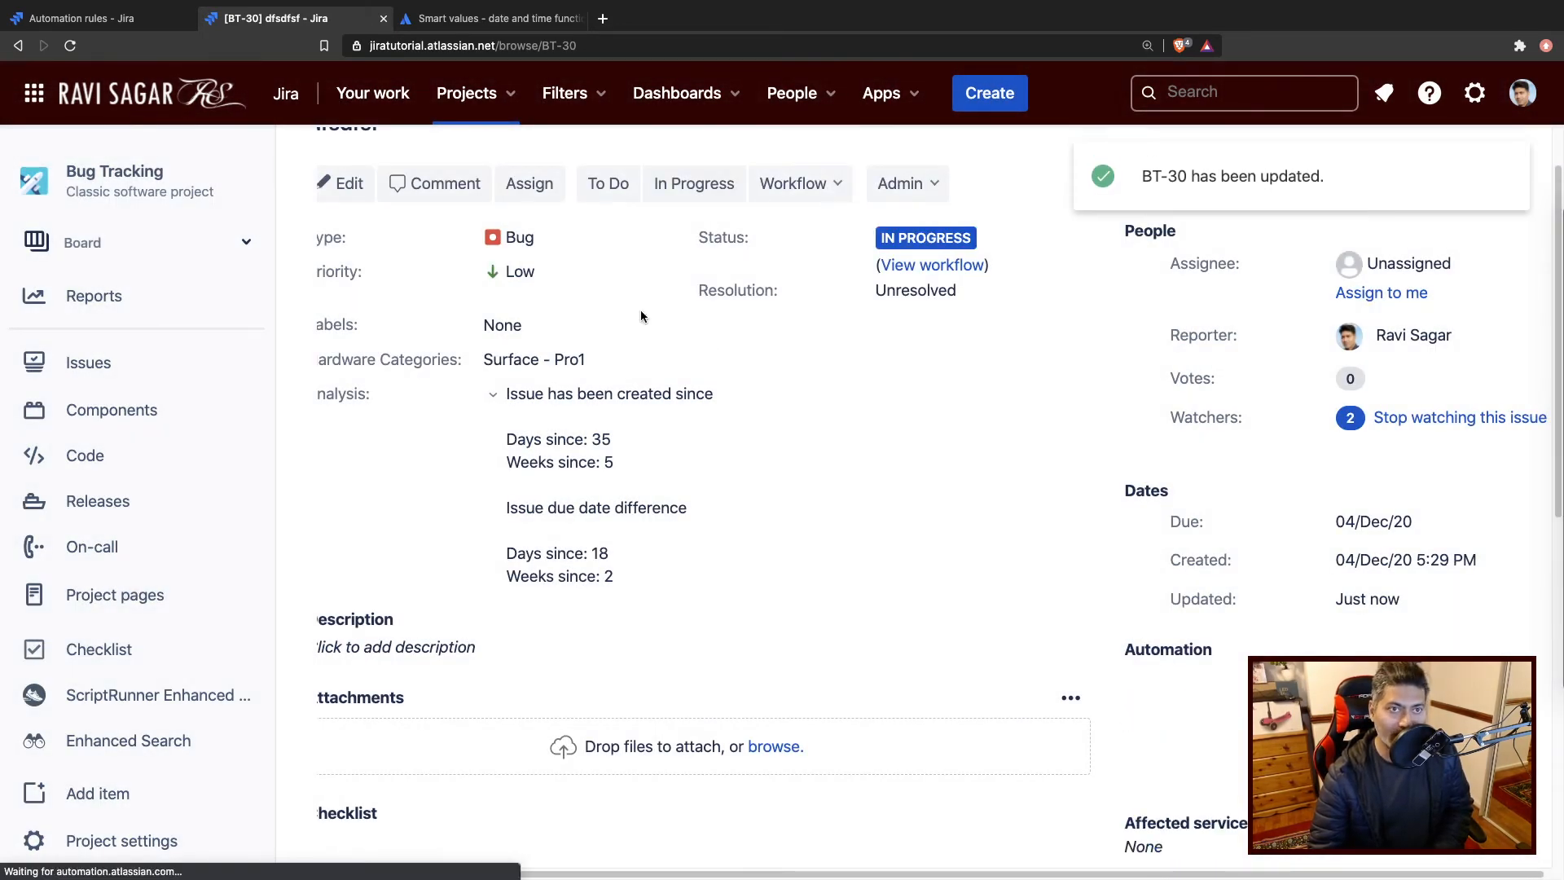
{"action": "left_click", "coordinate": [90, 18]}
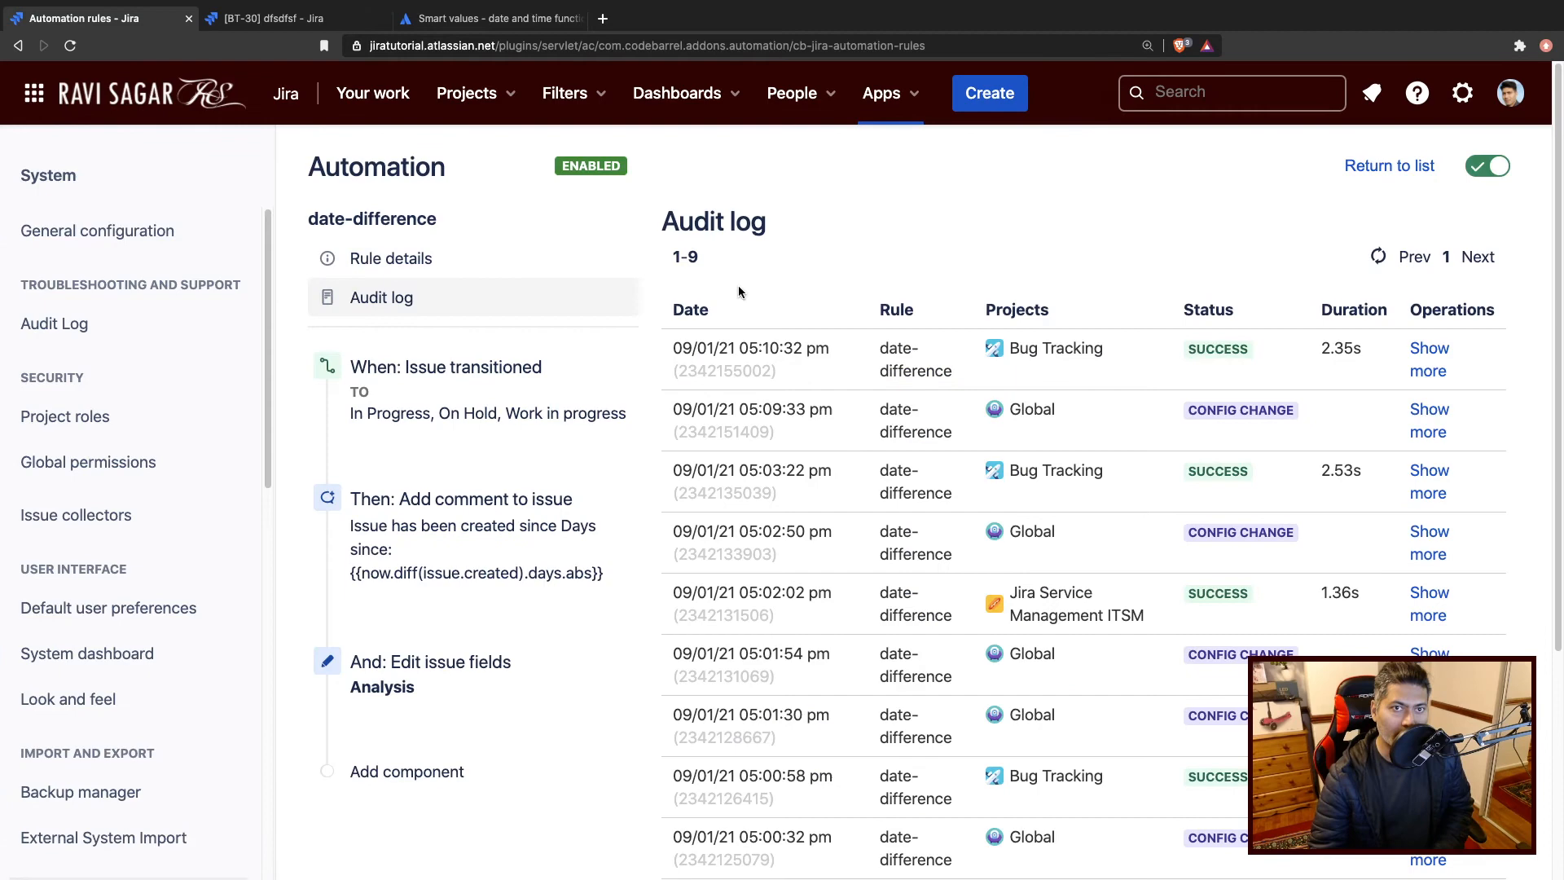
{"action": "mouse_move", "coordinate": [1378, 256]}
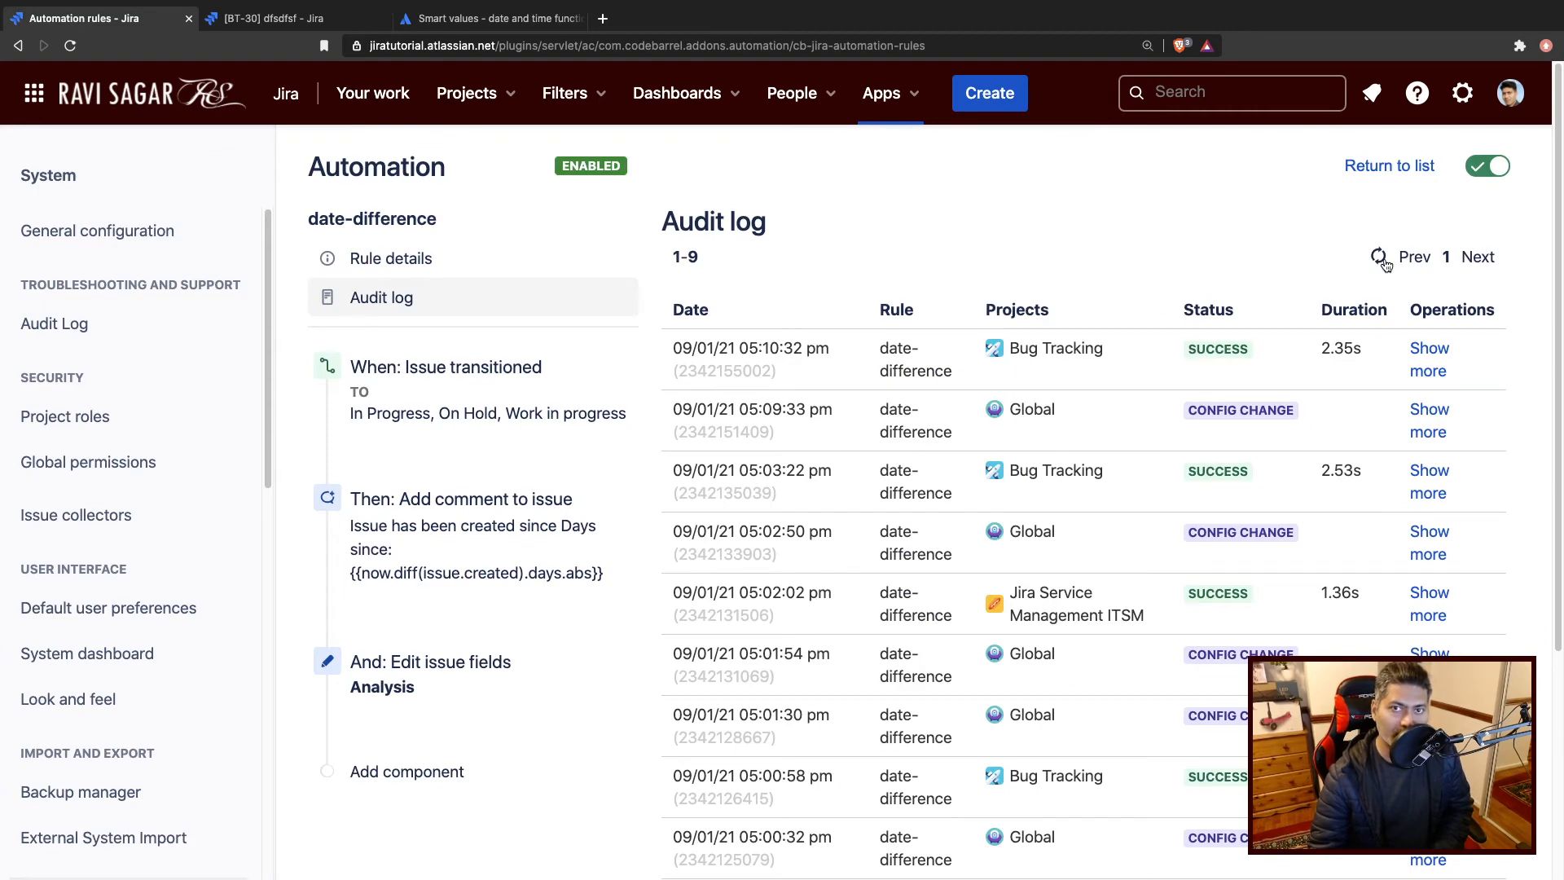
{"action": "left_click", "coordinate": [1379, 257]}
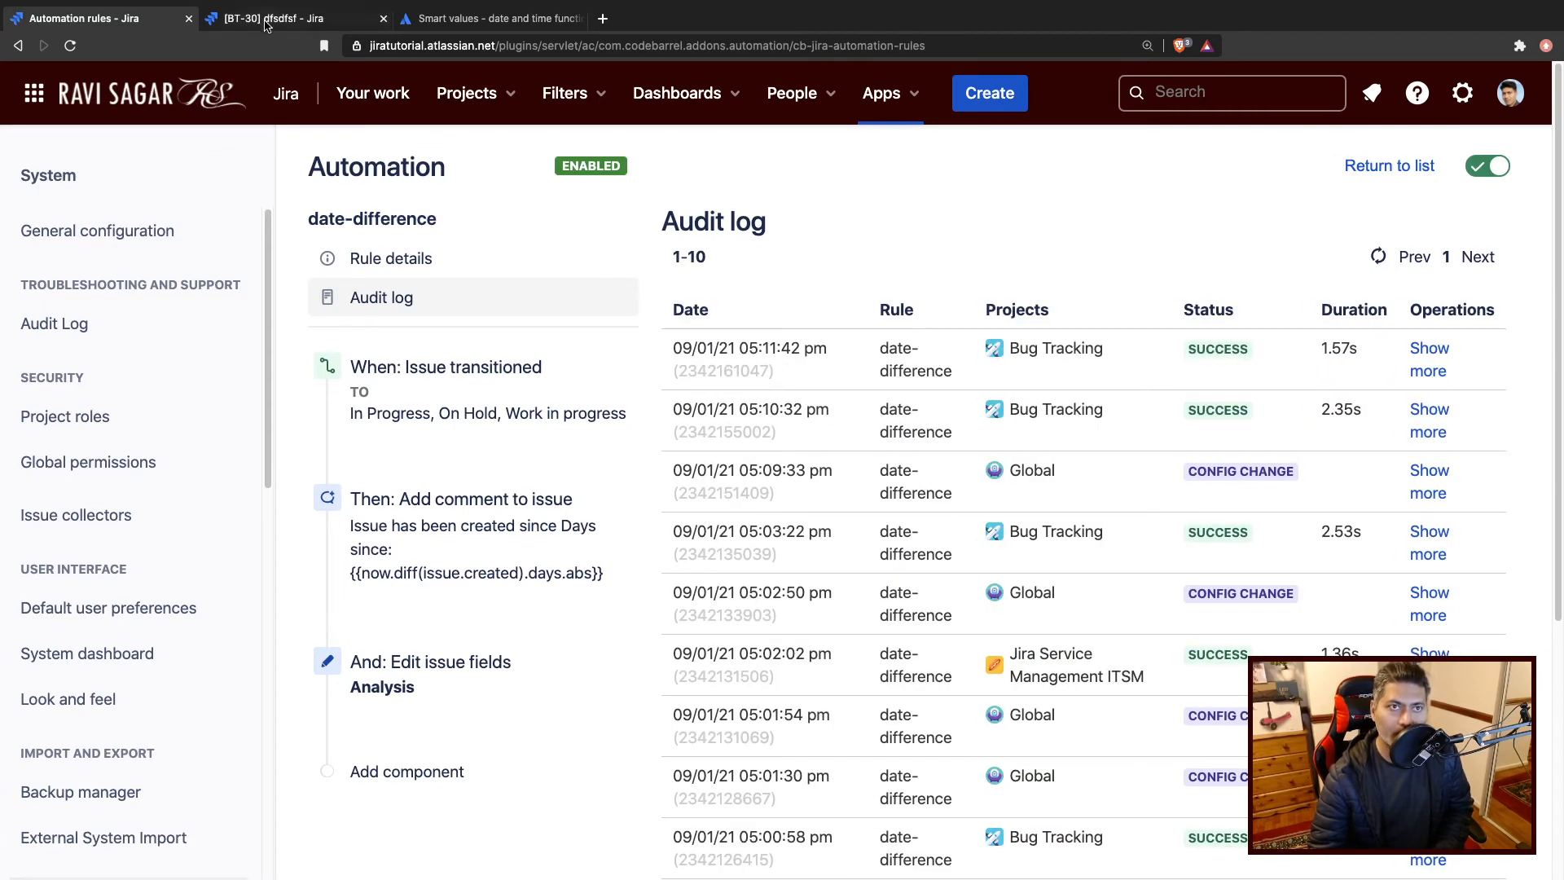
{"action": "left_click", "coordinate": [270, 17]}
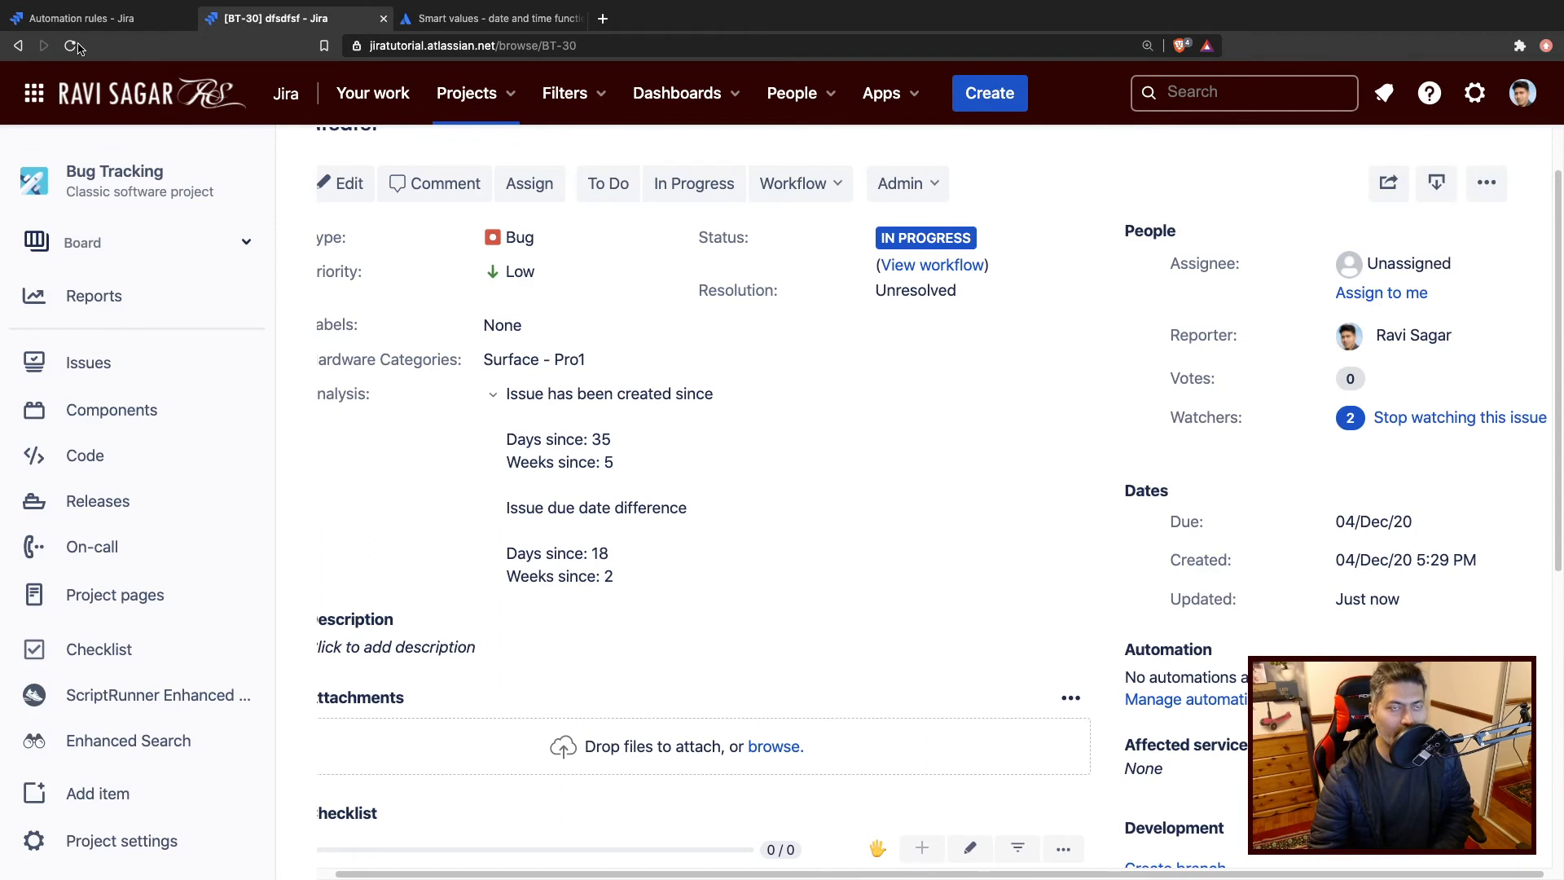
Reload BT-30, compare Analysis (36 days, 5 weeks since due) with the comment, then edit due date.
{"action": "left_click", "coordinate": [74, 45]}
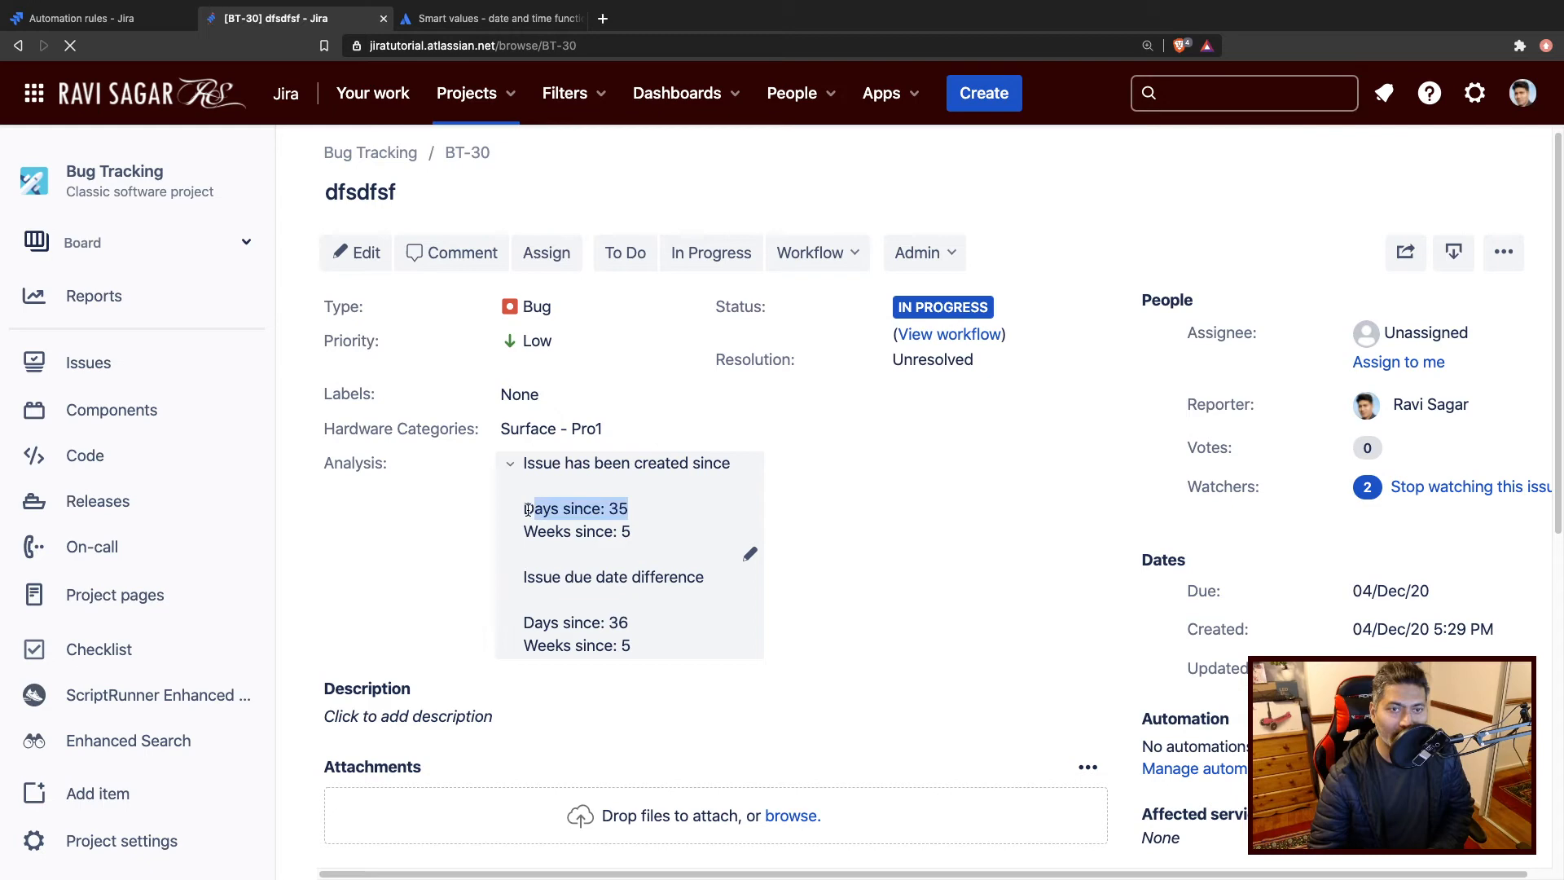
{"action": "mouse_move", "coordinate": [1475, 646]}
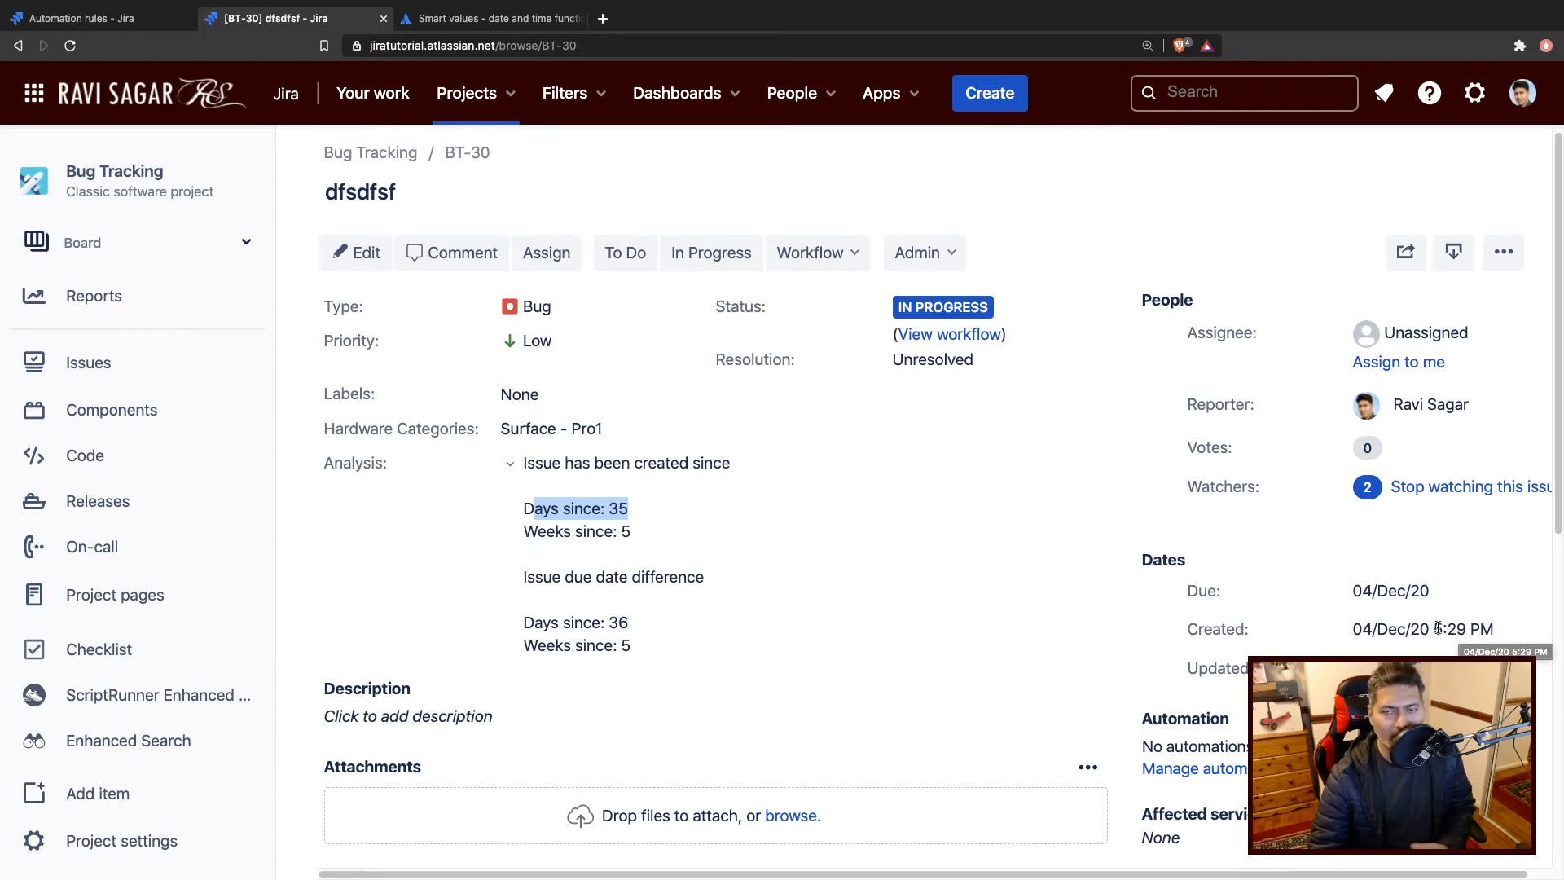
{"action": "mouse_move", "coordinate": [740, 612]}
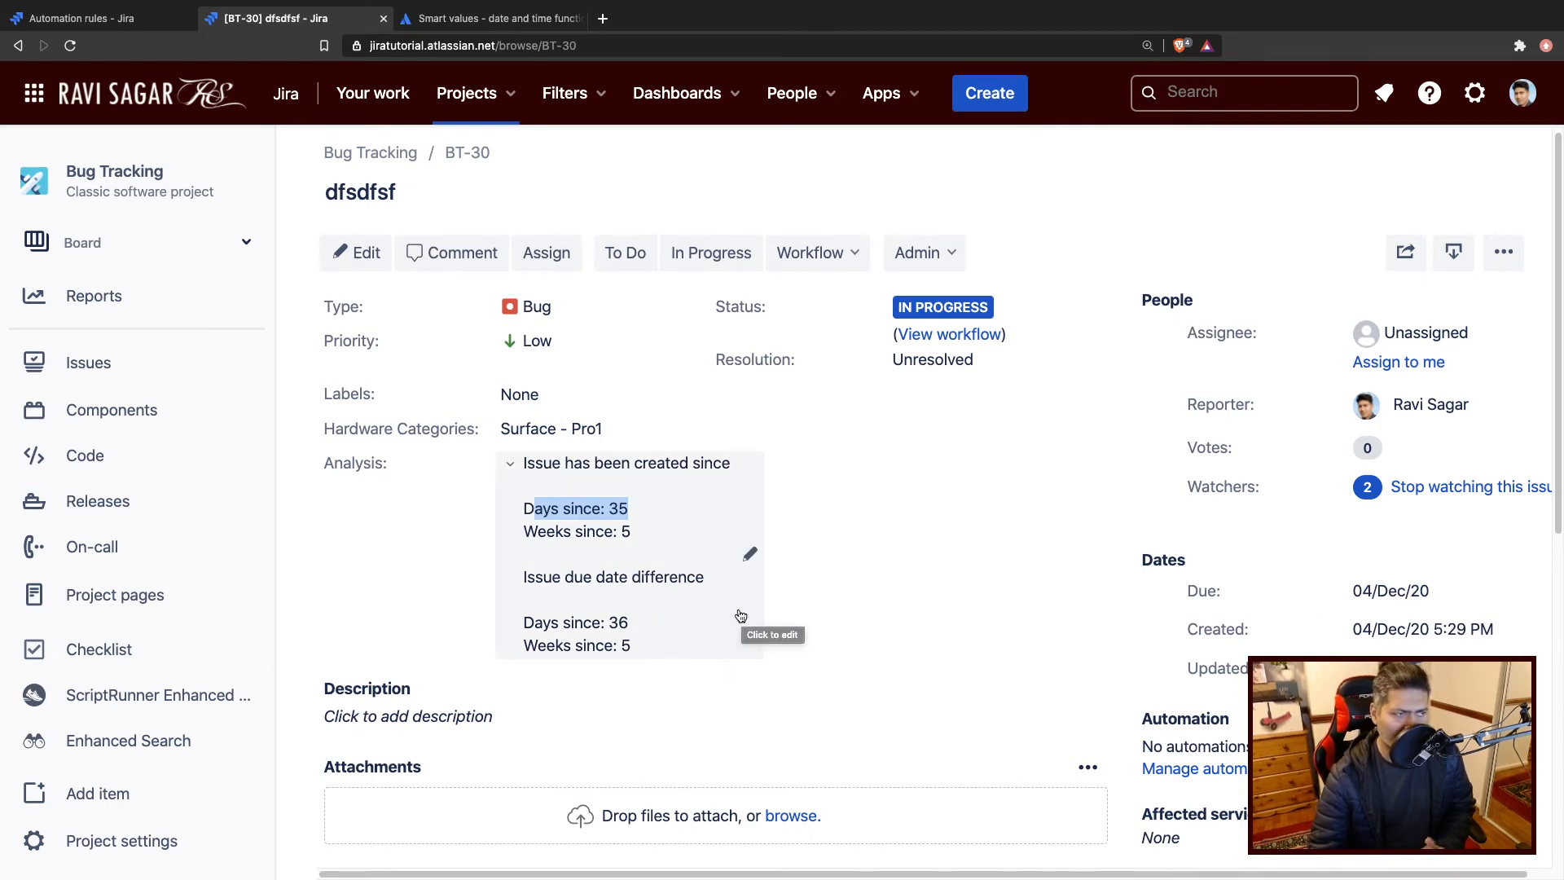
{"action": "scroll", "scroll_direction": "down", "scroll_amount": 3}
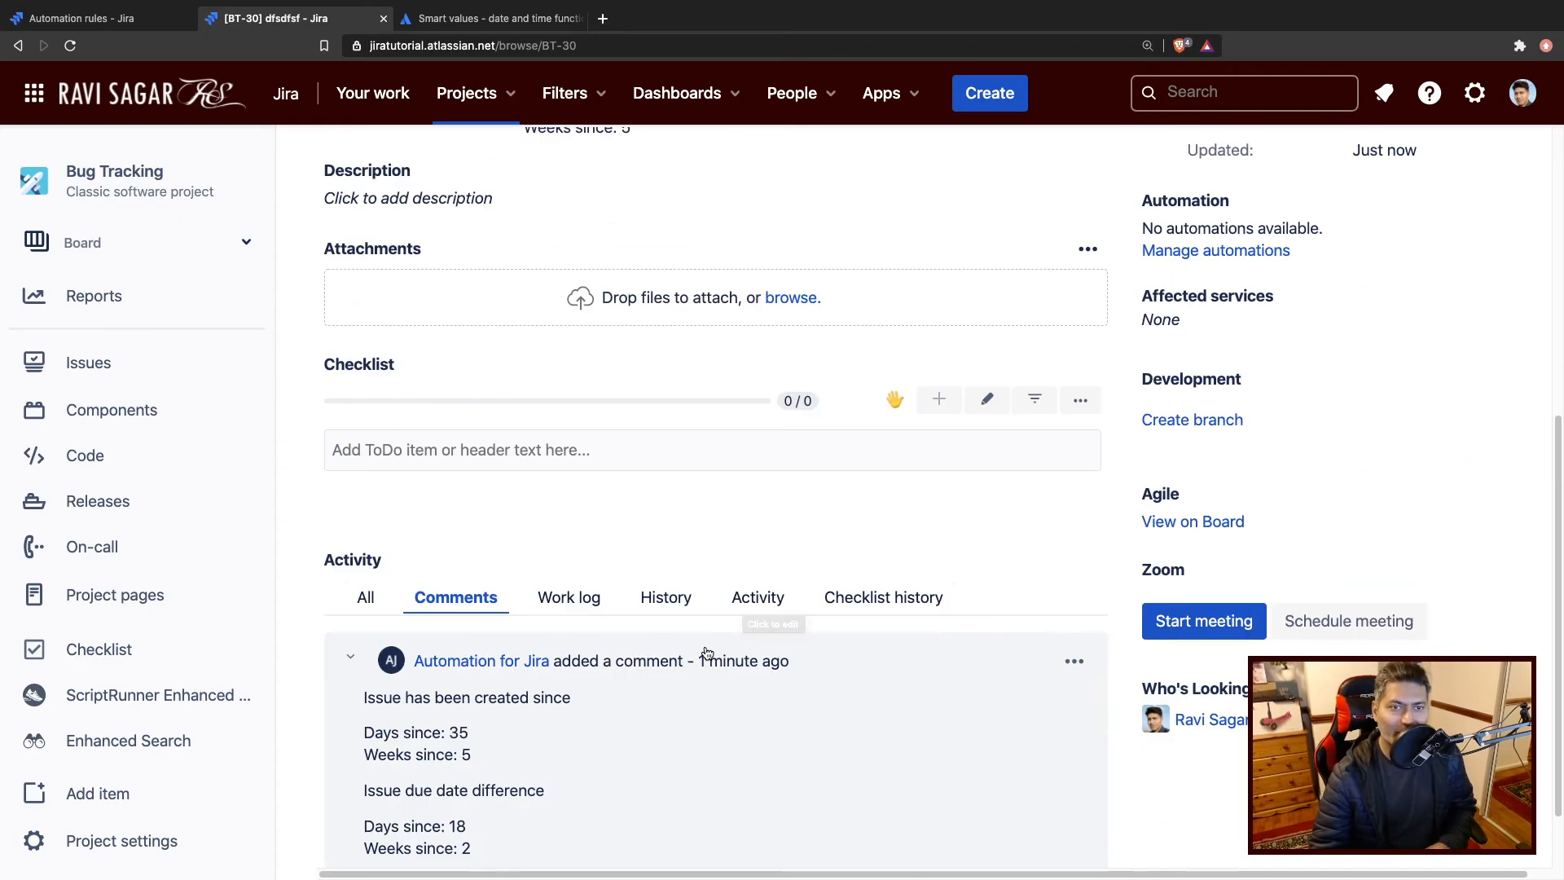
{"action": "scroll", "scroll_direction": "up", "scroll_amount": 3}
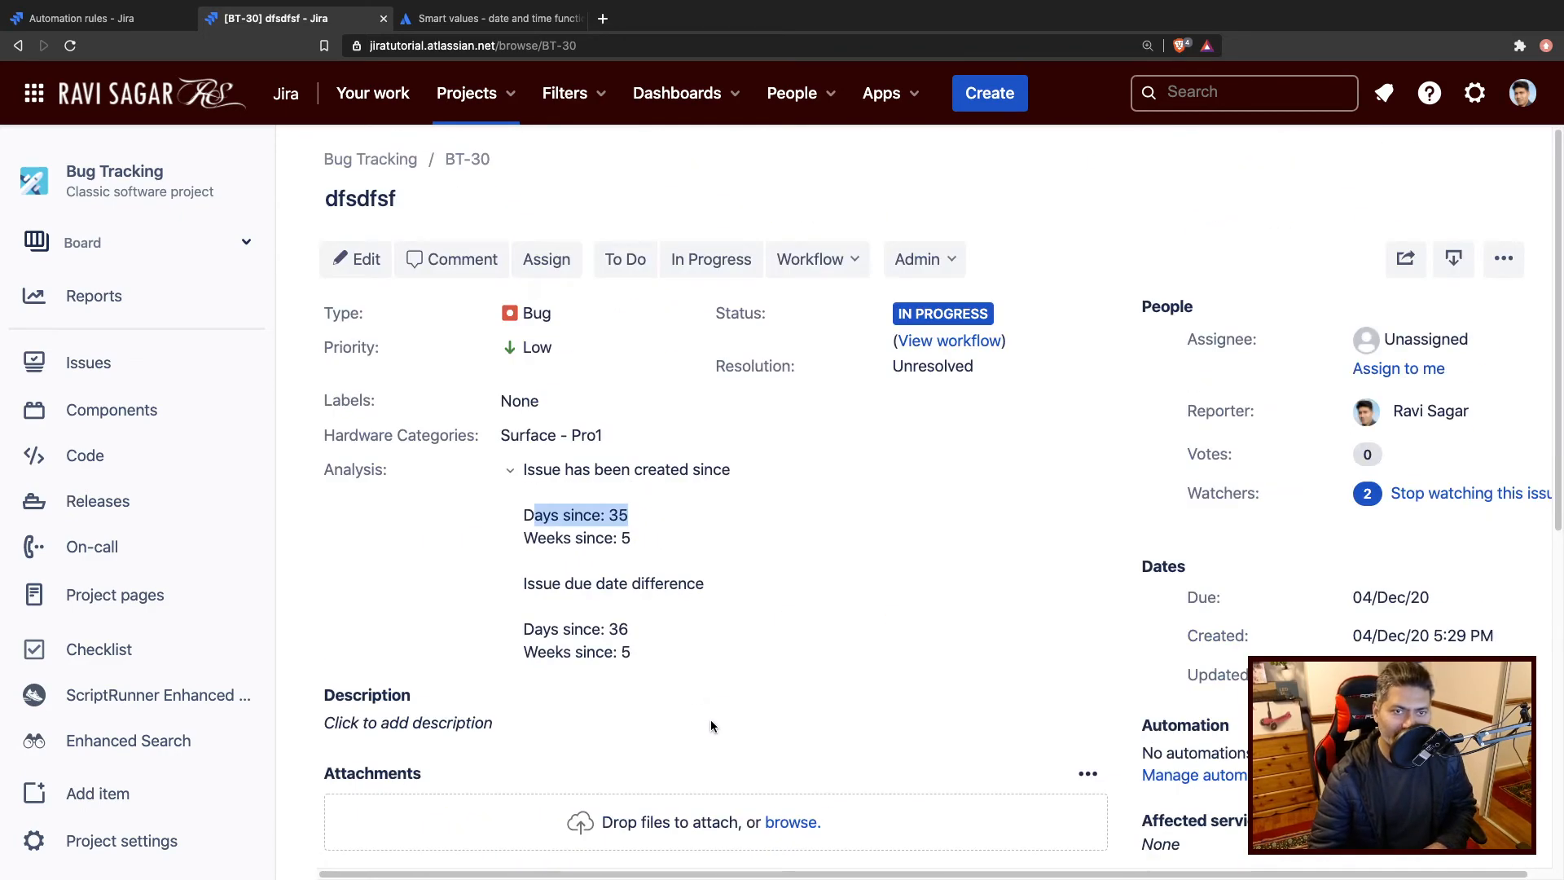
{"action": "mouse_move", "coordinate": [698, 688]}
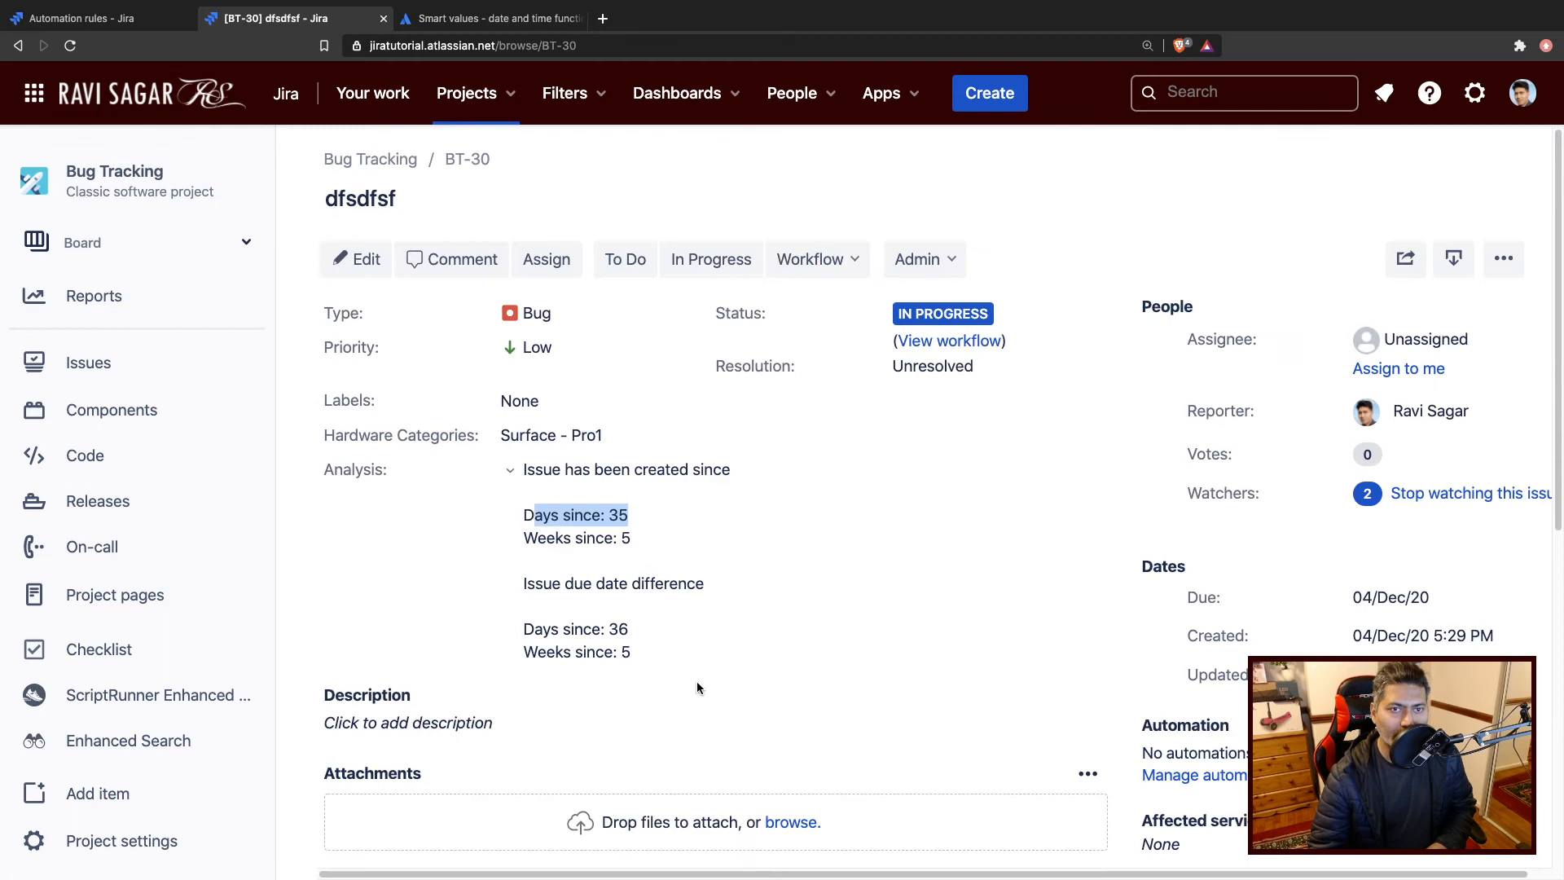
{"action": "mouse_move", "coordinate": [98, 76]}
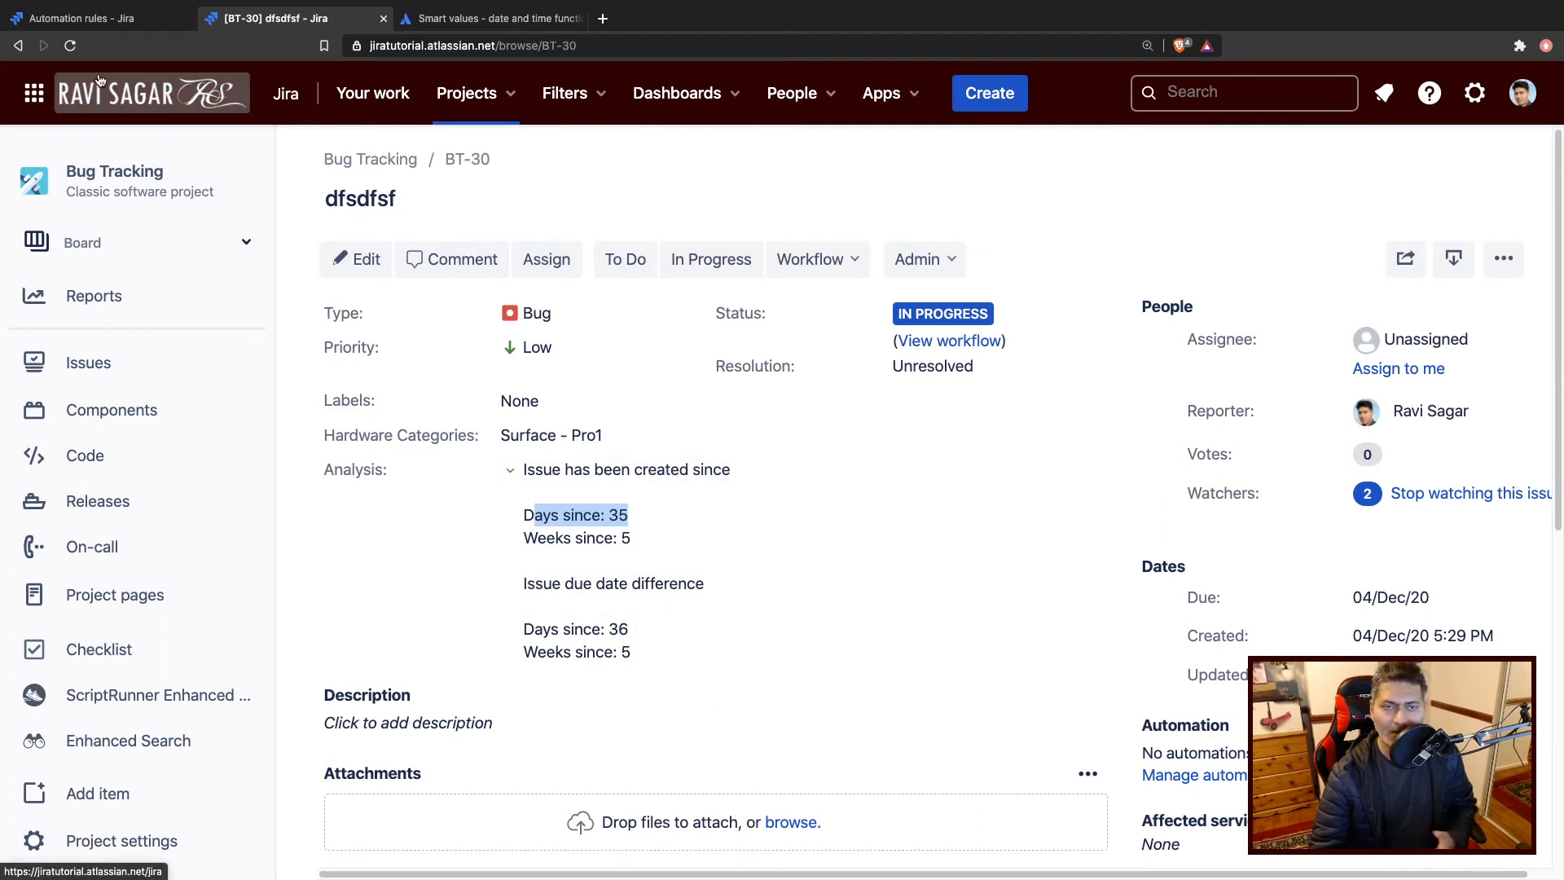
{"action": "mouse_move", "coordinate": [472, 334]}
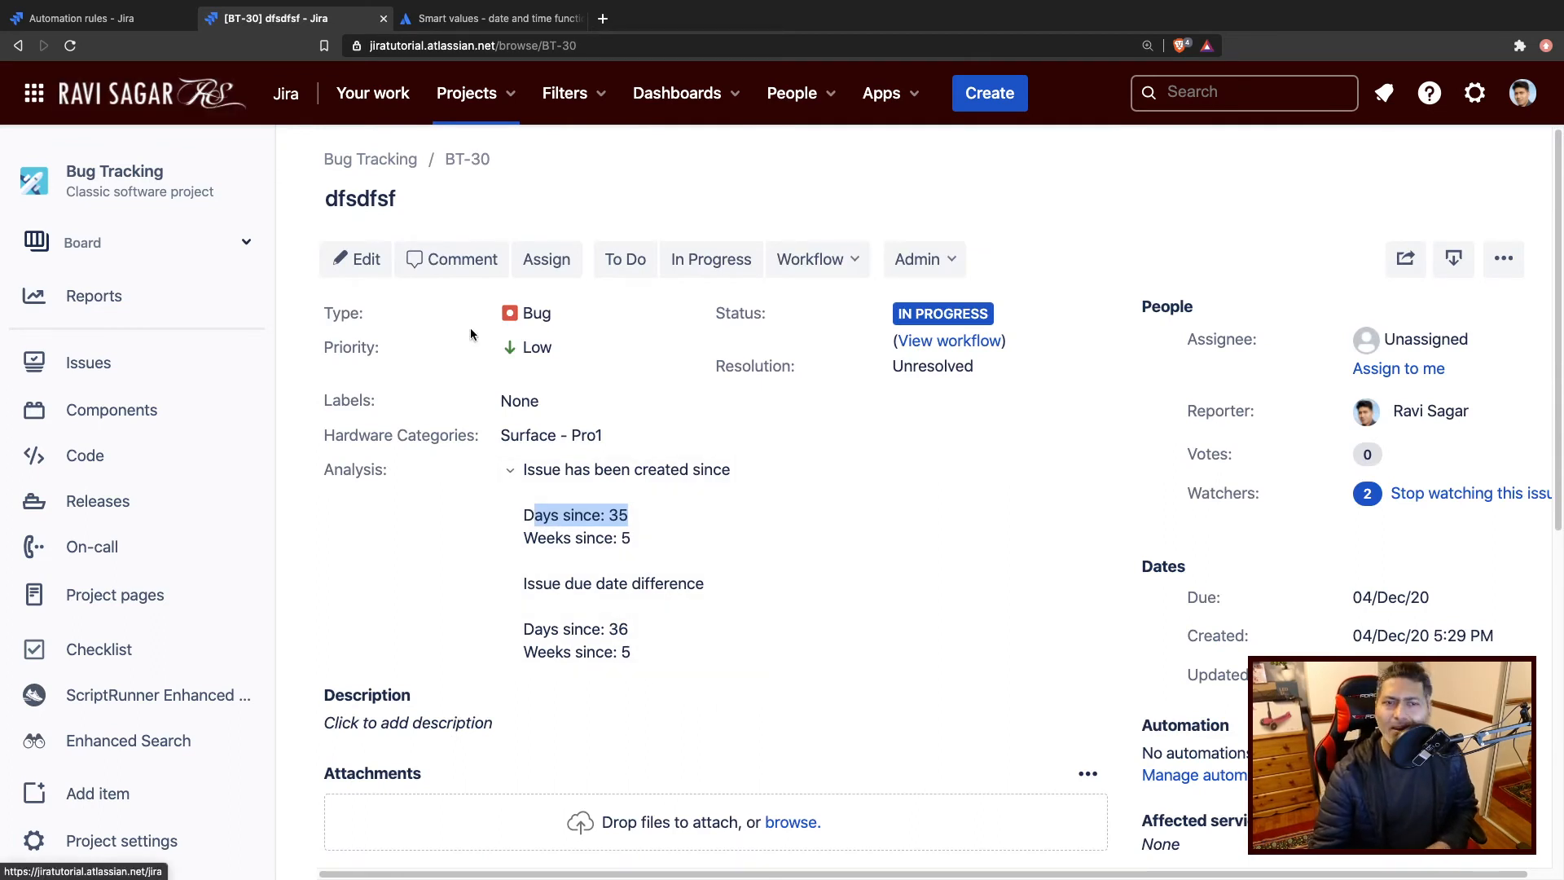
{"action": "mouse_move", "coordinate": [738, 594]}
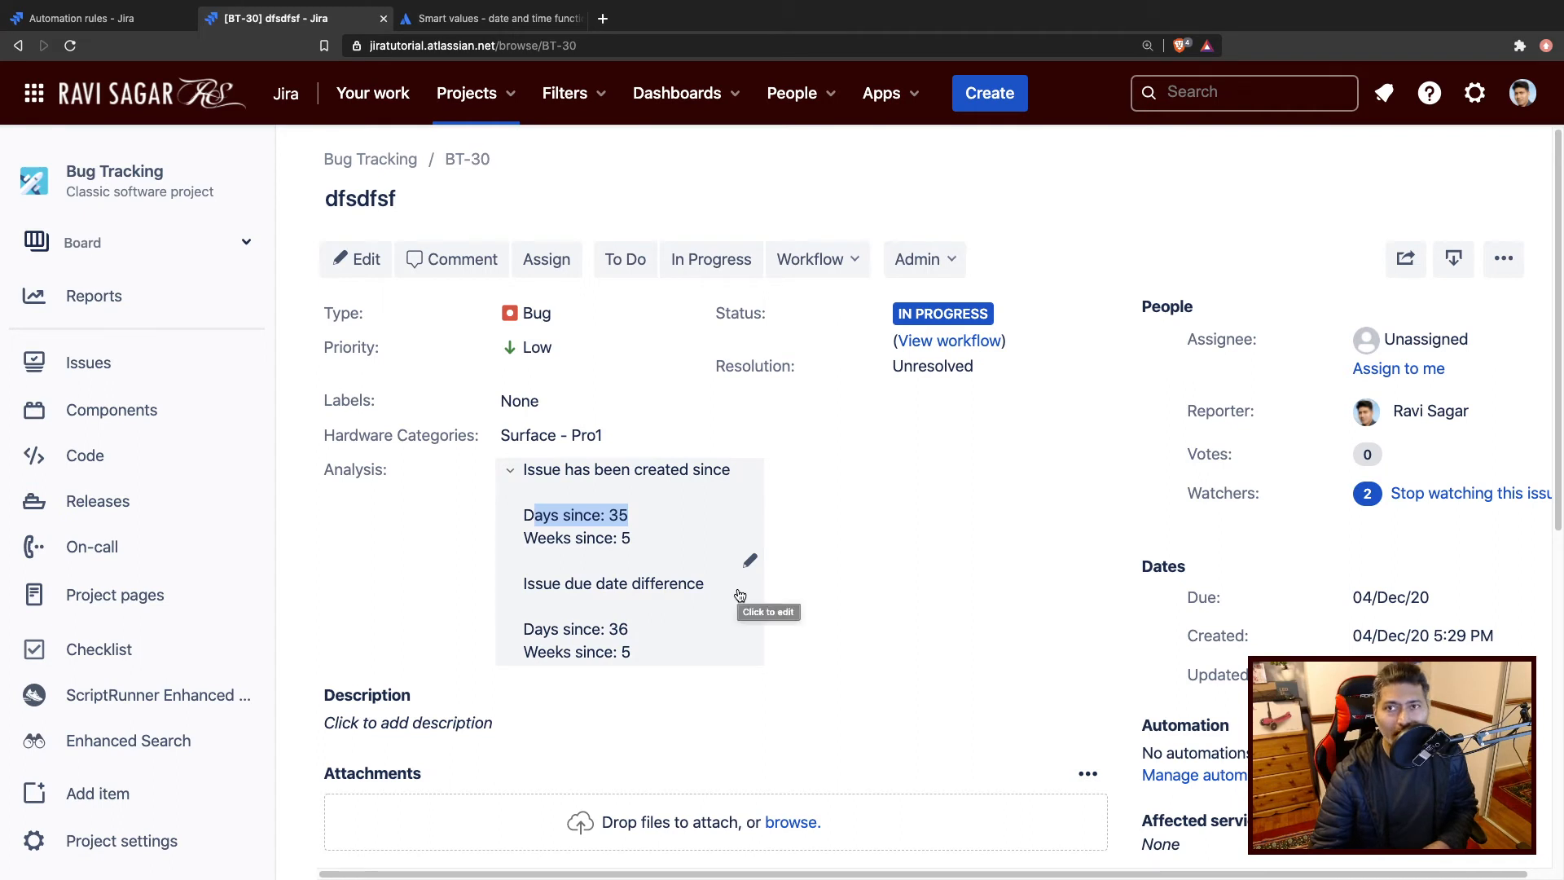
{"action": "mouse_move", "coordinate": [823, 588]}
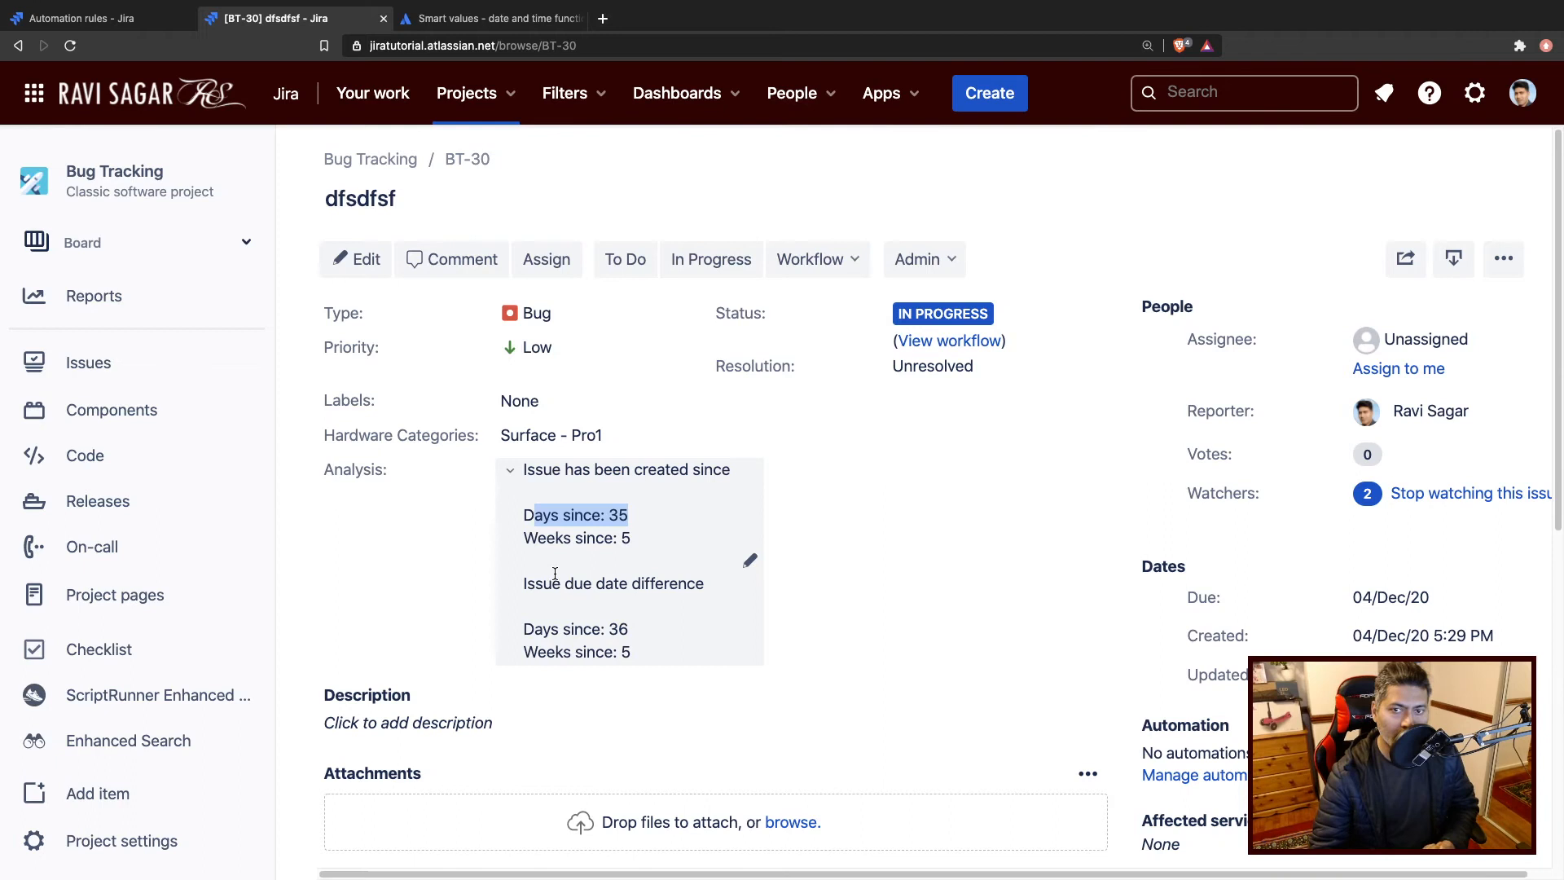
{"action": "mouse_move", "coordinate": [559, 578]}
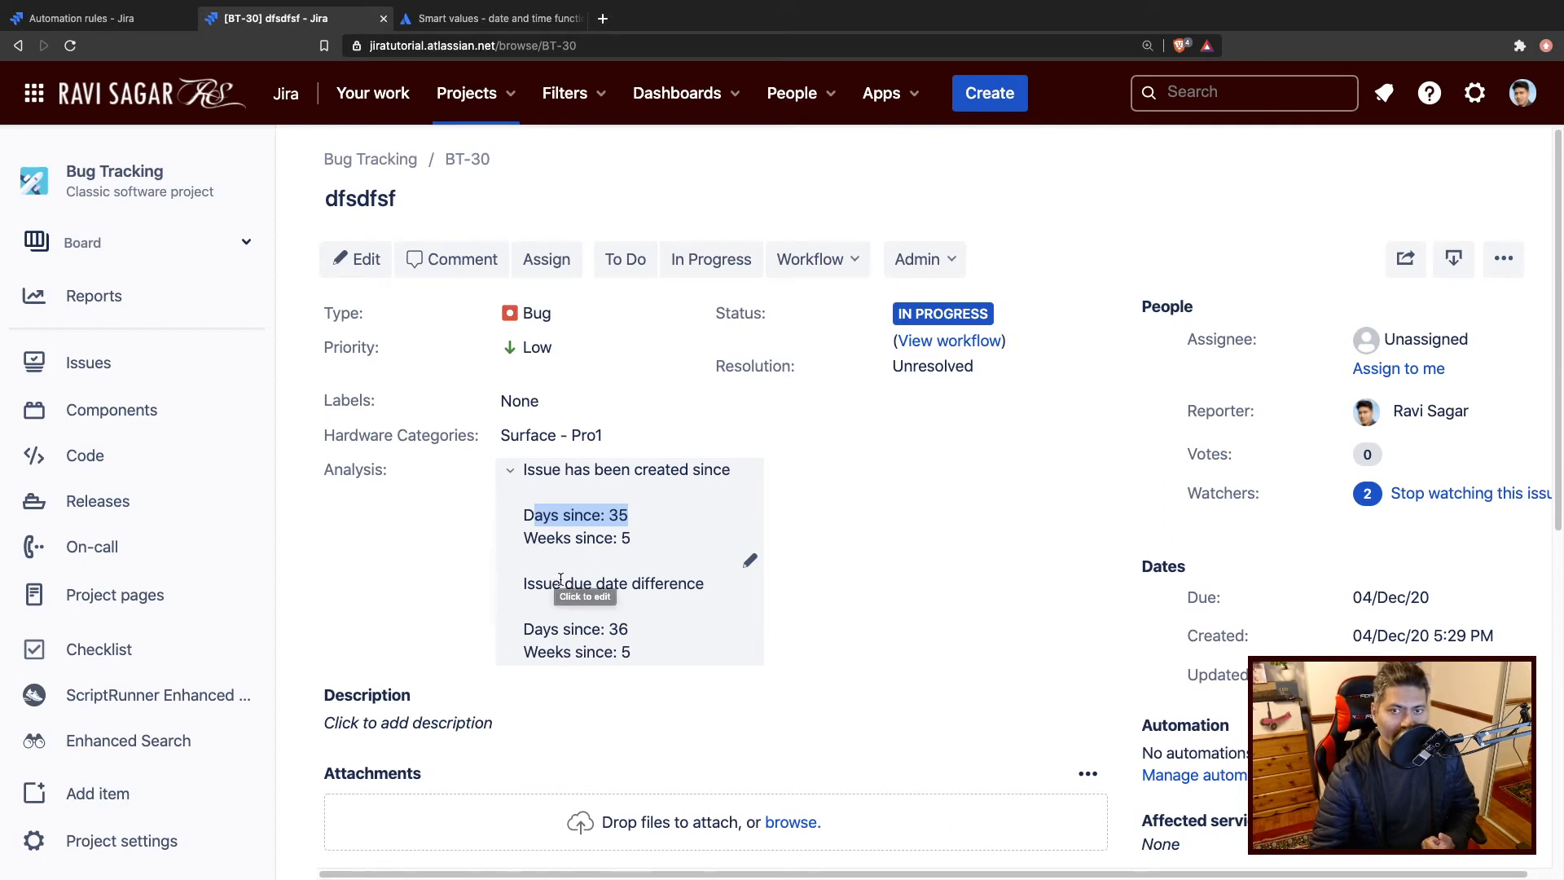
{"action": "mouse_move", "coordinate": [1381, 597]}
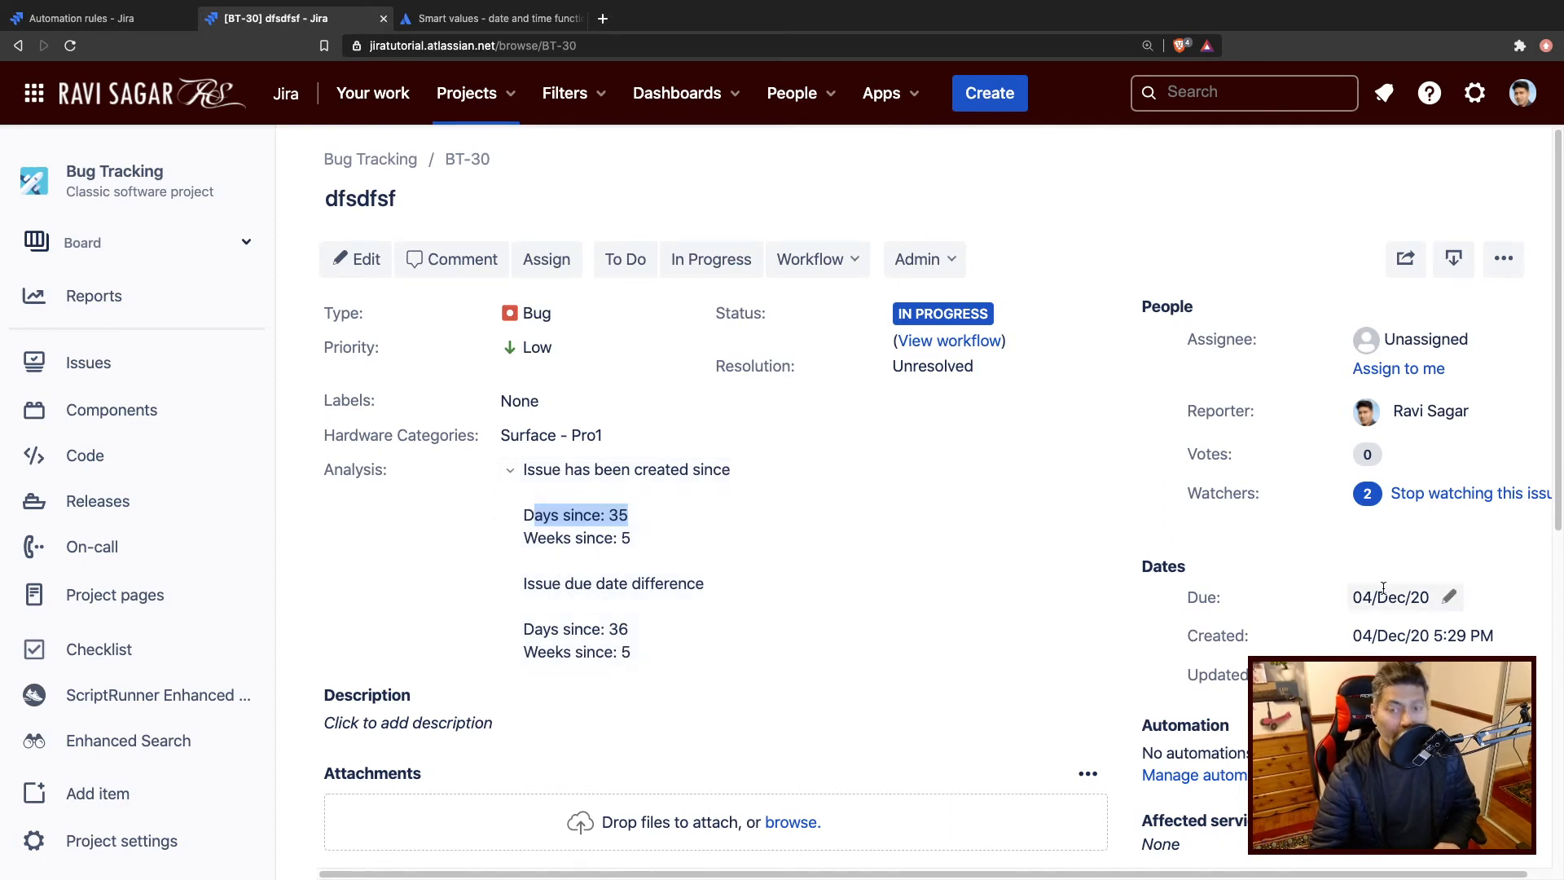
{"action": "mouse_move", "coordinate": [1387, 596]}
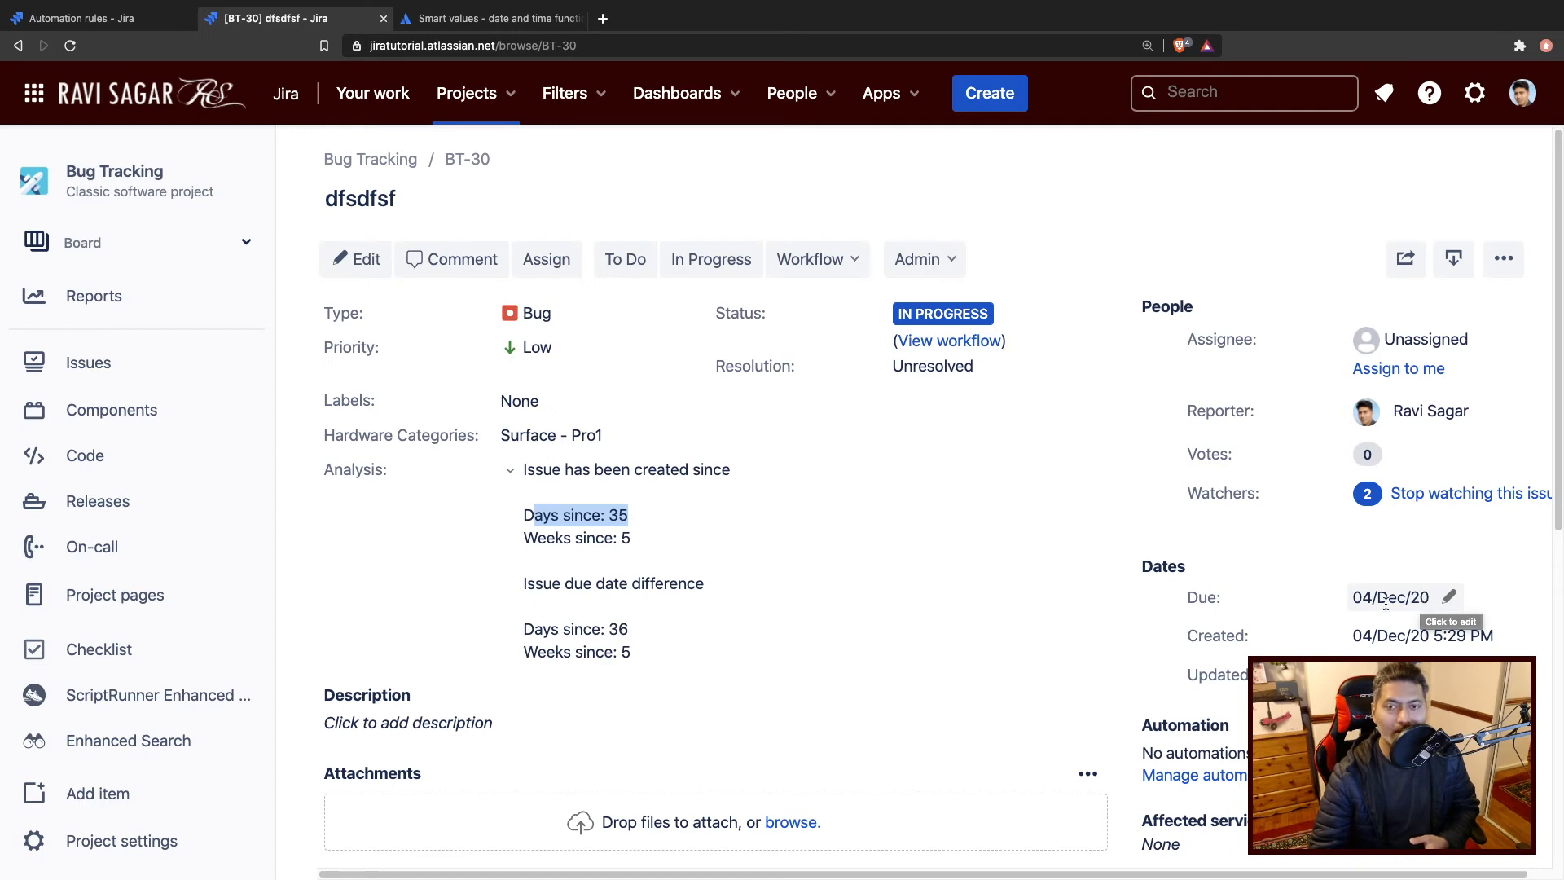
{"action": "left_click", "coordinate": [1391, 597]}
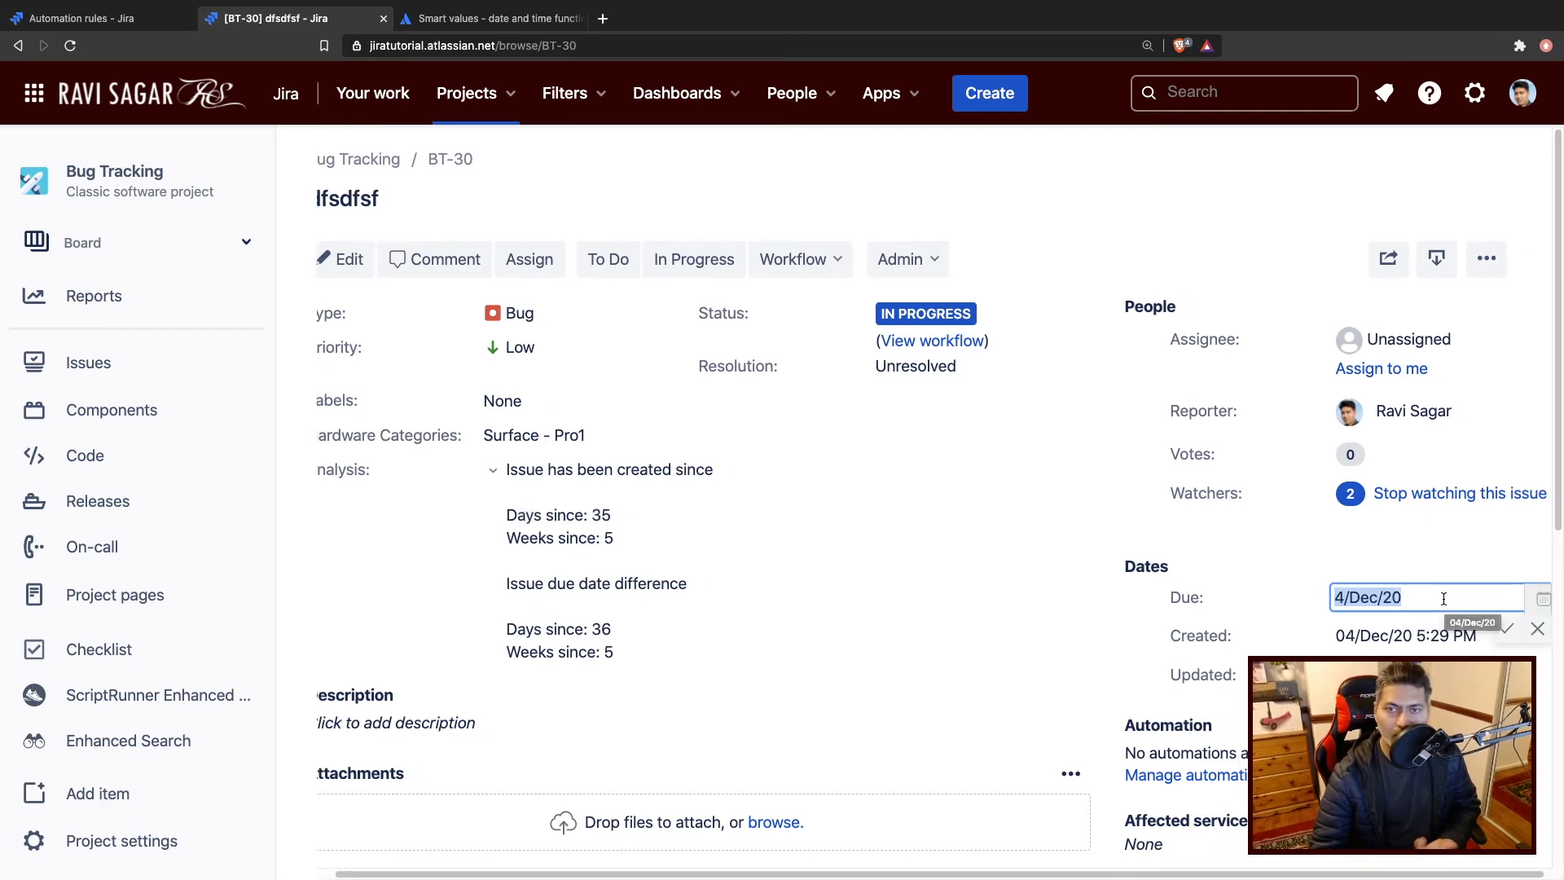
Move the due-date calendar to January 2021 and enter 19/Jan/21.
{"action": "left_click", "coordinate": [1542, 597]}
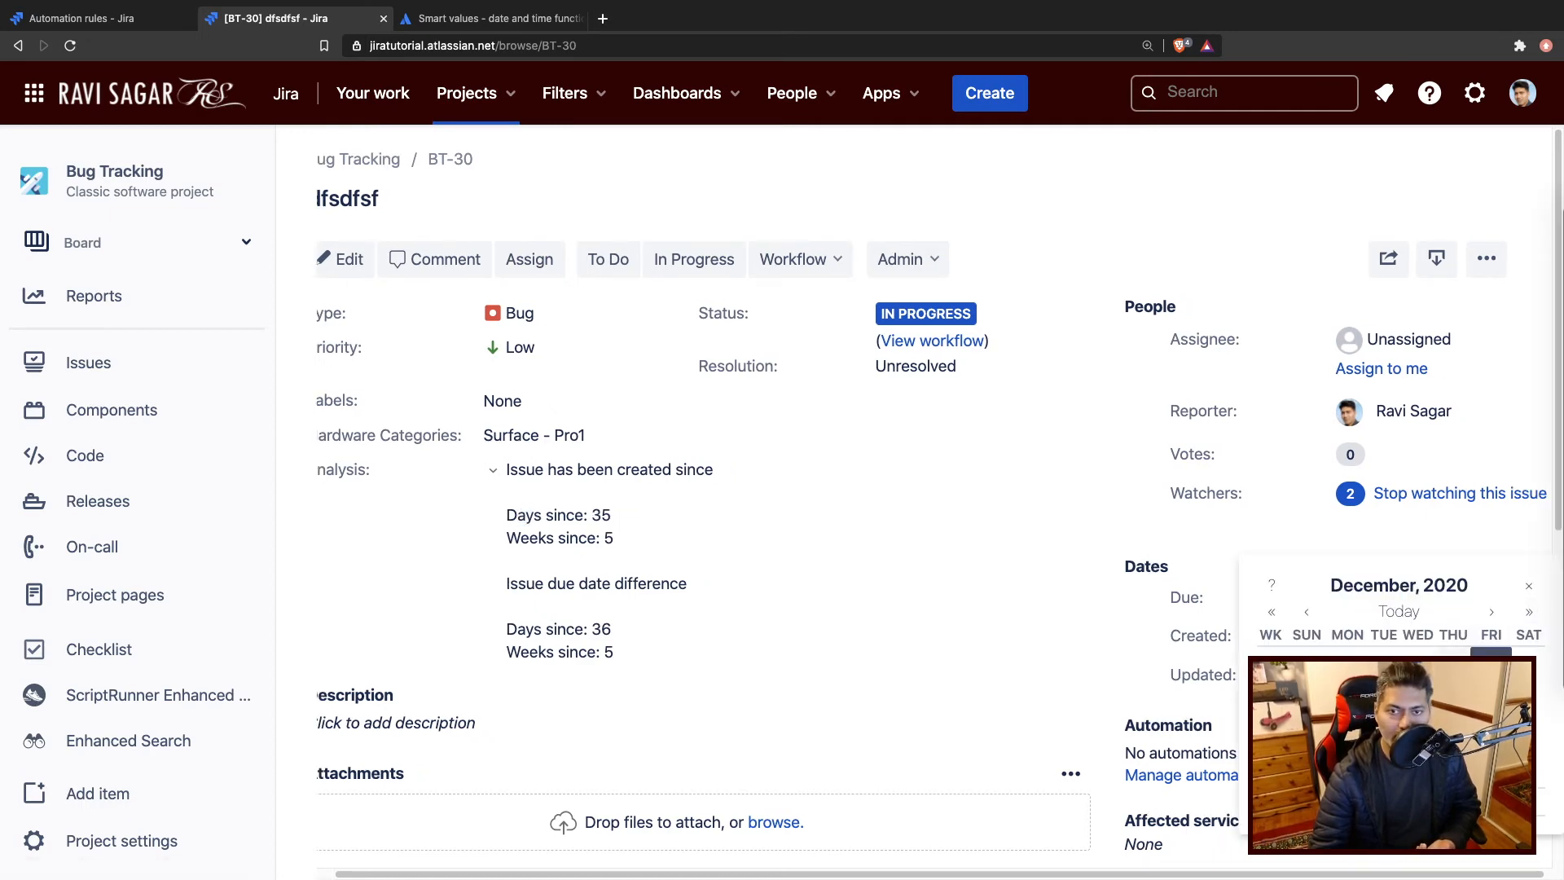
{"action": "left_click", "coordinate": [1491, 610]}
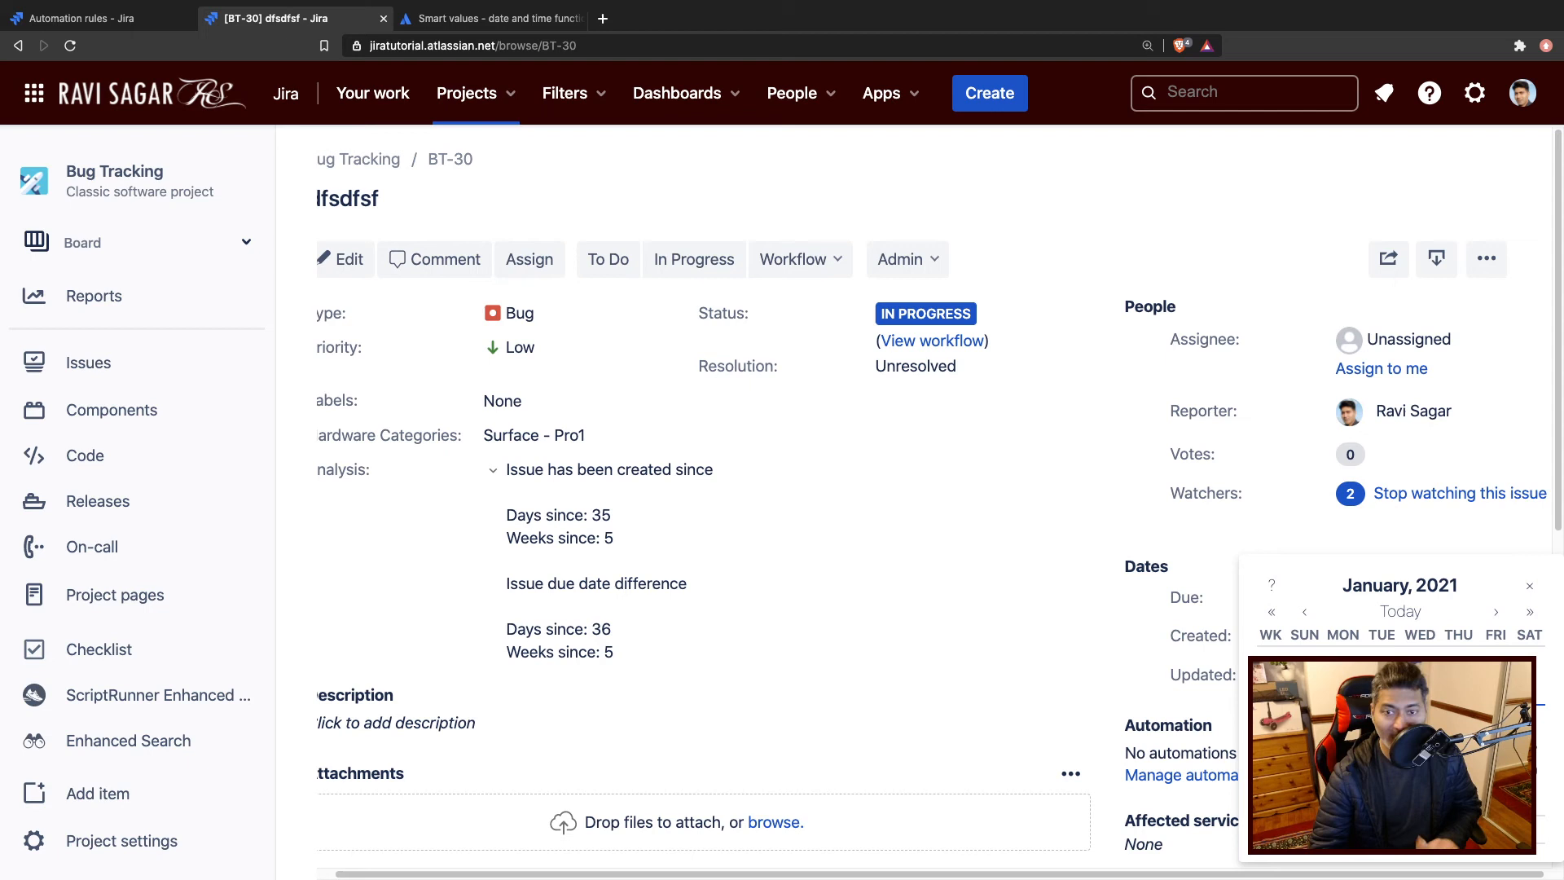
{"action": "type", "text": "19/Jan/21"}
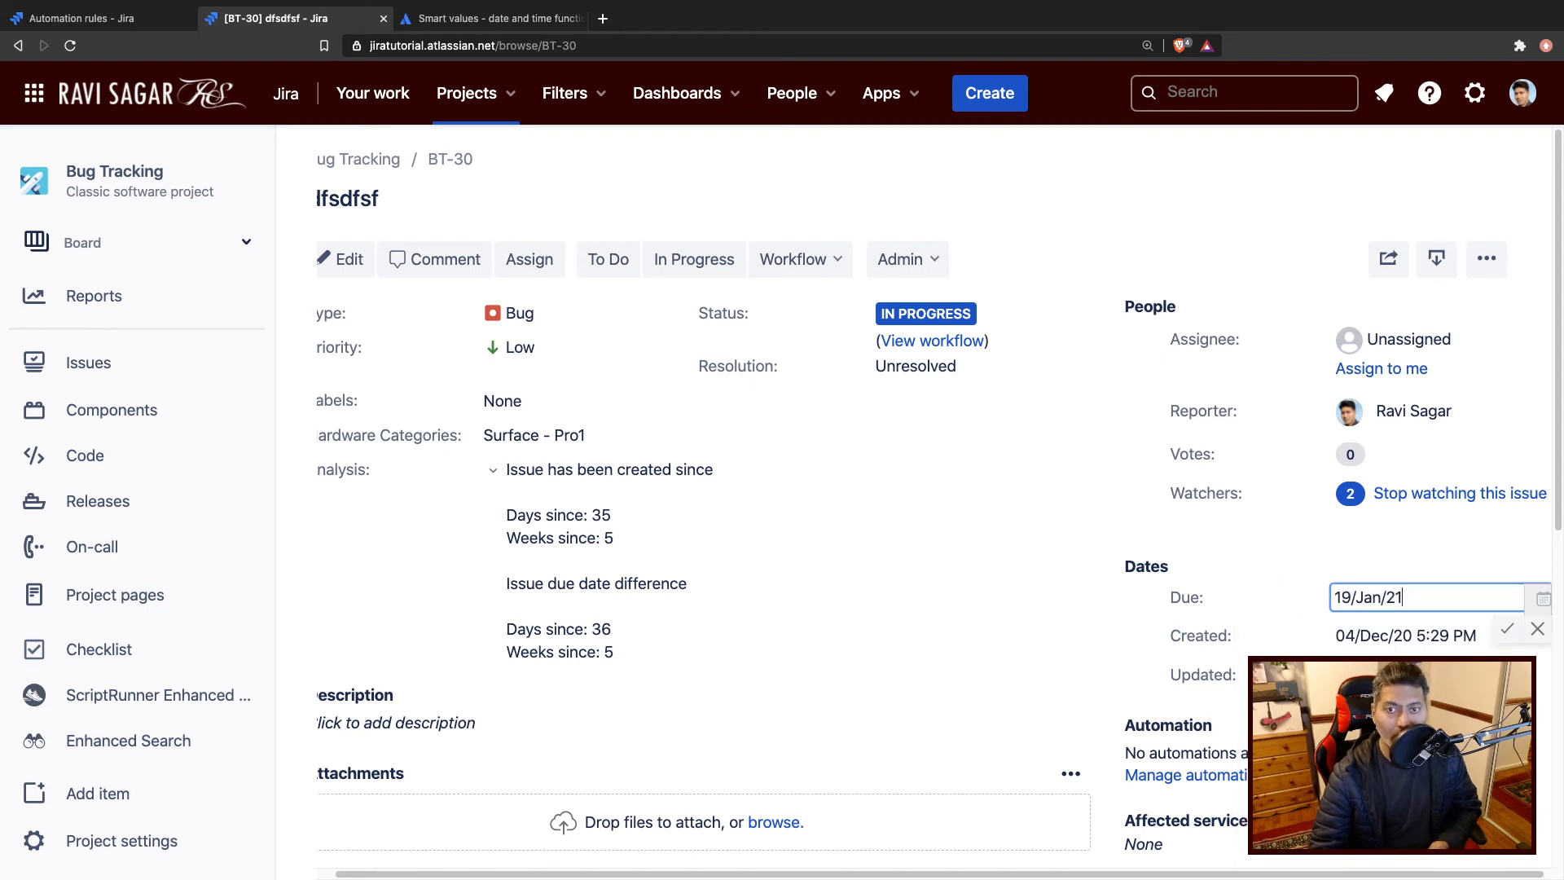